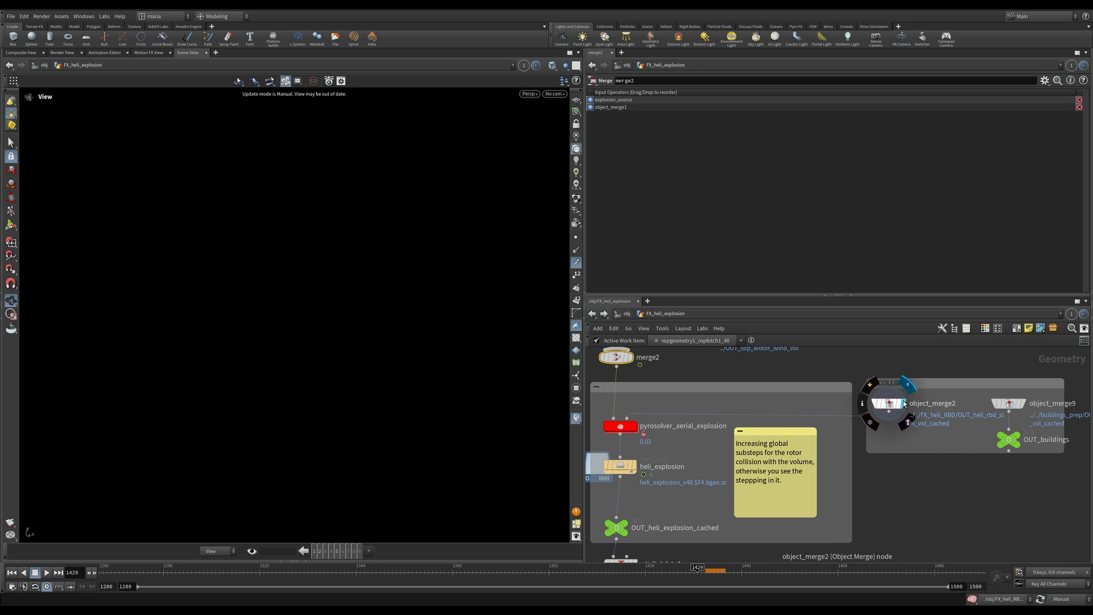
Show the object_merge2 helicopter collision volume through the bhk_010 shot camera.
{"action": "left_click", "coordinate": [892, 403]}
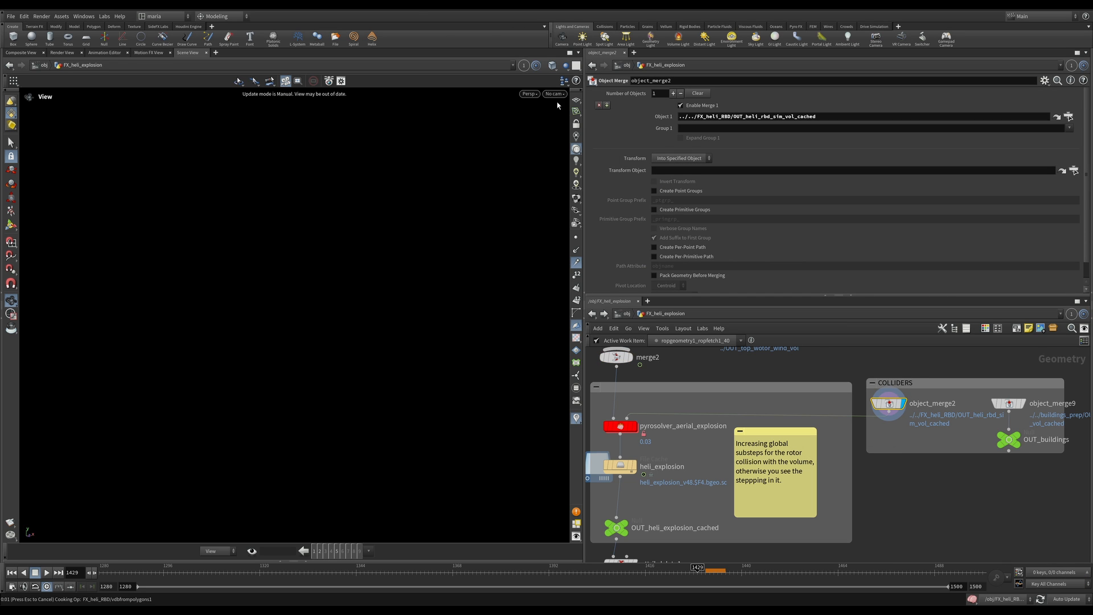
{"action": "left_click", "coordinate": [554, 94]}
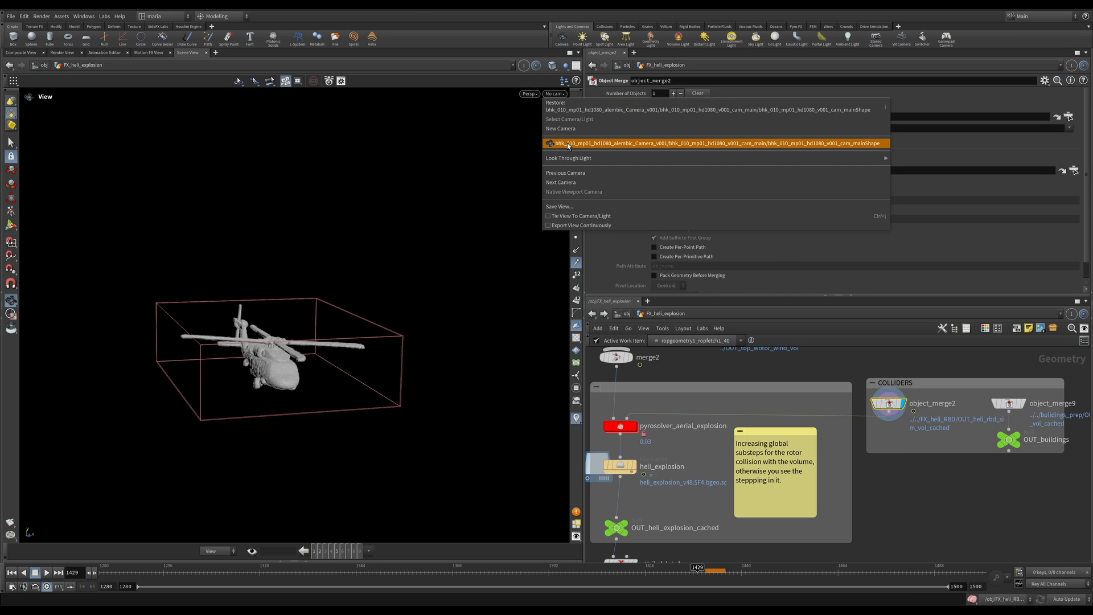
{"action": "left_click", "coordinate": [715, 143]}
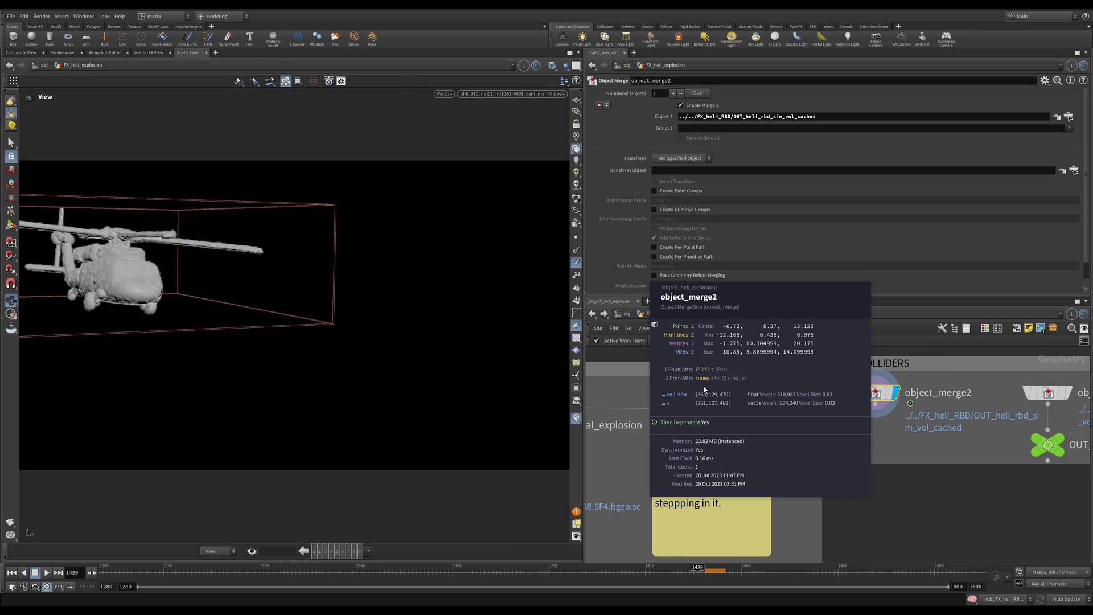
{"action": "mouse_move", "coordinate": [669, 404]}
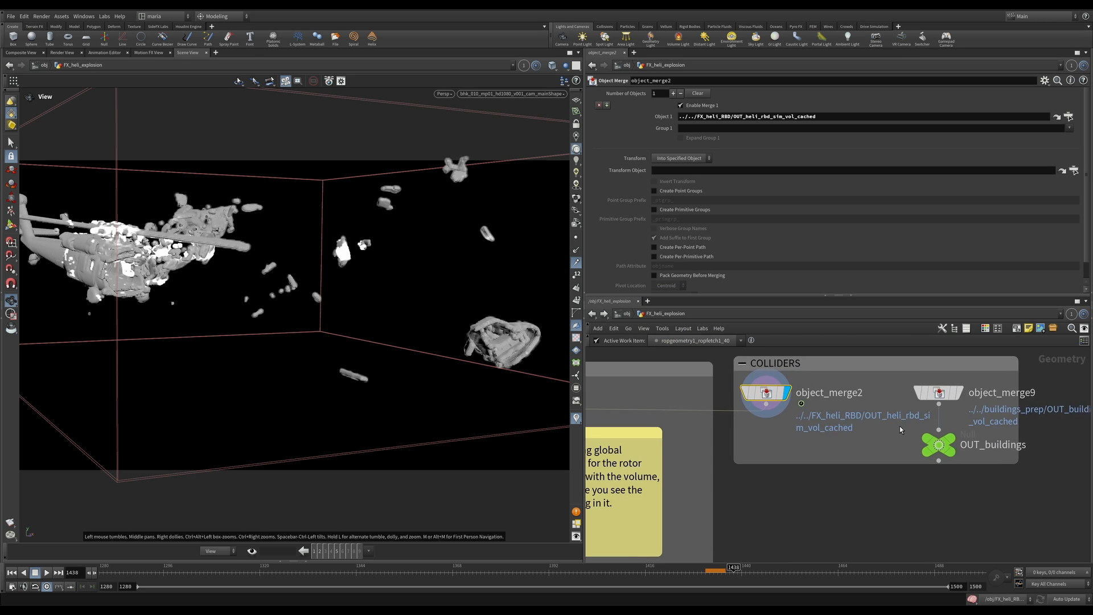
{"action": "left_click", "coordinate": [938, 445]}
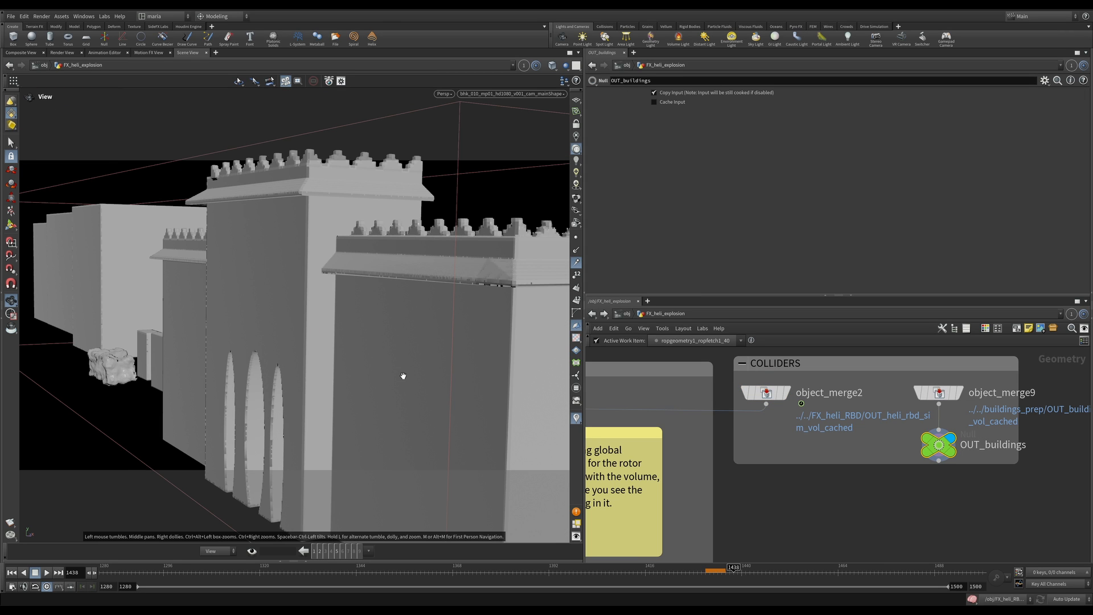
{"action": "mouse_move", "coordinate": [152, 416]}
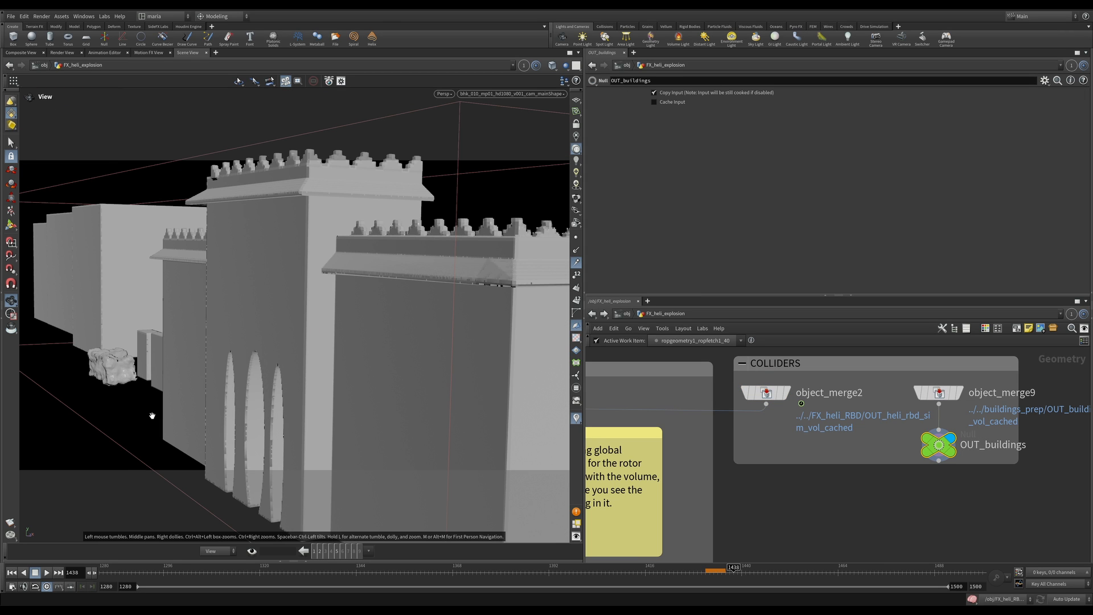
{"action": "mouse_move", "coordinate": [445, 388]}
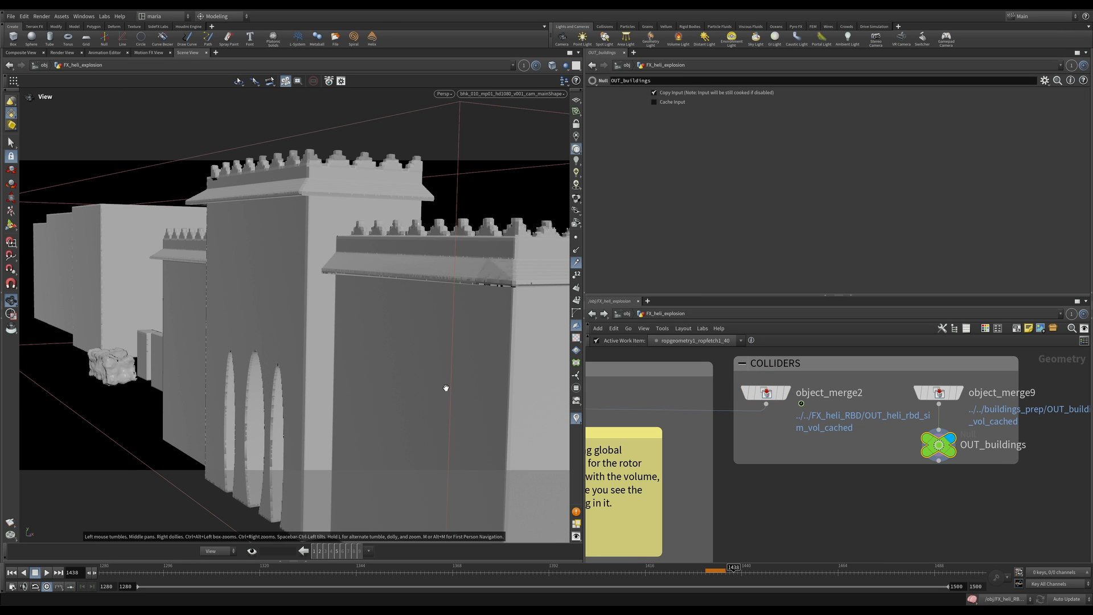
{"action": "mouse_move", "coordinate": [186, 451]}
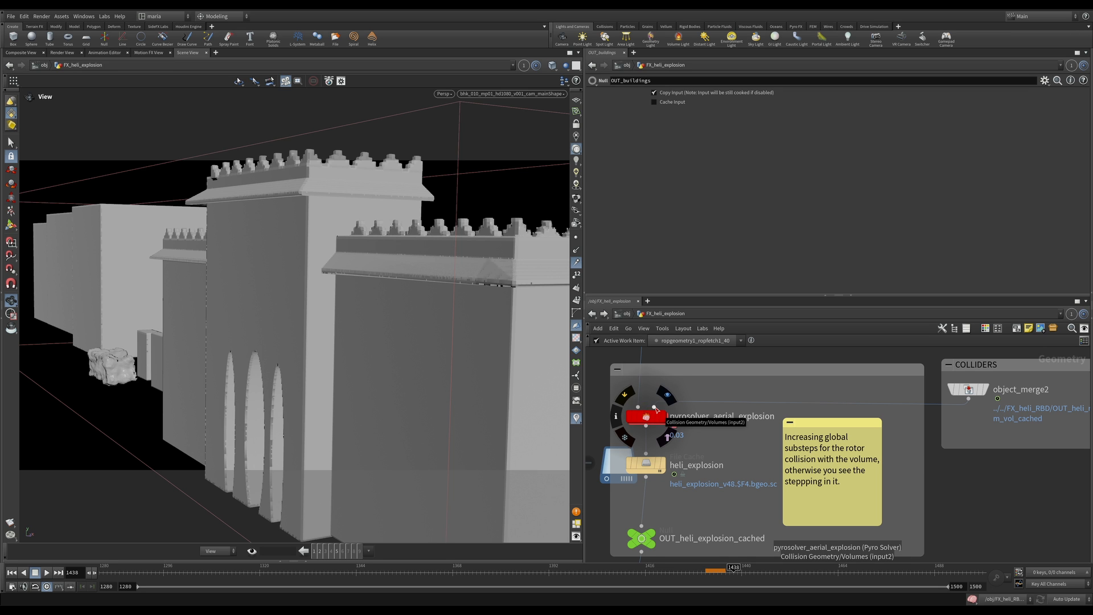
{"action": "left_click", "coordinate": [968, 389]}
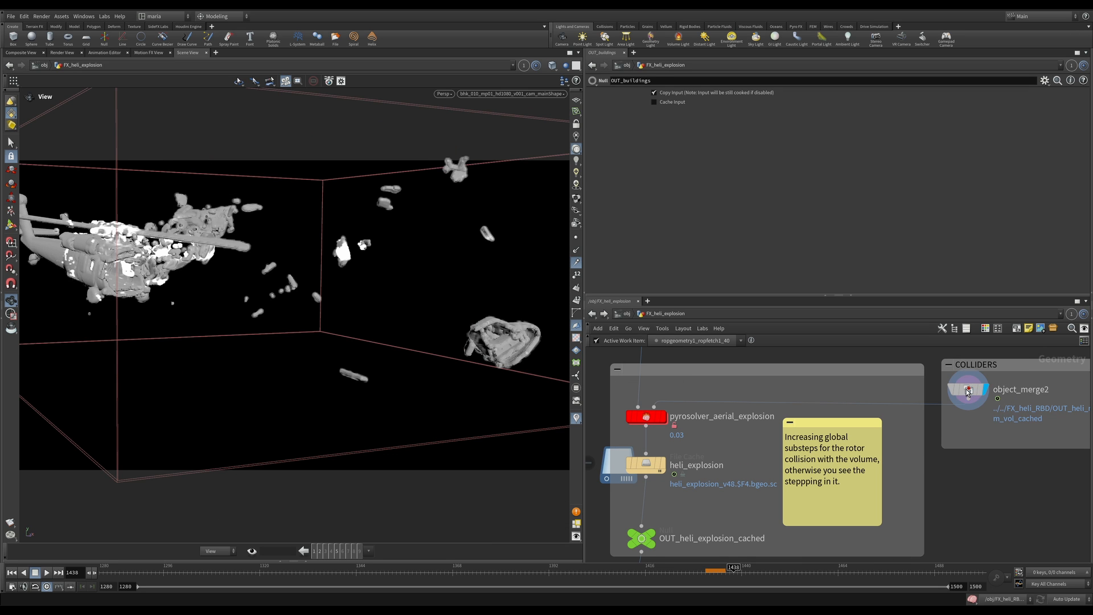
{"action": "left_click", "coordinate": [968, 388]}
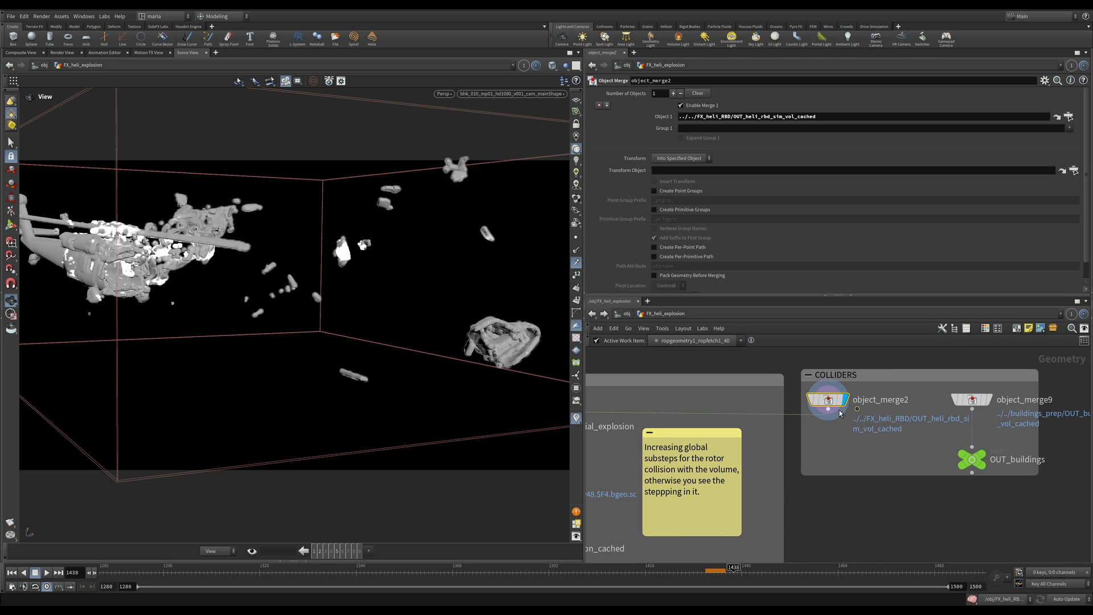
{"action": "mouse_move", "coordinate": [972, 398]}
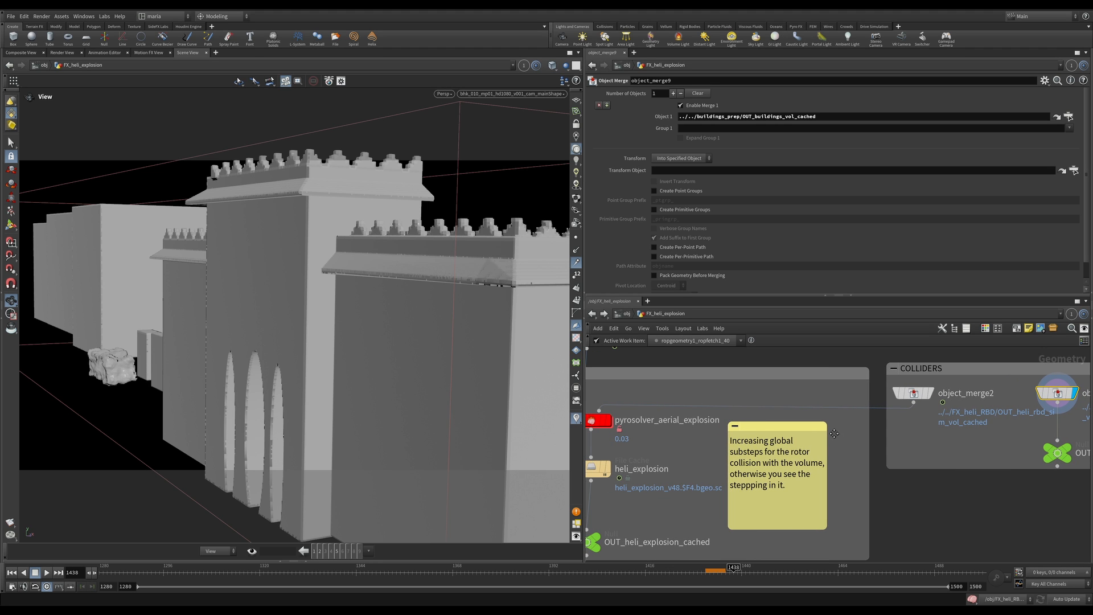
{"action": "mouse_move", "coordinate": [929, 411]}
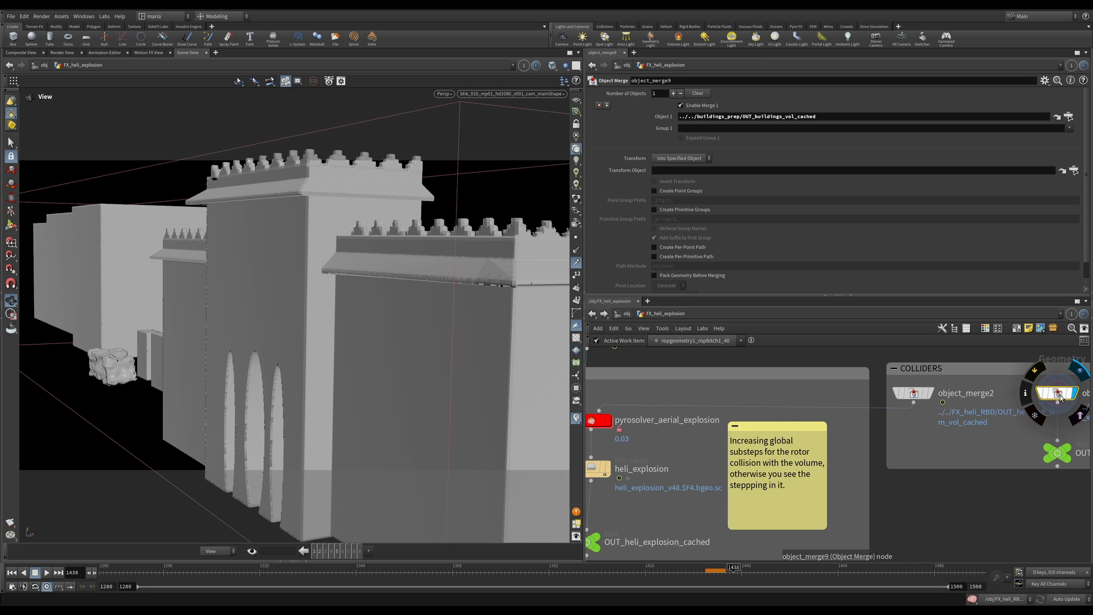
{"action": "mouse_move", "coordinate": [906, 412]}
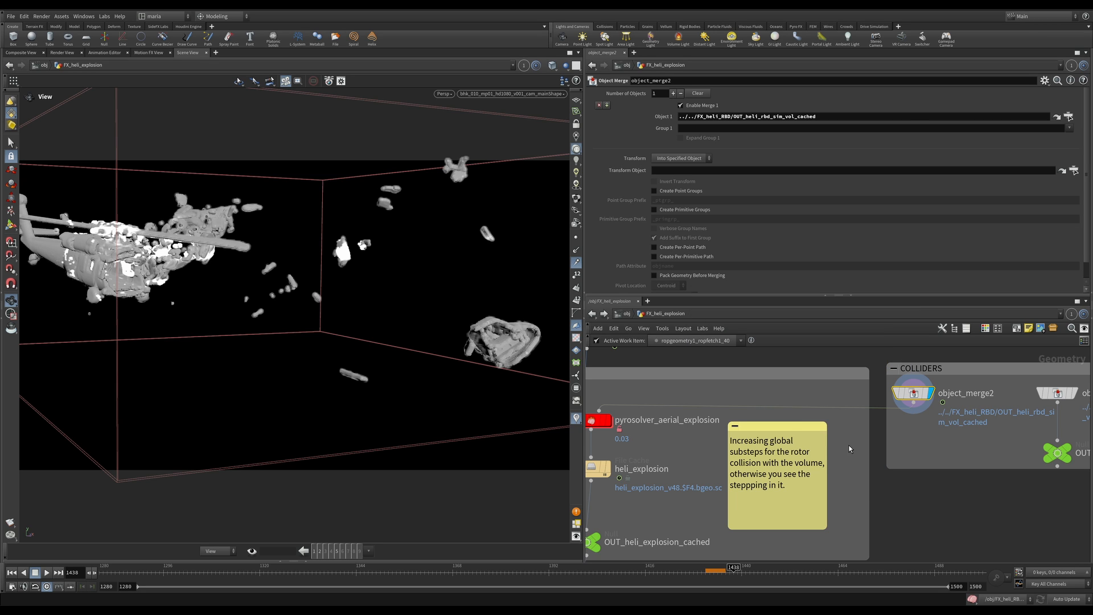
{"action": "mouse_move", "coordinate": [844, 431]}
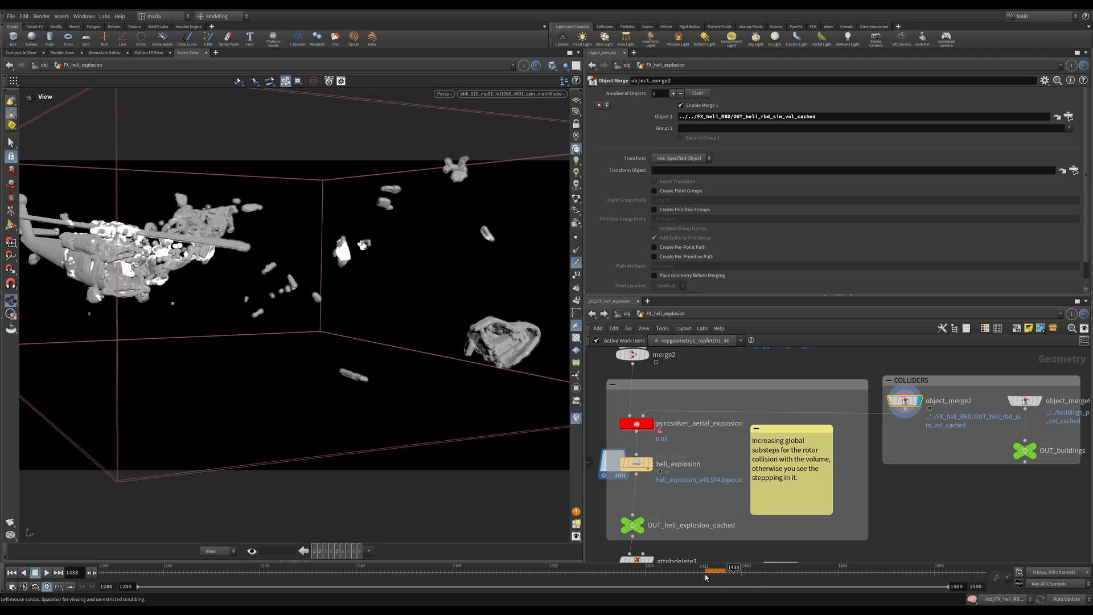
Return to frame 1429 and dive into the pyrosolver_aerial_explosion dopnet.
{"action": "left_click", "coordinate": [697, 571]}
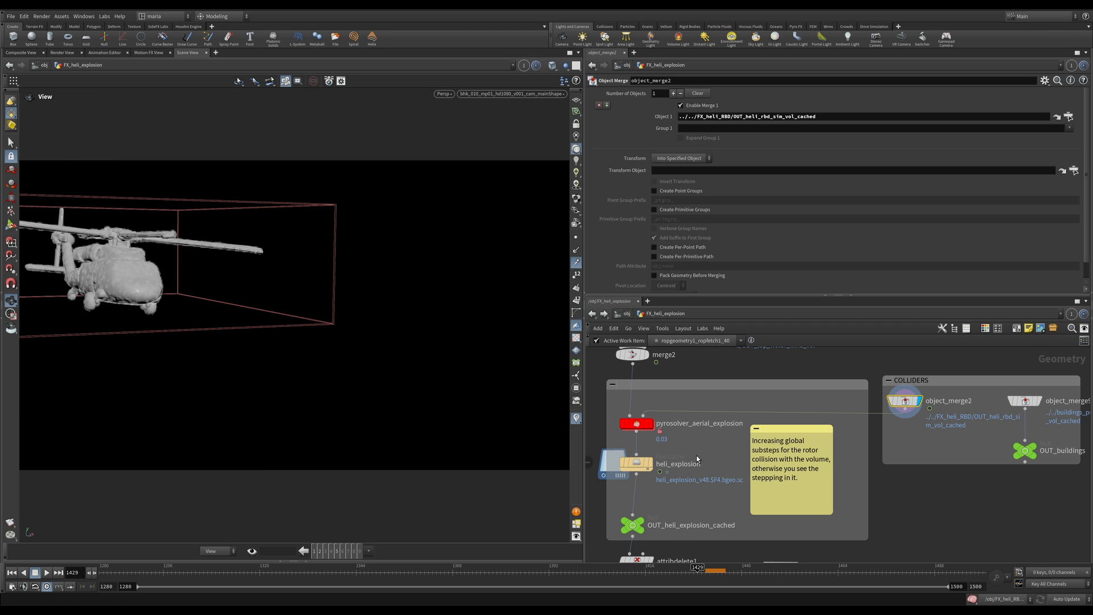
{"action": "mouse_move", "coordinate": [903, 400]}
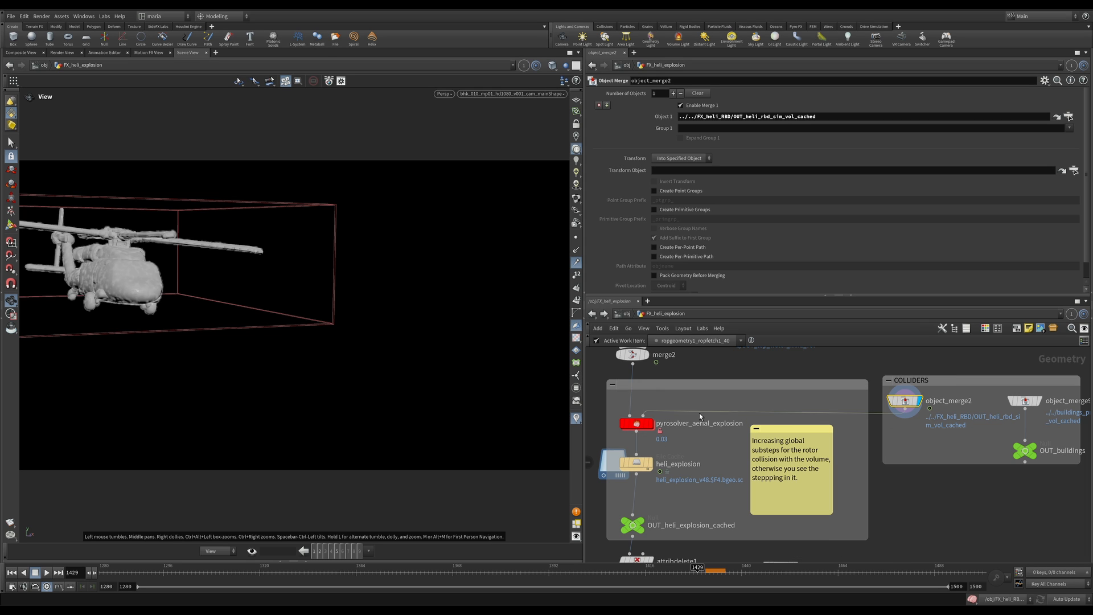
{"action": "mouse_move", "coordinate": [643, 416]}
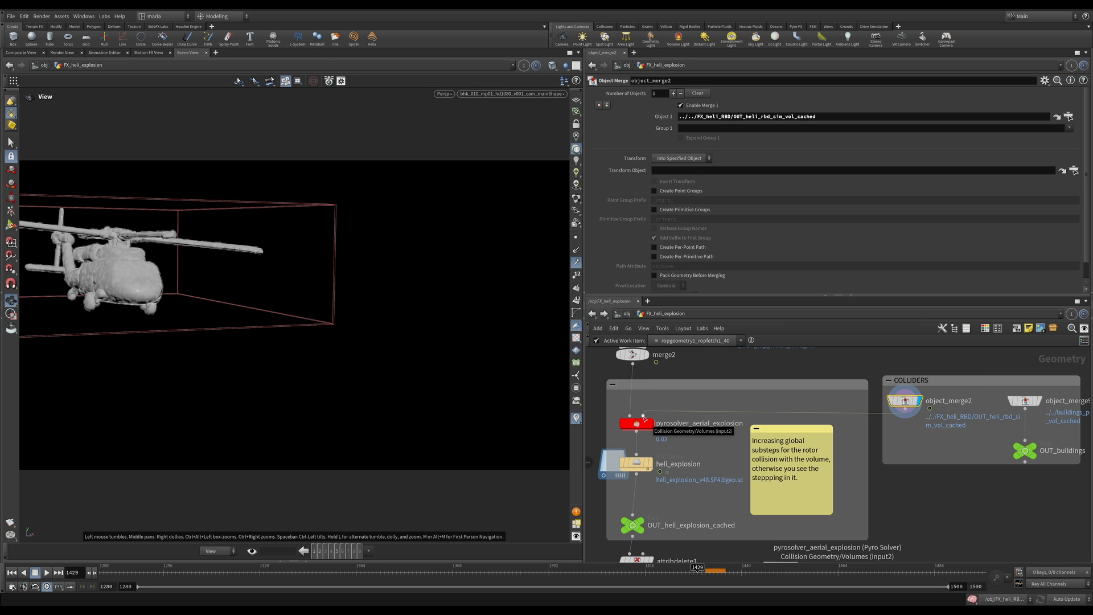
{"action": "double_click", "coordinate": [631, 423]}
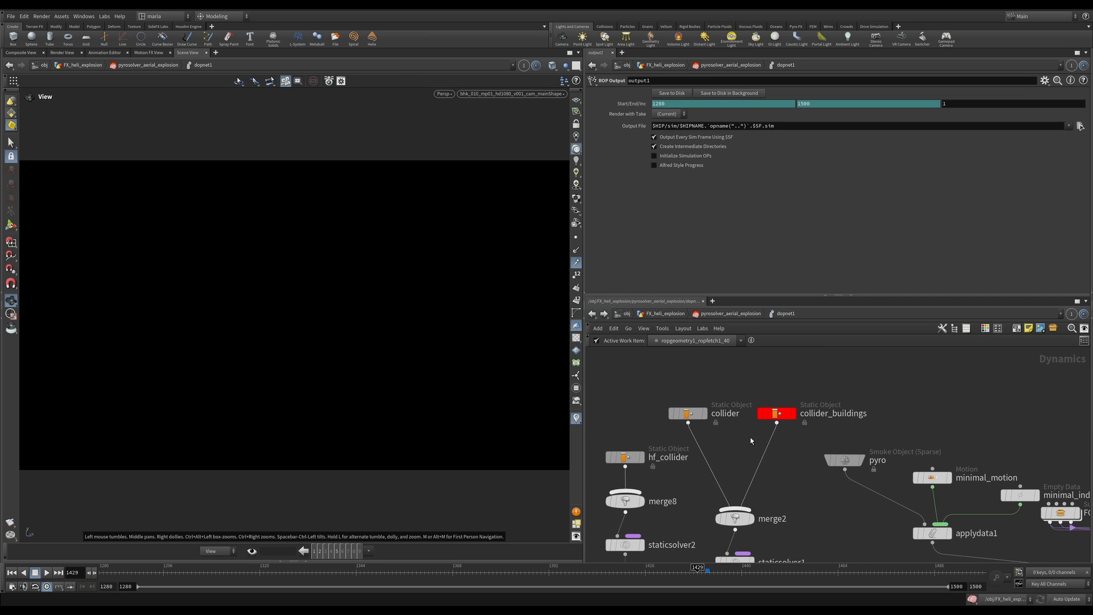
Review the Collisions > Volume parameters of collider_buildings, then the helicopter collider's Volume Sample settings.
{"action": "left_click", "coordinate": [775, 413]}
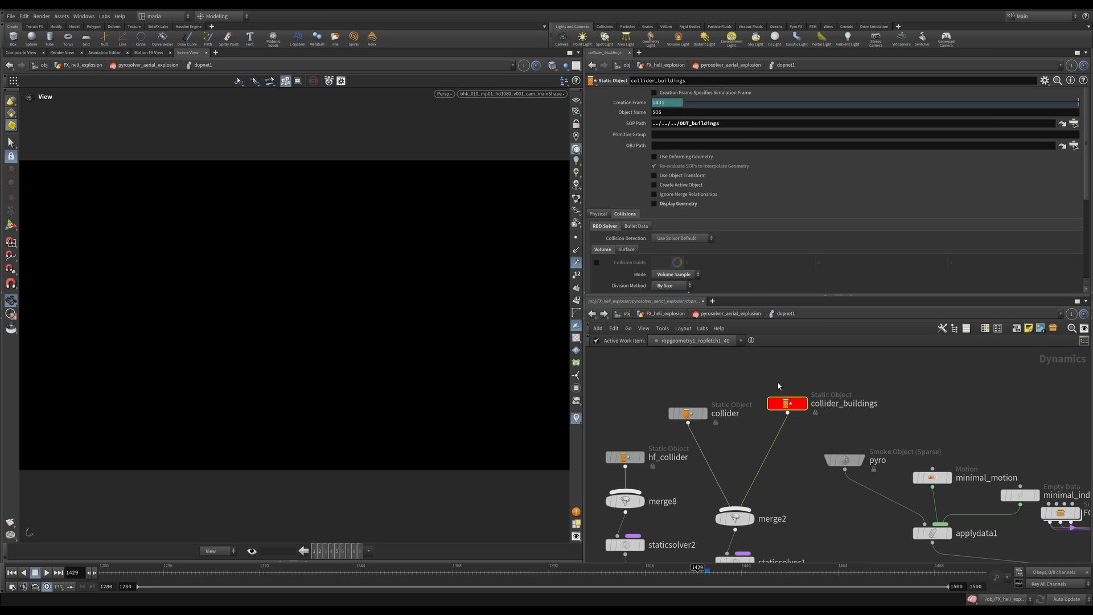
{"action": "mouse_move", "coordinate": [741, 237]}
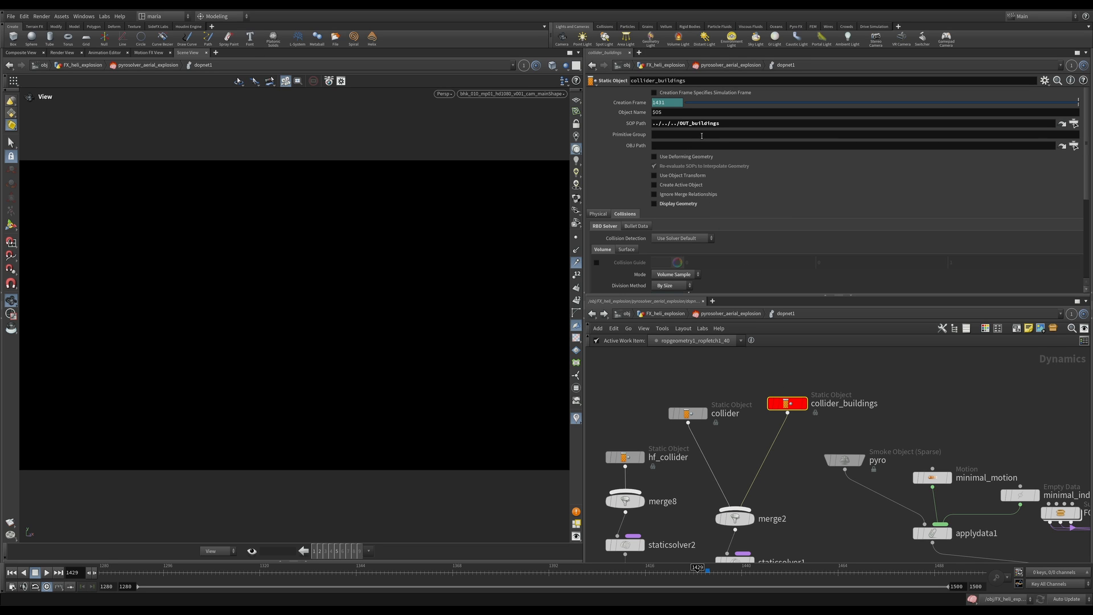
{"action": "scroll", "scroll_direction": "down", "scroll_amount": 3}
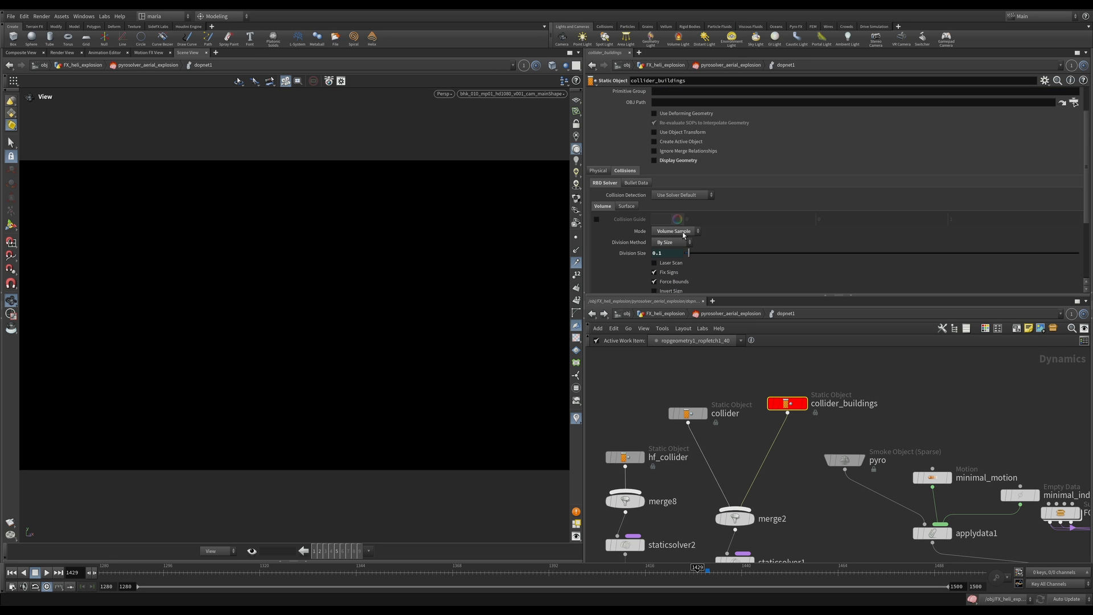
{"action": "scroll", "scroll_direction": "down", "scroll_amount": 3}
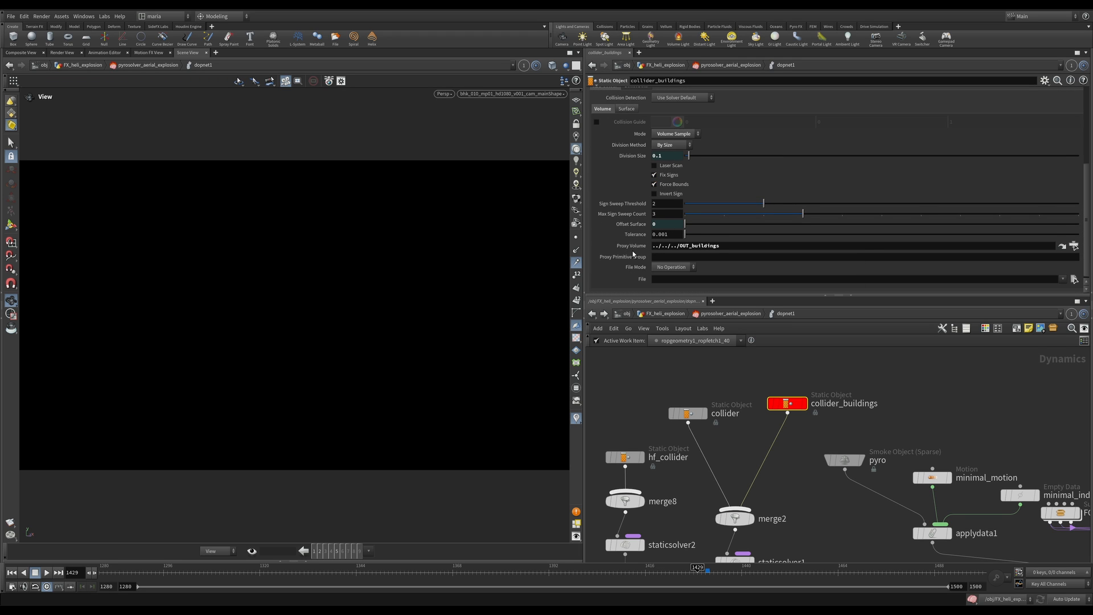
{"action": "mouse_move", "coordinate": [704, 418]}
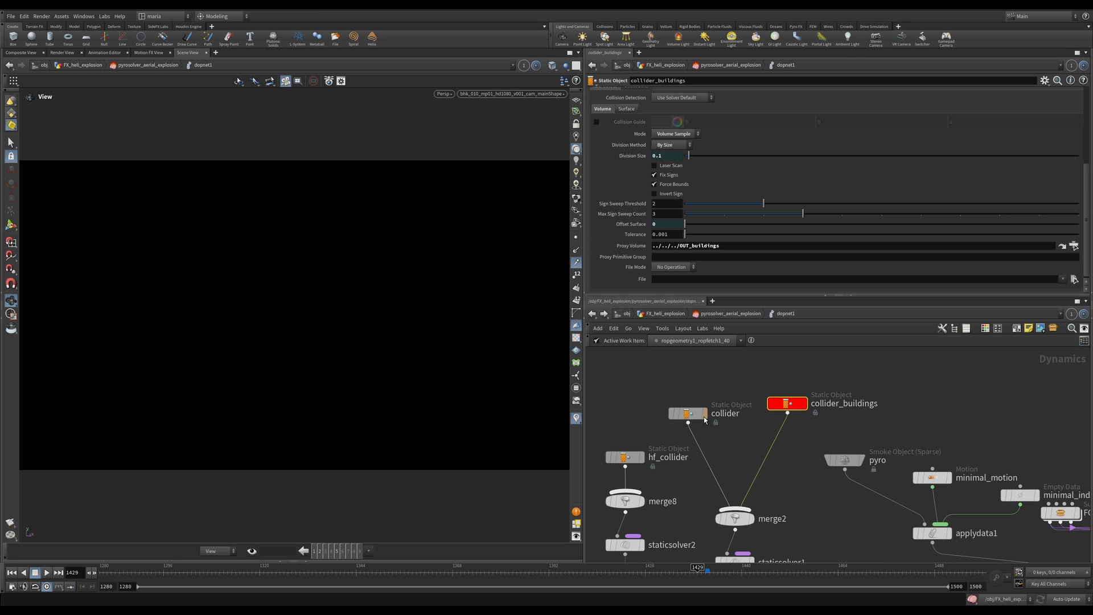
{"action": "left_click", "coordinate": [687, 412]}
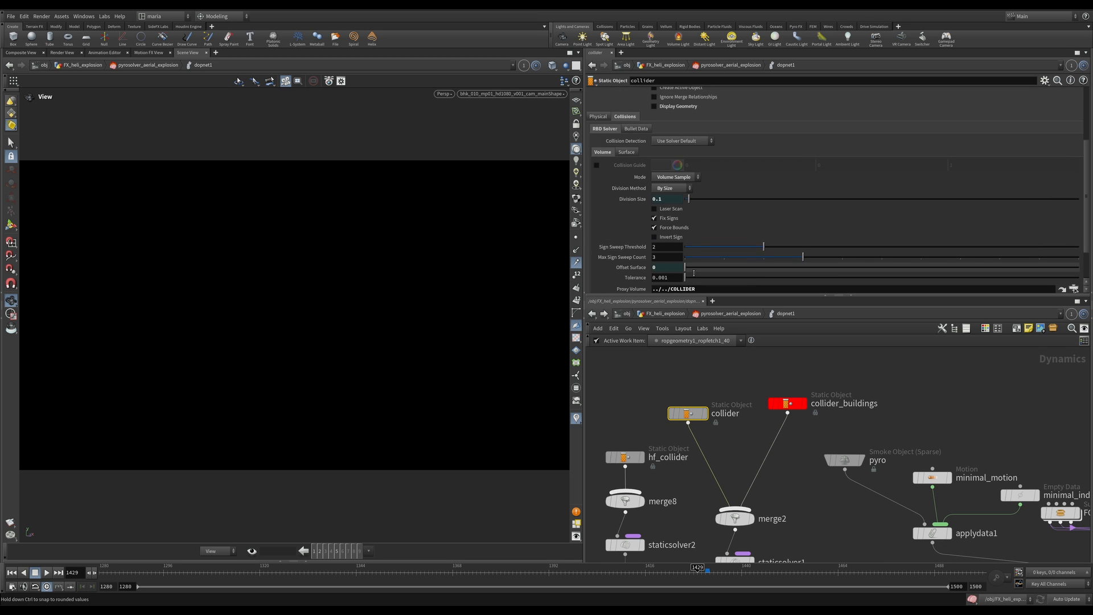
{"action": "scroll", "scroll_direction": "up", "scroll_amount": 3}
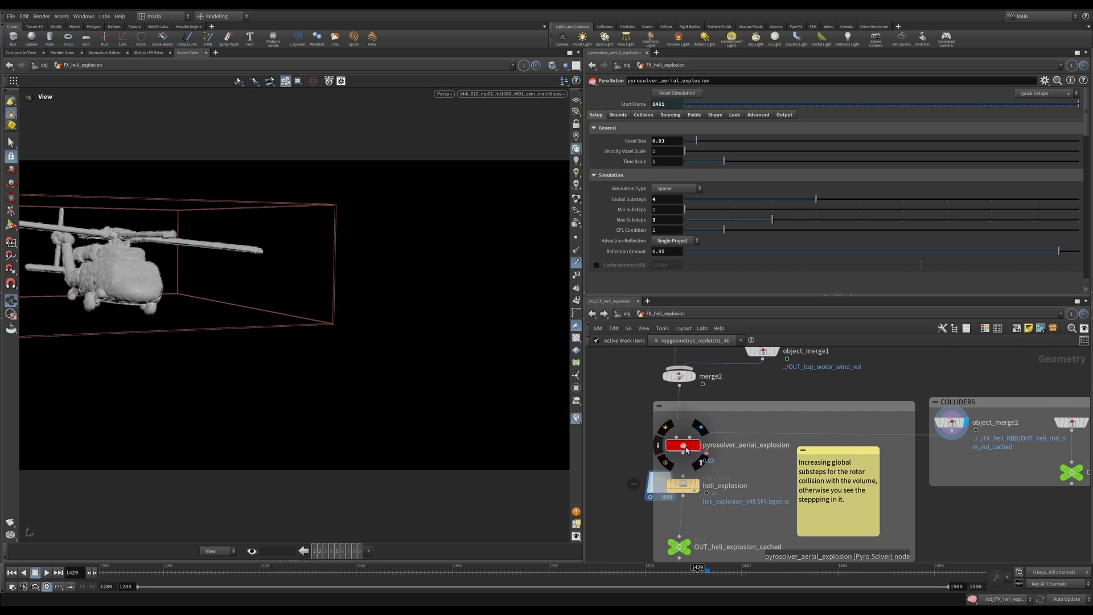
Open the node menu for pyrosolver_aerial_explosion in FX_heli_explosion.
{"action": "right_click", "coordinate": [685, 445]}
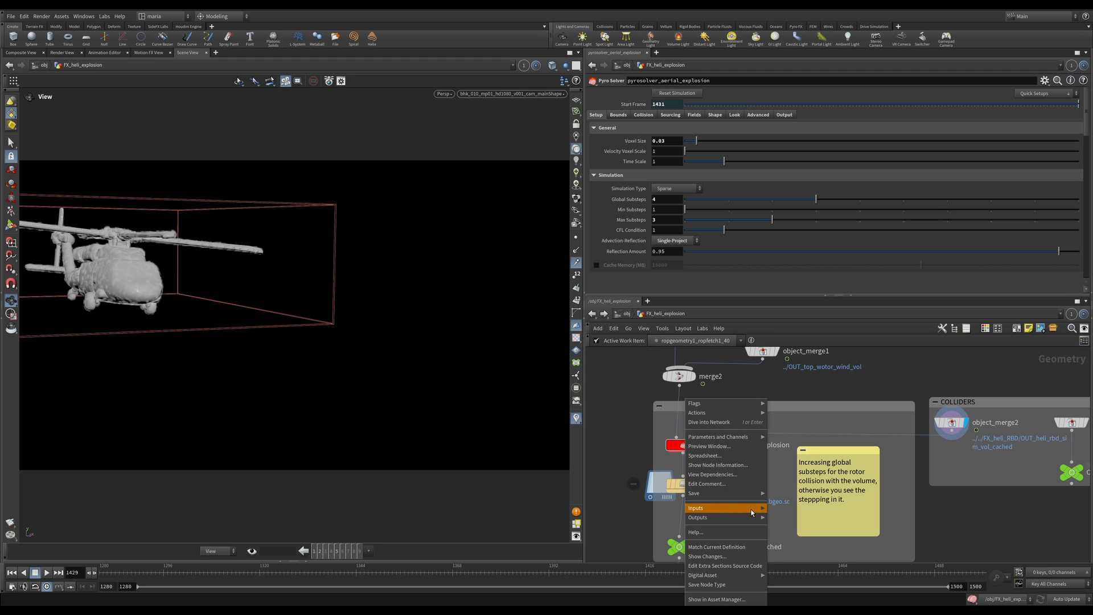
{"action": "mouse_move", "coordinate": [713, 519]}
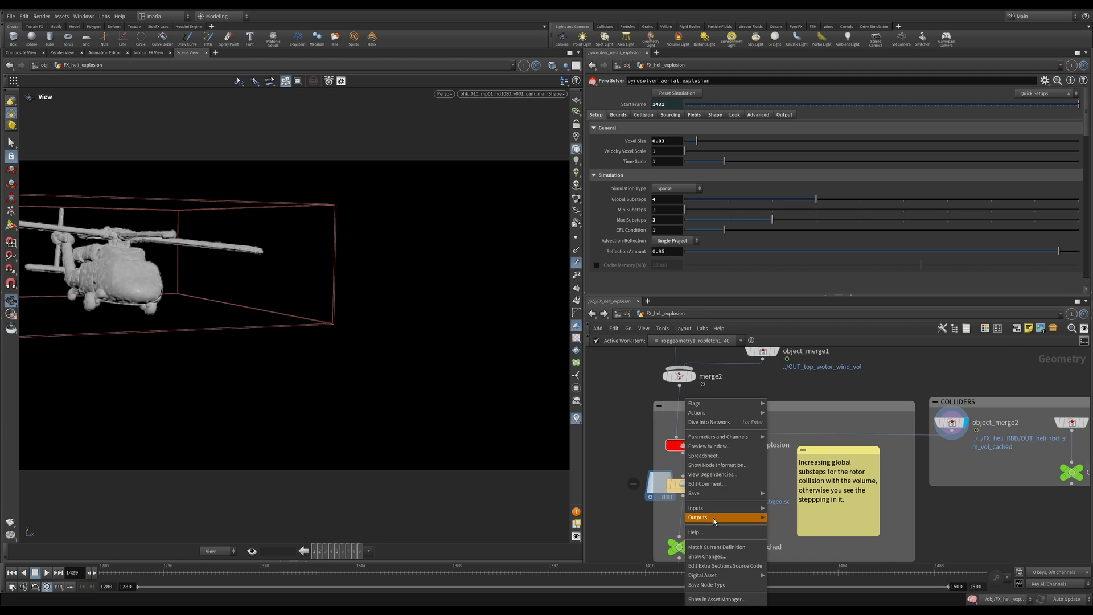
{"action": "mouse_move", "coordinate": [685, 484]}
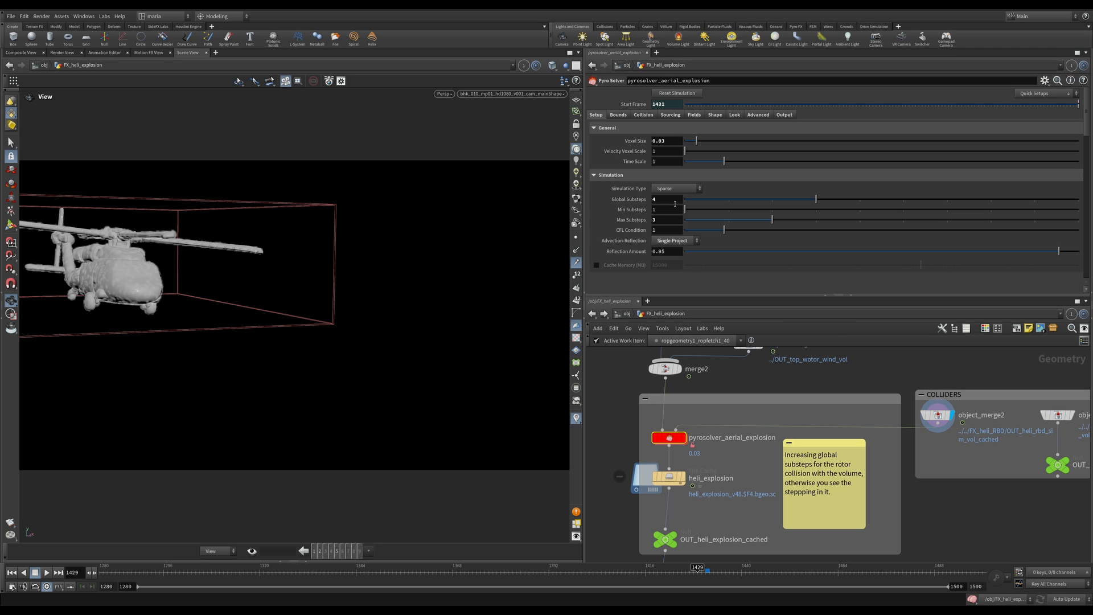
{"action": "mouse_move", "coordinate": [666, 382]}
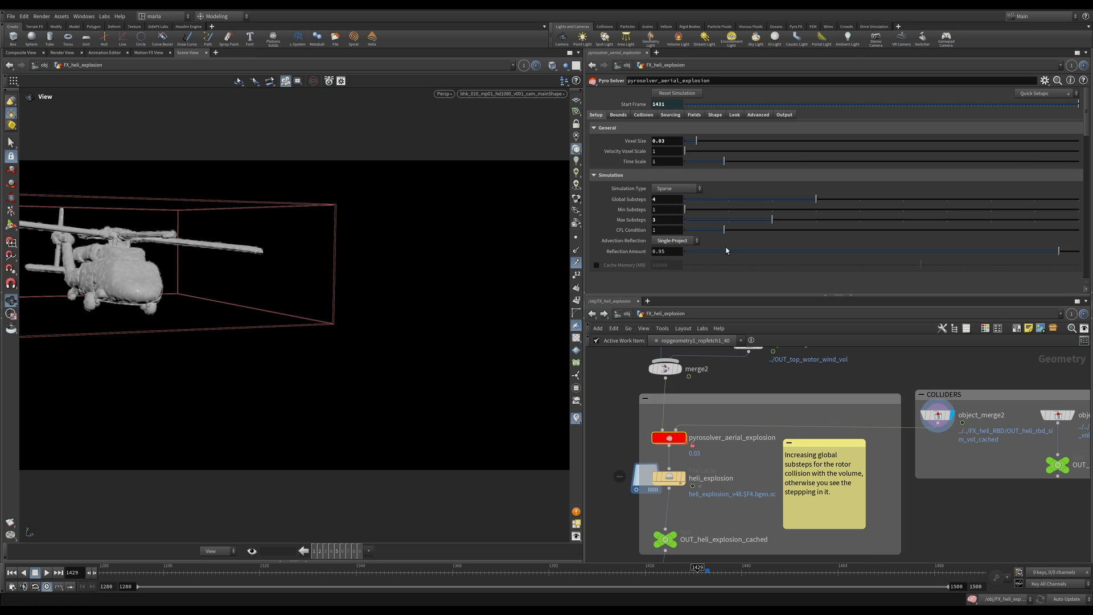
{"action": "mouse_move", "coordinate": [627, 196]}
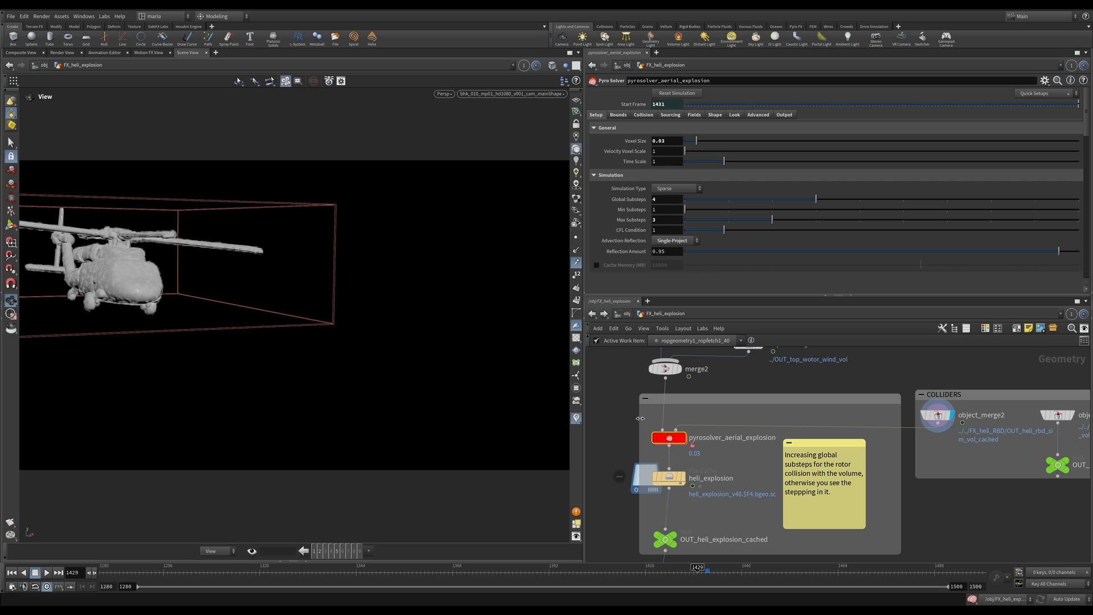
{"action": "mouse_move", "coordinate": [631, 220]}
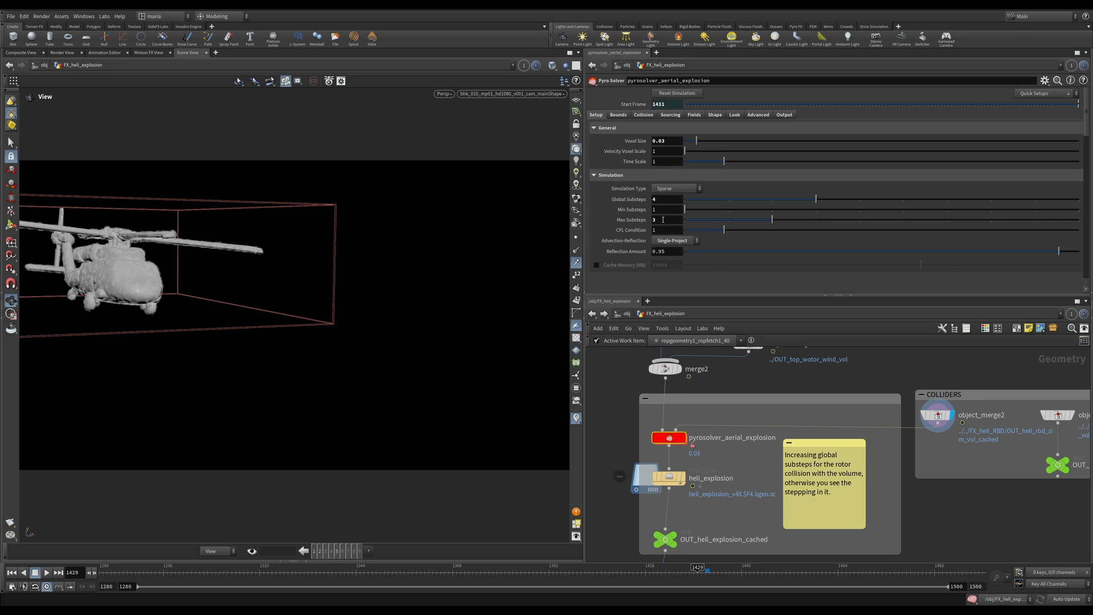
Show the pyro solver's collision settings after reviewing Global Substeps 4 and Max Substeps 3.
{"action": "left_click", "coordinate": [643, 114]}
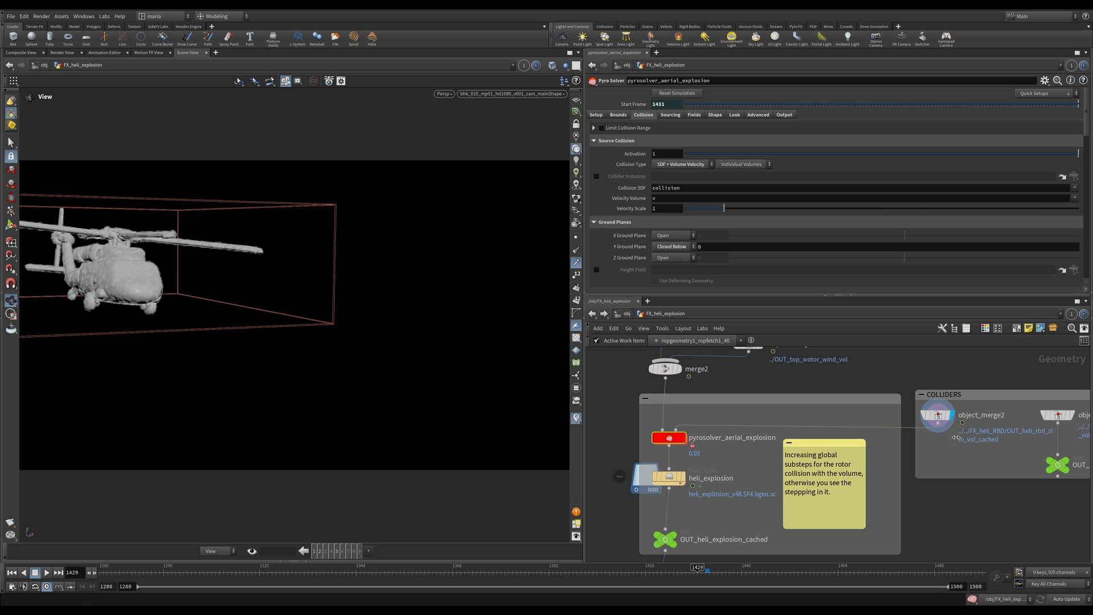
Compare object_merge2's collider volume with the pyro solver, then show the solver's sourcing settings.
{"action": "left_click", "coordinate": [938, 415]}
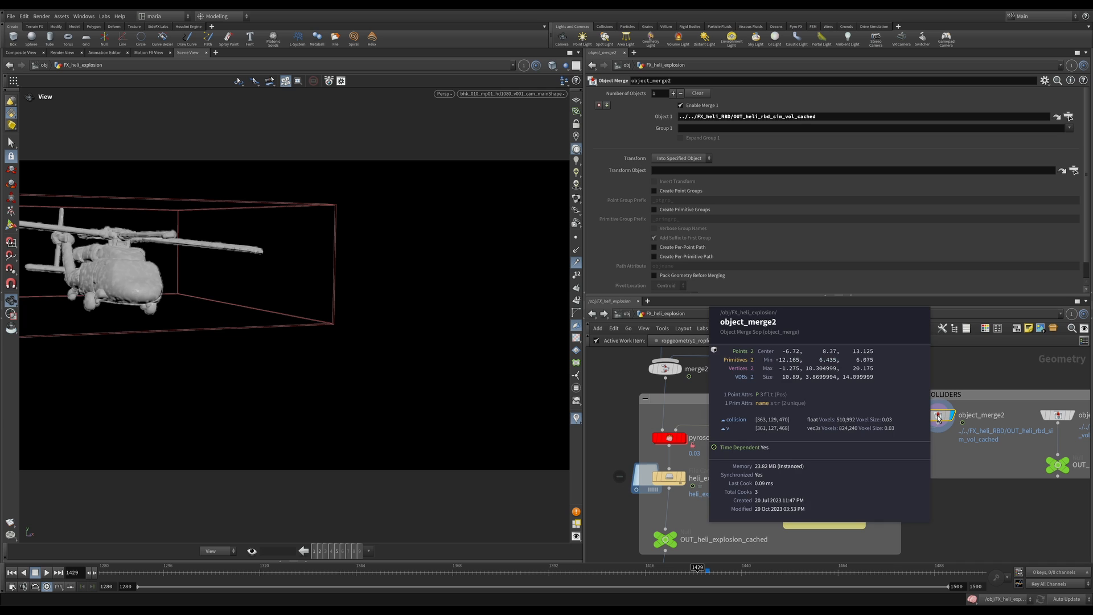
{"action": "mouse_move", "coordinate": [815, 411]}
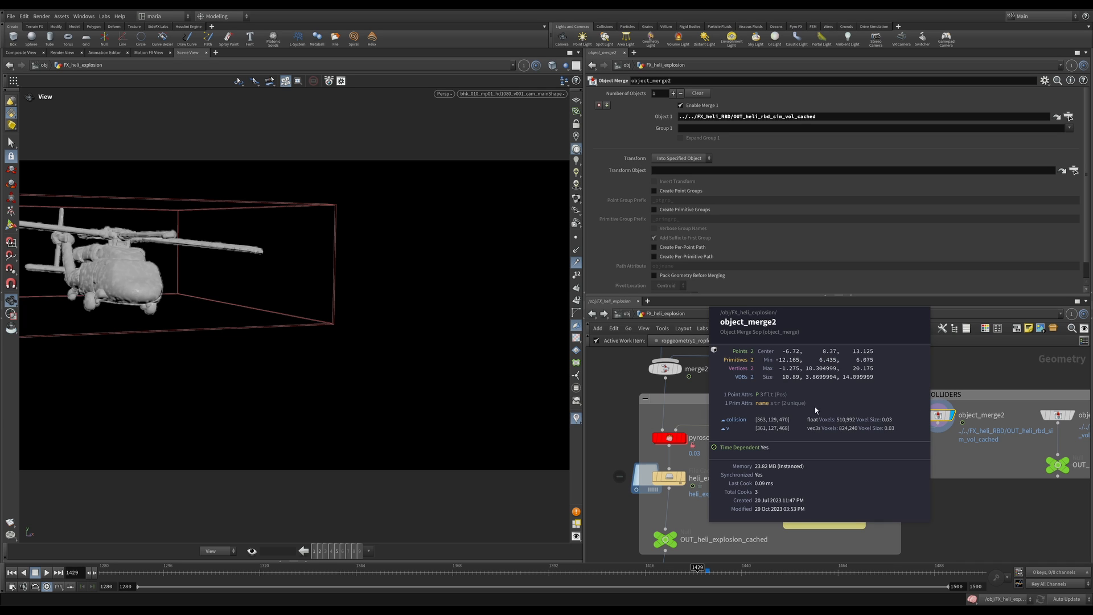
{"action": "mouse_move", "coordinate": [744, 423]}
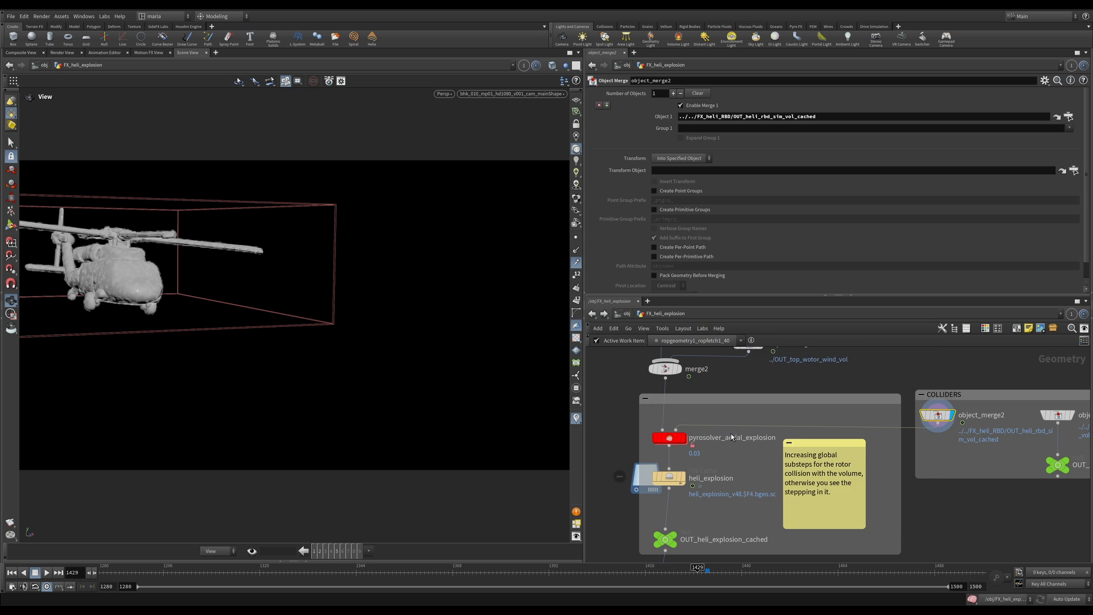
{"action": "left_click", "coordinate": [668, 437]}
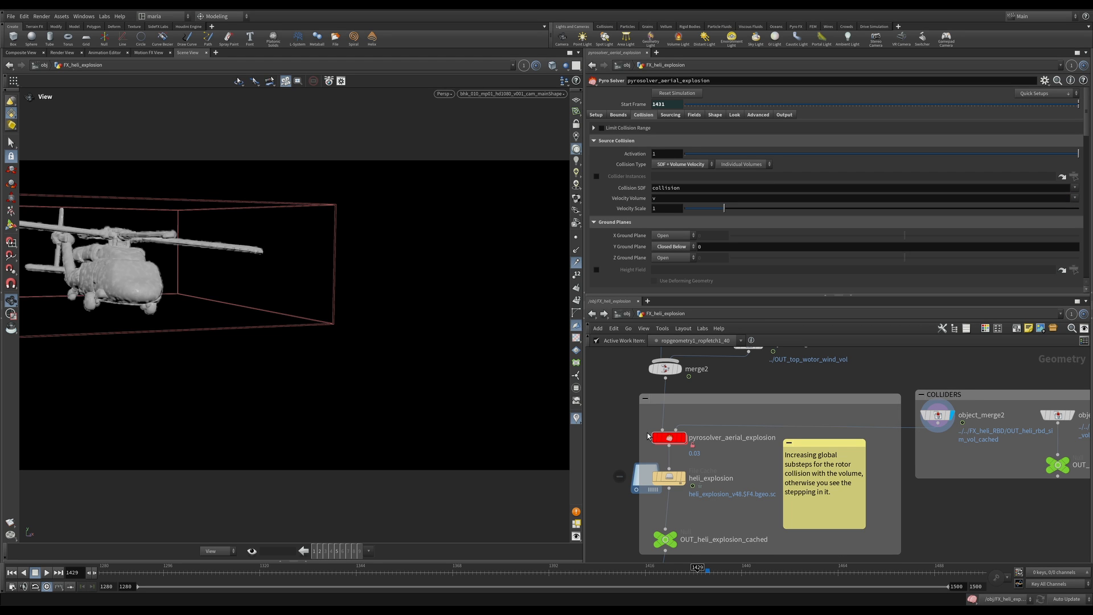
{"action": "mouse_move", "coordinate": [683, 243]}
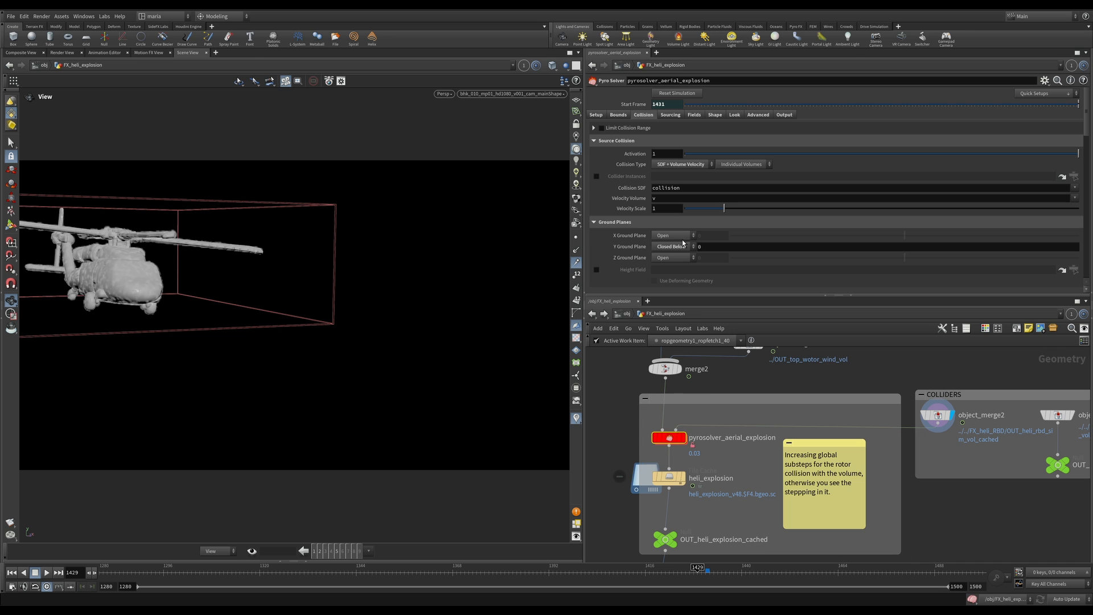
{"action": "left_click", "coordinate": [937, 413]}
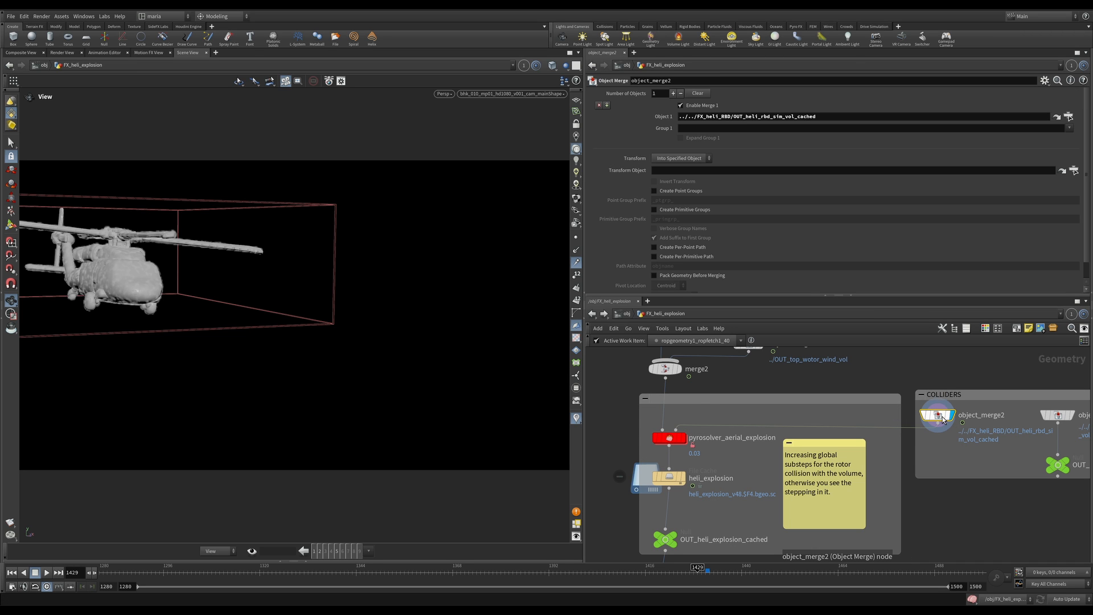
{"action": "left_click", "coordinate": [669, 437]}
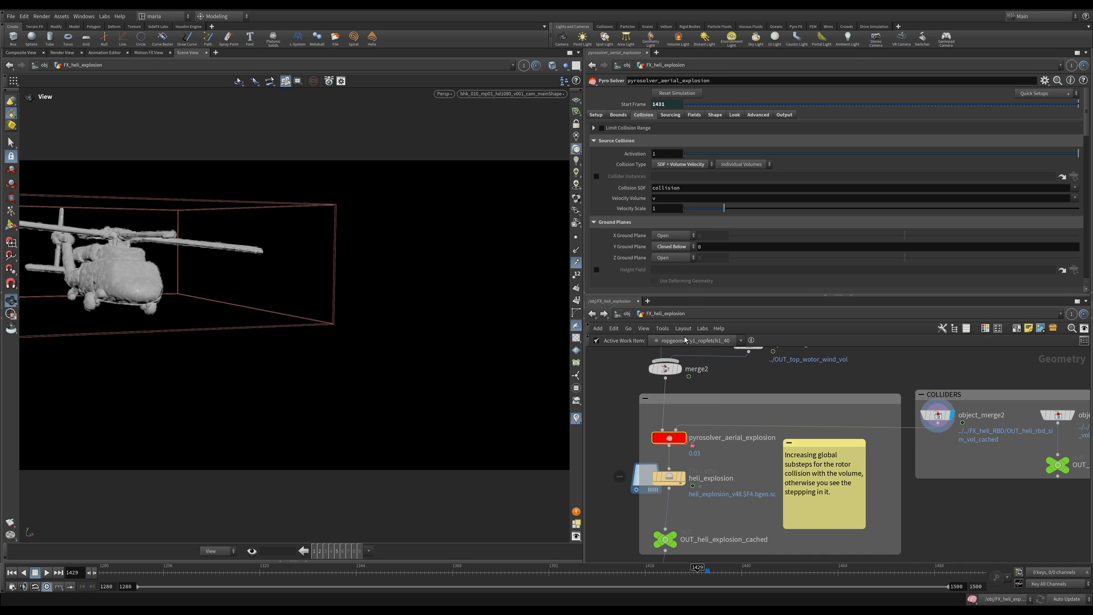
{"action": "mouse_move", "coordinate": [676, 251]}
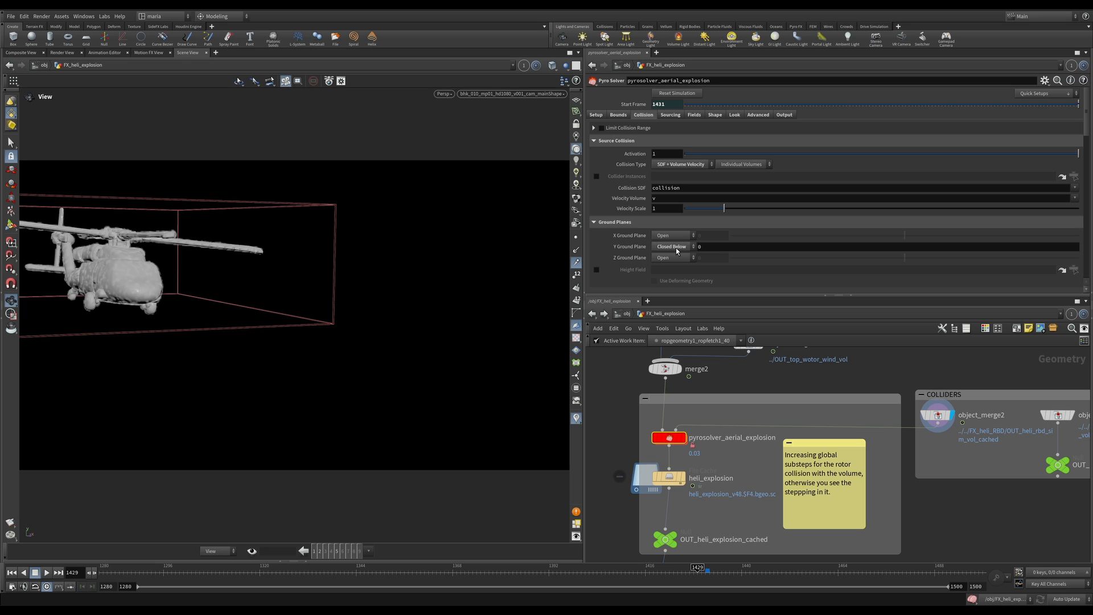
{"action": "mouse_move", "coordinate": [675, 249]}
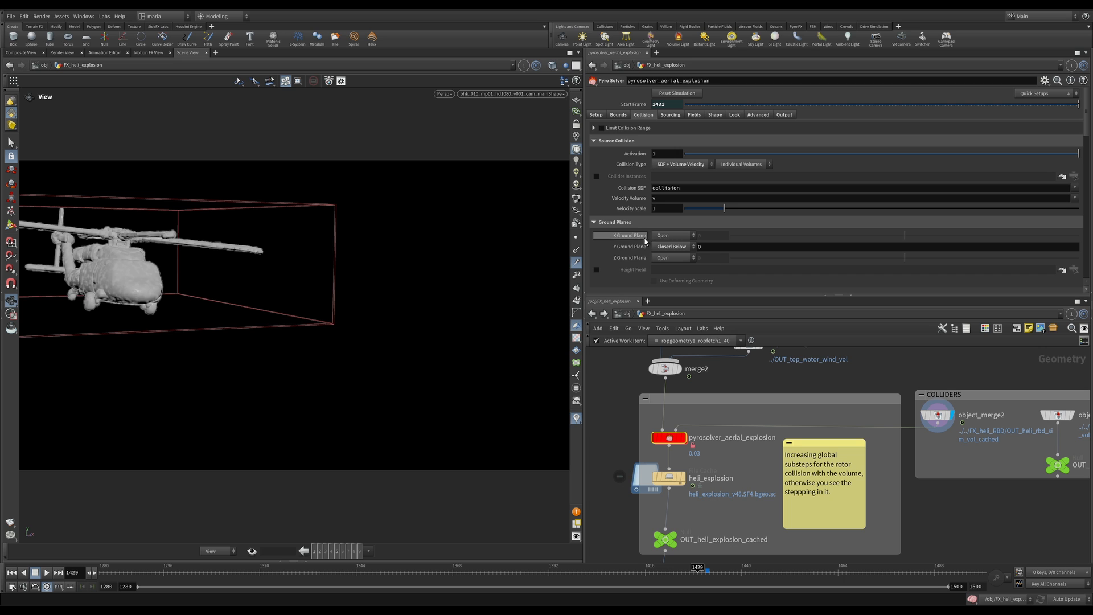
{"action": "left_click", "coordinate": [670, 115]}
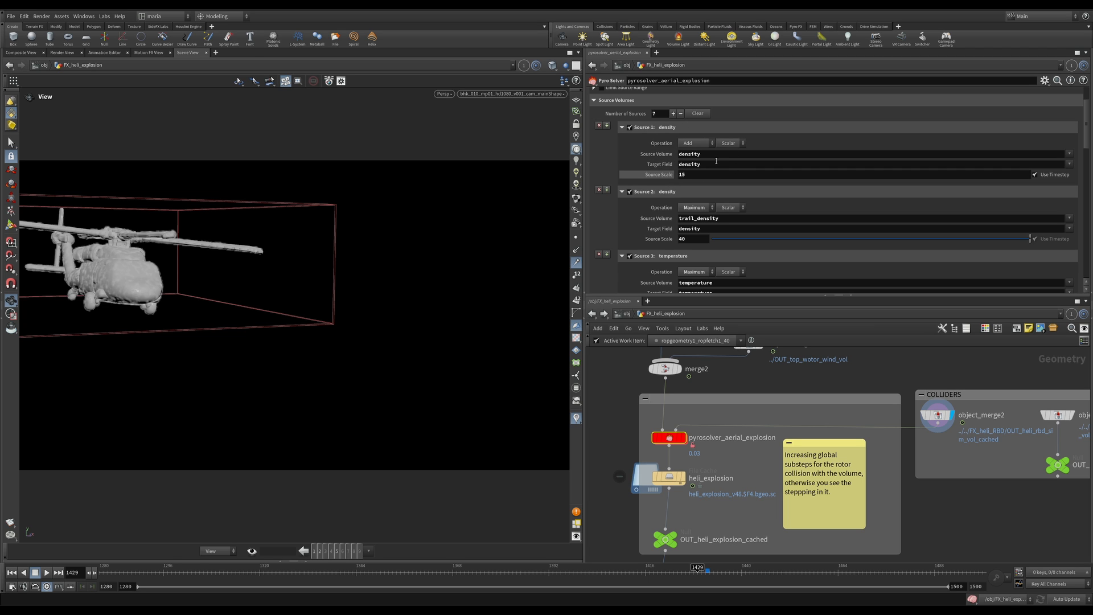
Review the divergence and rotor wind velocity sources, then show the density dissipation settings.
{"action": "scroll", "scroll_direction": "up", "scroll_amount": 3}
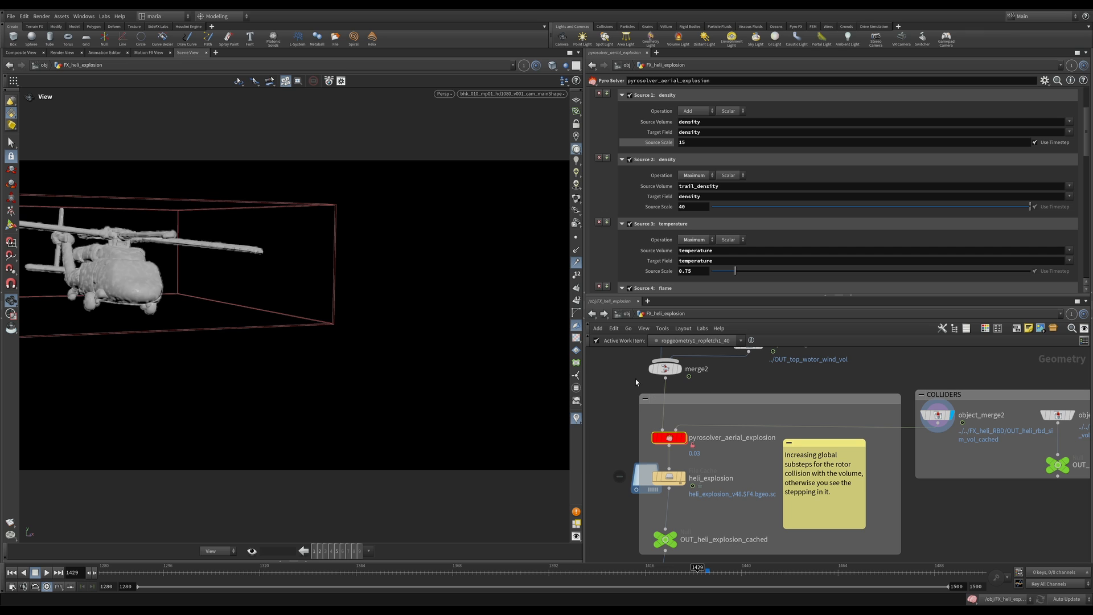
{"action": "mouse_move", "coordinate": [178, 242]}
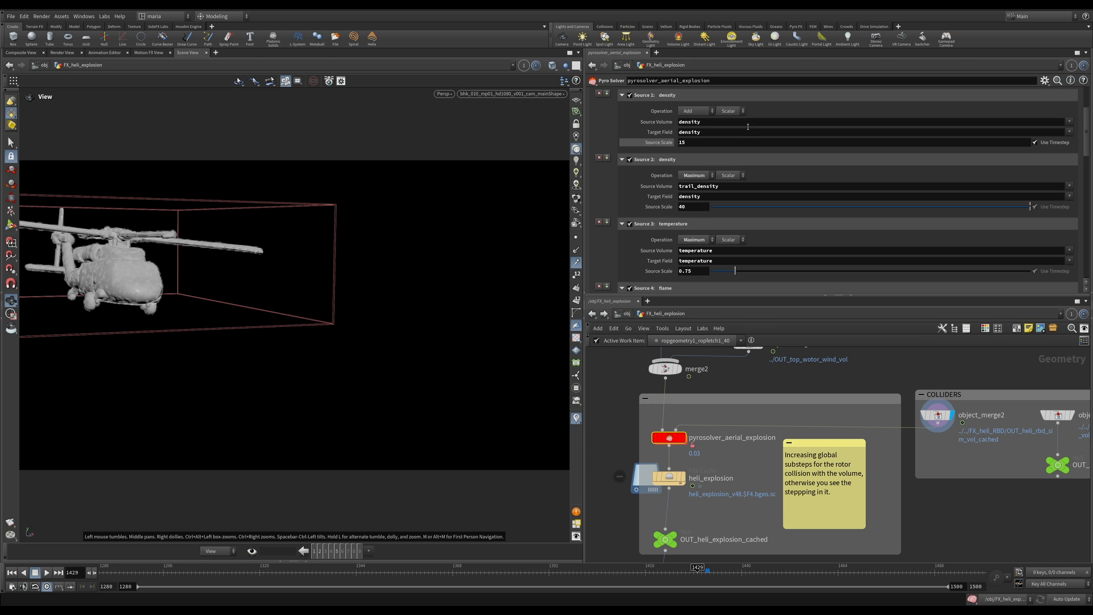
{"action": "mouse_move", "coordinate": [738, 140]}
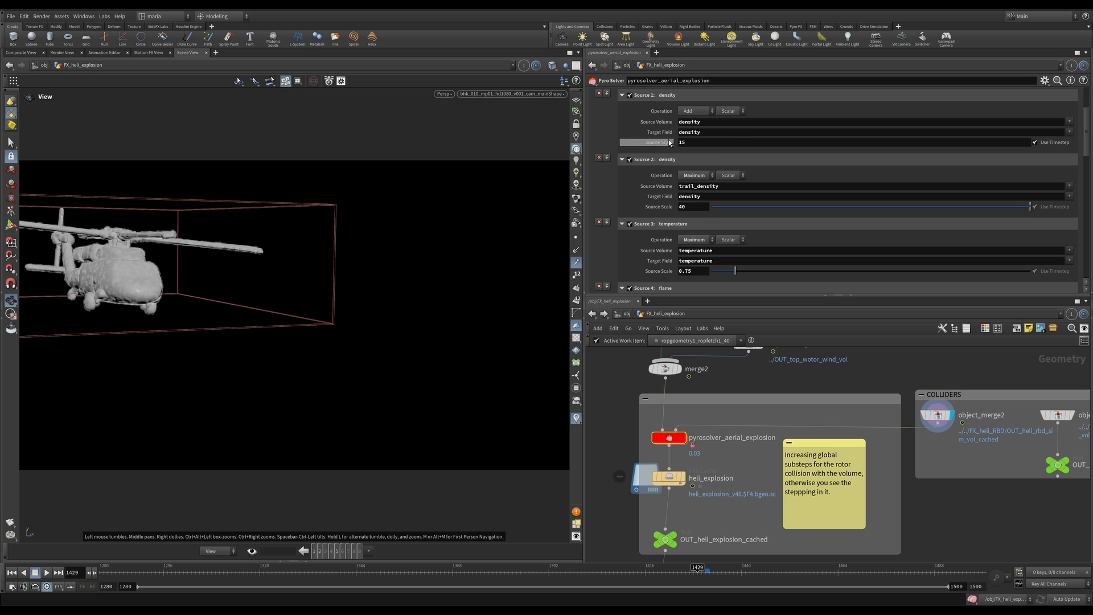
{"action": "mouse_move", "coordinate": [691, 165]}
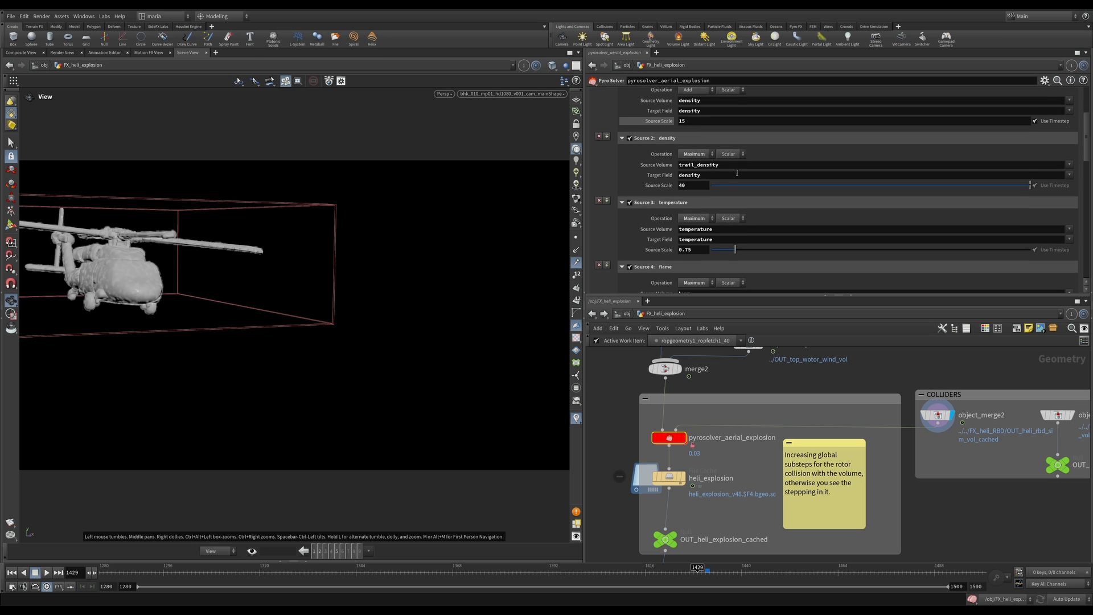
{"action": "scroll", "scroll_direction": "down", "scroll_amount": 3}
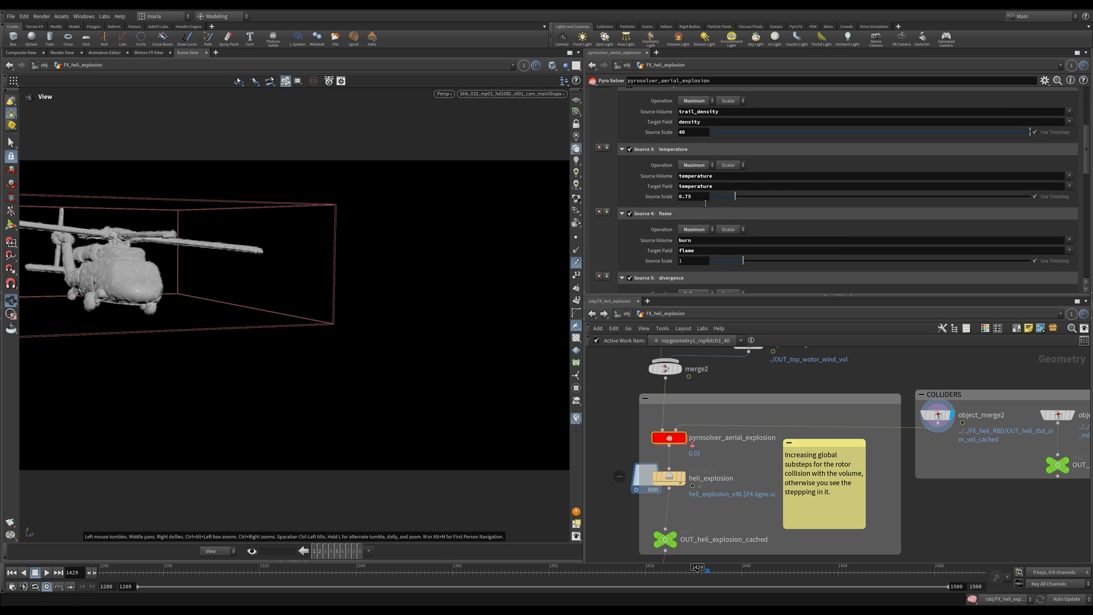
{"action": "scroll", "scroll_direction": "down", "scroll_amount": 3}
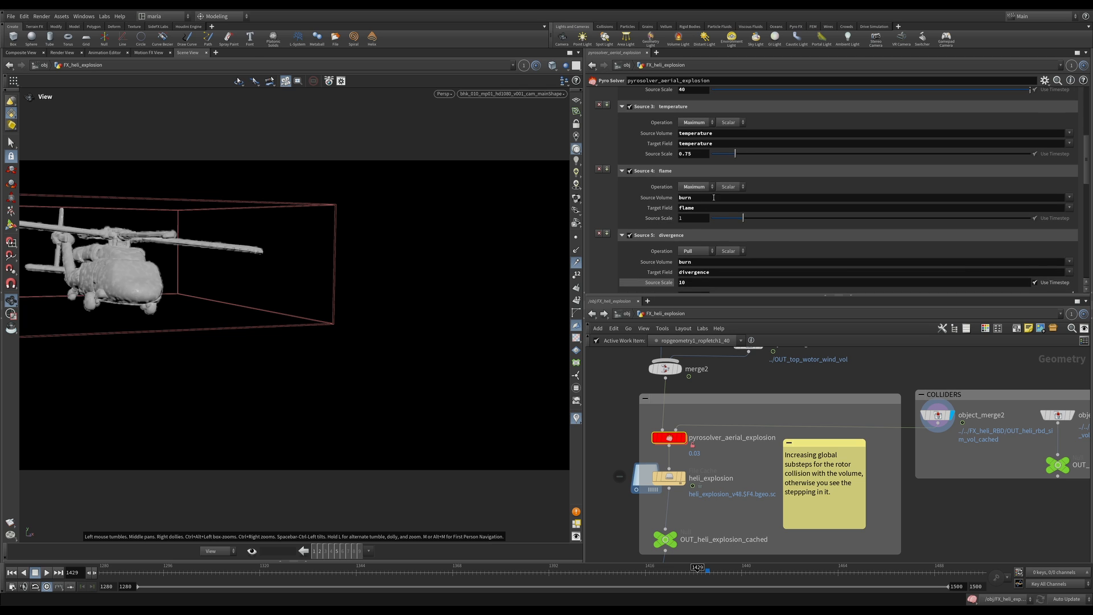
{"action": "scroll", "scroll_direction": "down", "scroll_amount": 3}
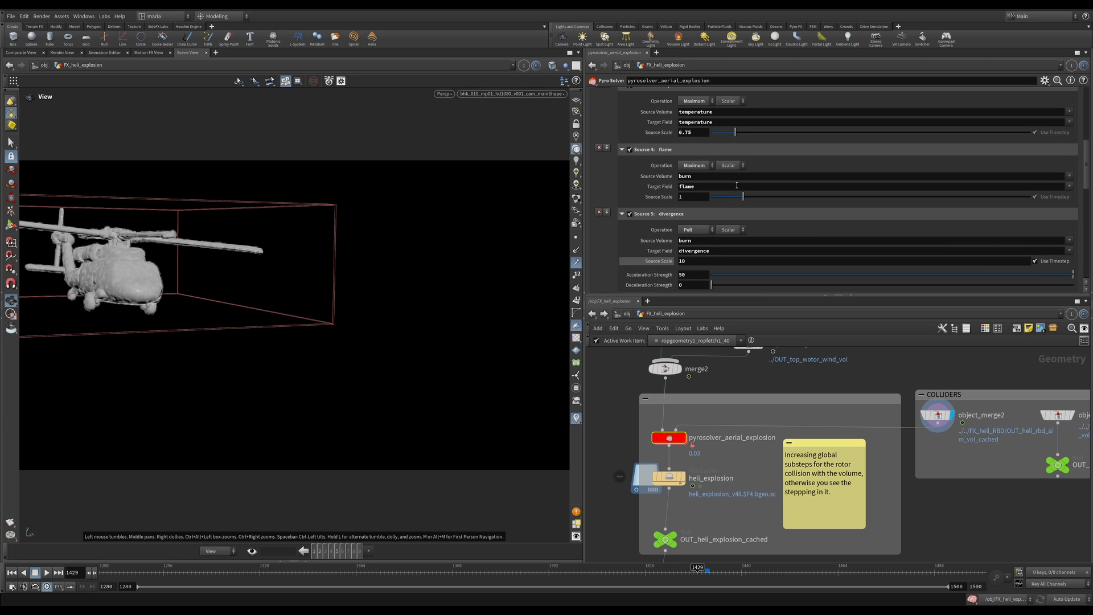
{"action": "mouse_move", "coordinate": [776, 249]}
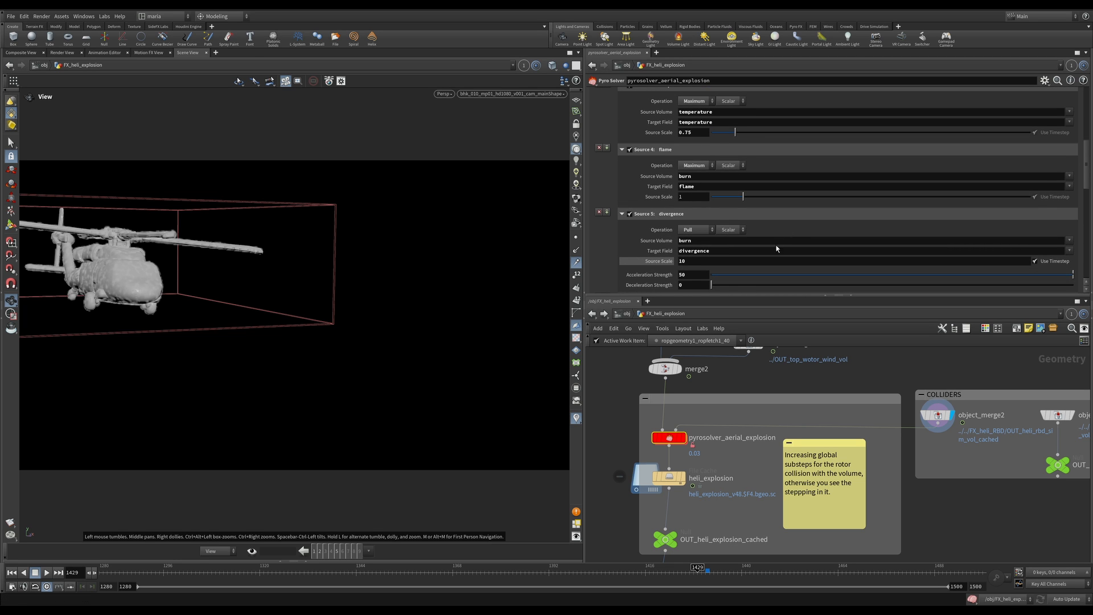
{"action": "mouse_move", "coordinate": [683, 269]}
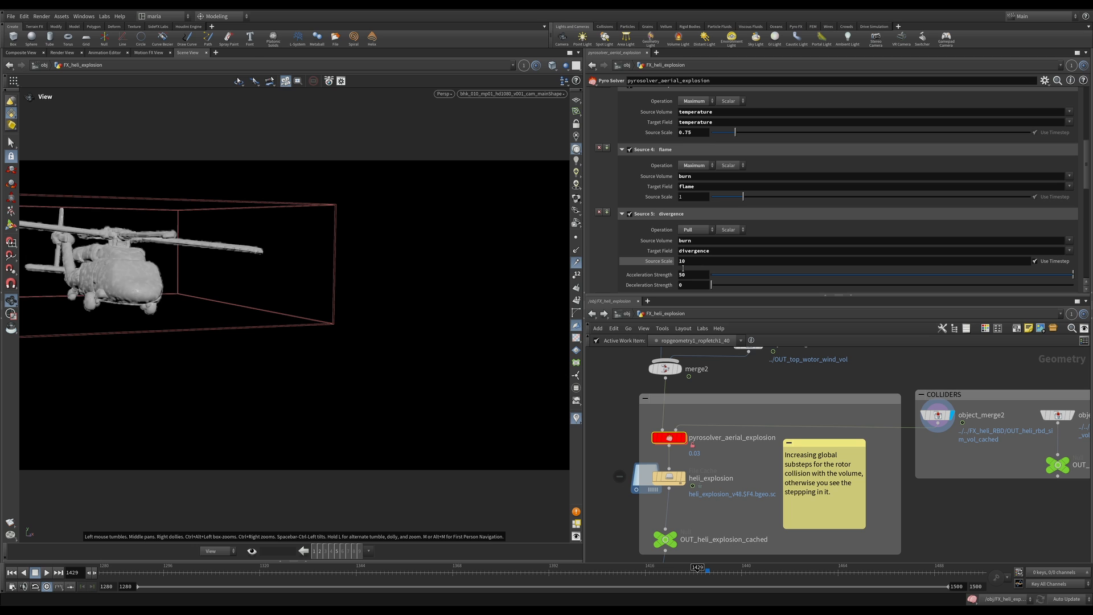
{"action": "mouse_move", "coordinate": [695, 236]}
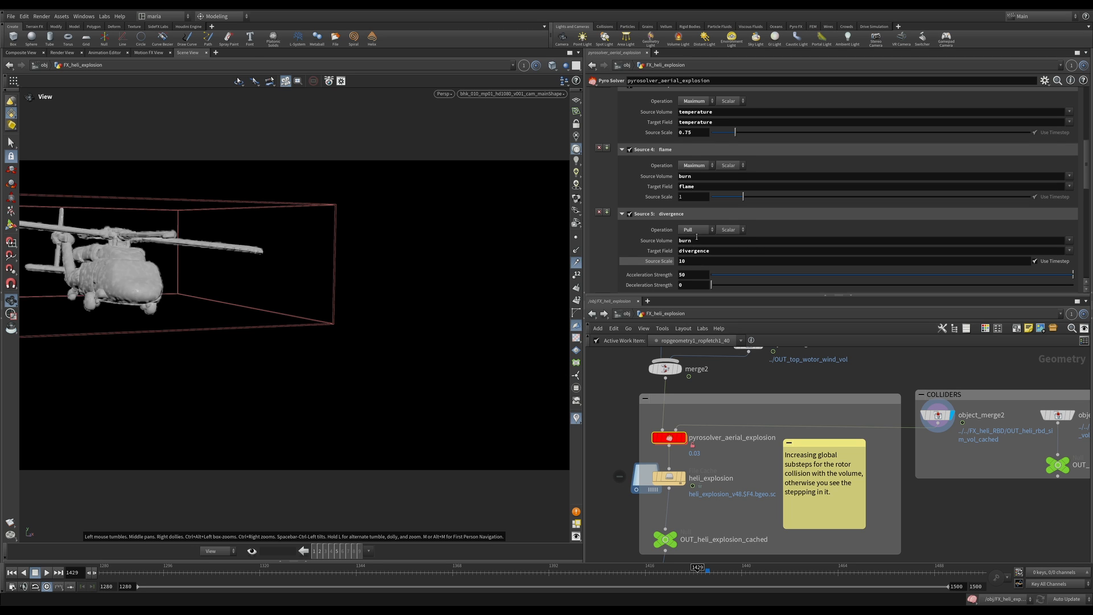
{"action": "scroll", "scroll_direction": "down", "scroll_amount": 3}
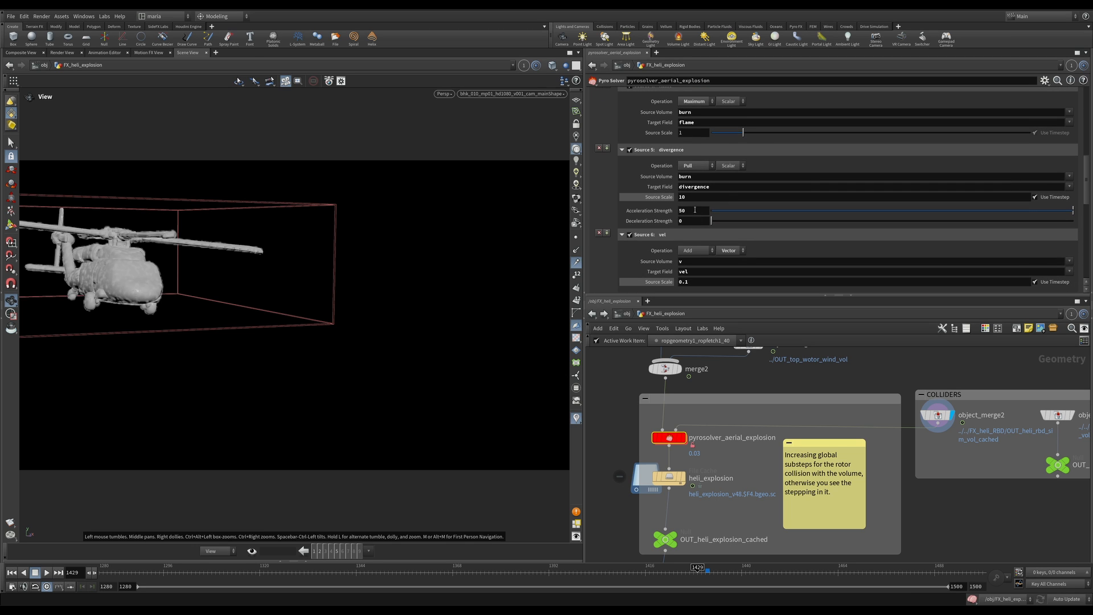
{"action": "scroll", "scroll_direction": "down", "scroll_amount": 3}
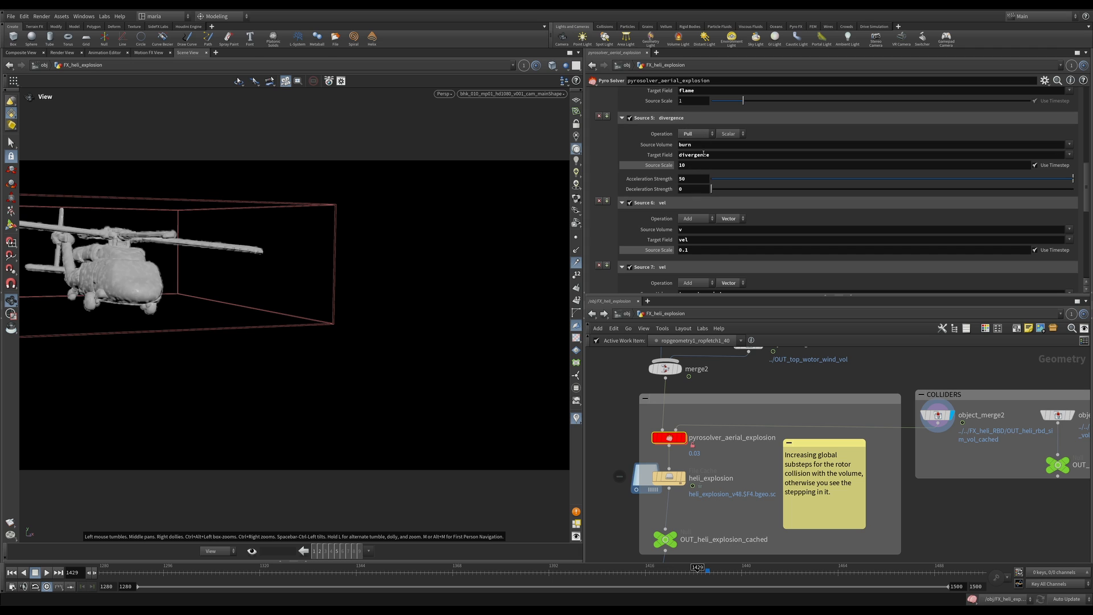
{"action": "mouse_move", "coordinate": [692, 137]}
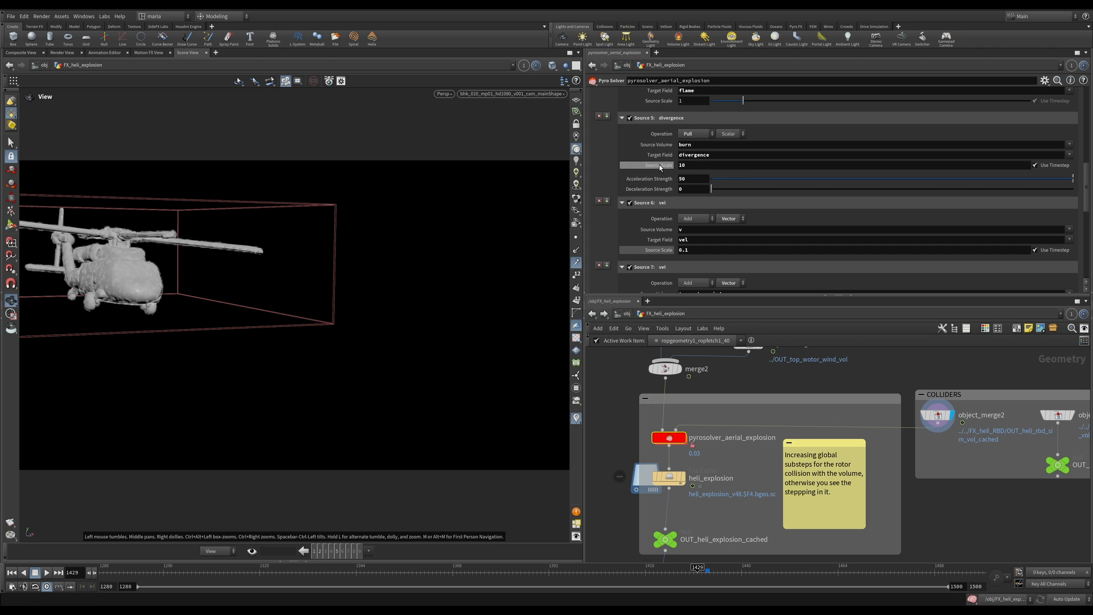
{"action": "mouse_move", "coordinate": [701, 210]}
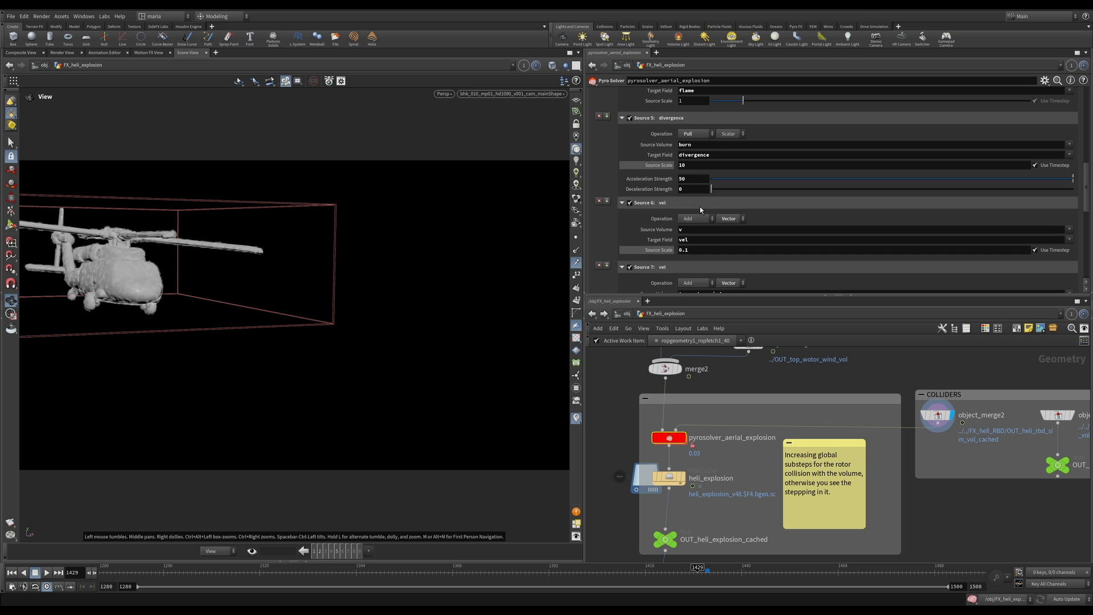
{"action": "scroll", "scroll_direction": "down", "scroll_amount": 3}
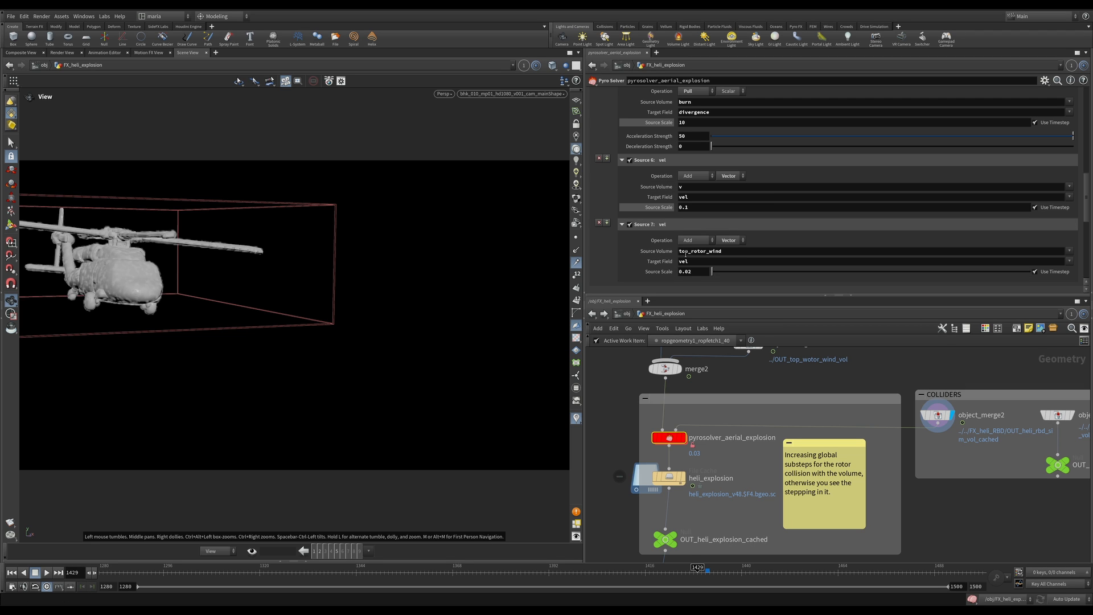
{"action": "left_click", "coordinate": [702, 271]}
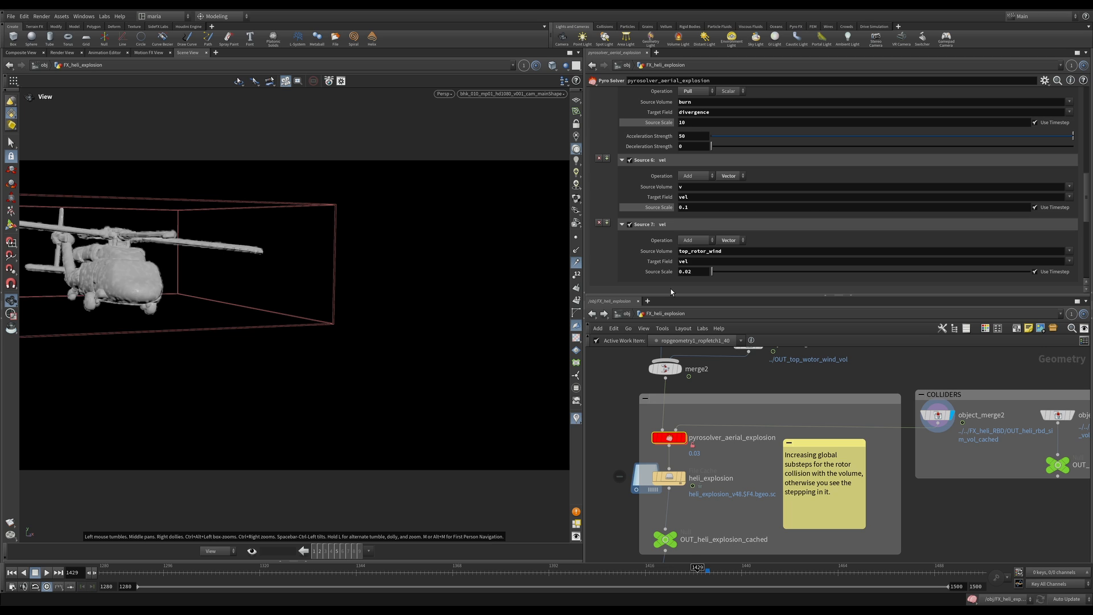
{"action": "mouse_move", "coordinate": [668, 286]}
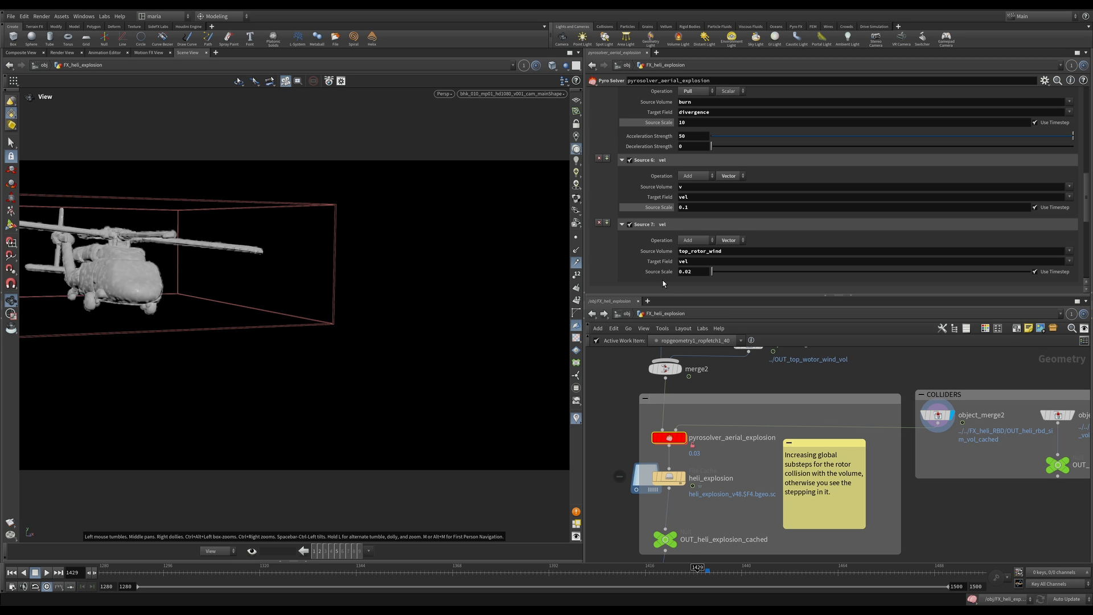
{"action": "mouse_move", "coordinate": [659, 252]}
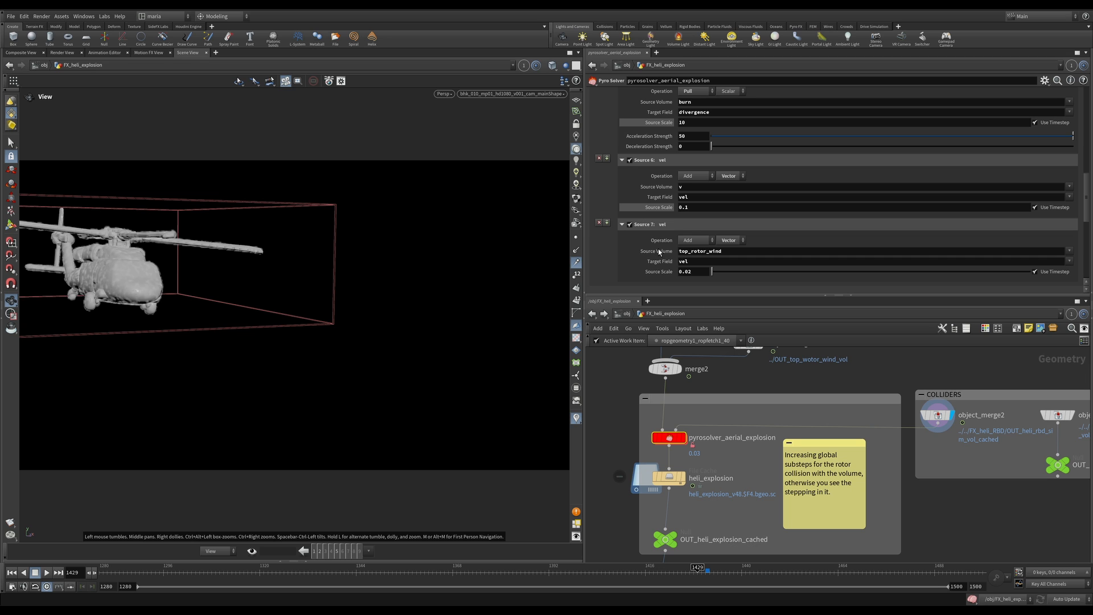
{"action": "left_click", "coordinate": [694, 114]}
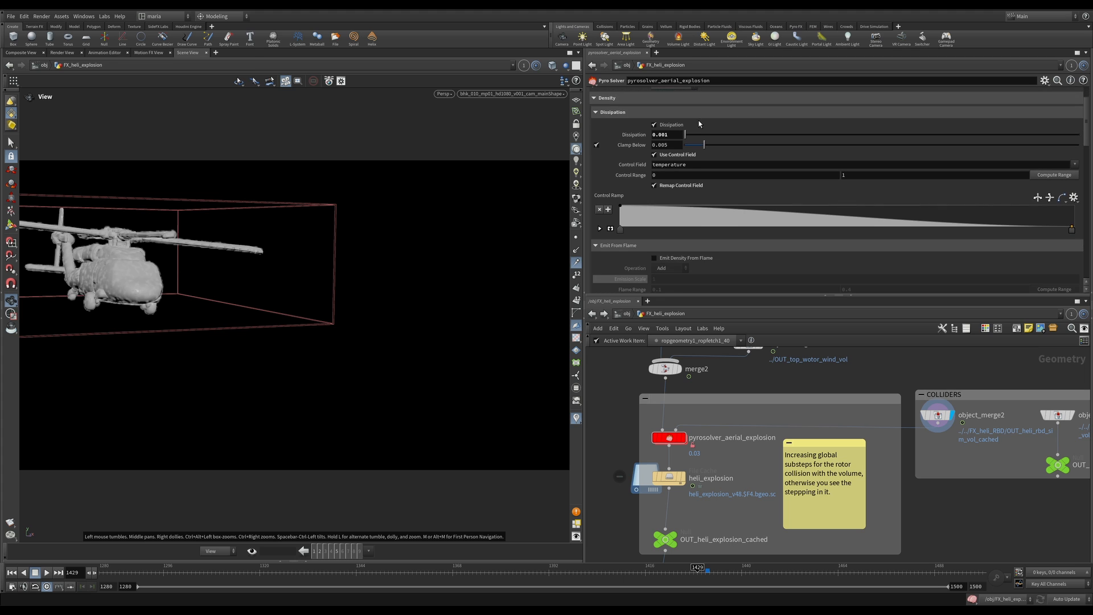
{"action": "scroll", "scroll_direction": "down", "scroll_amount": 3}
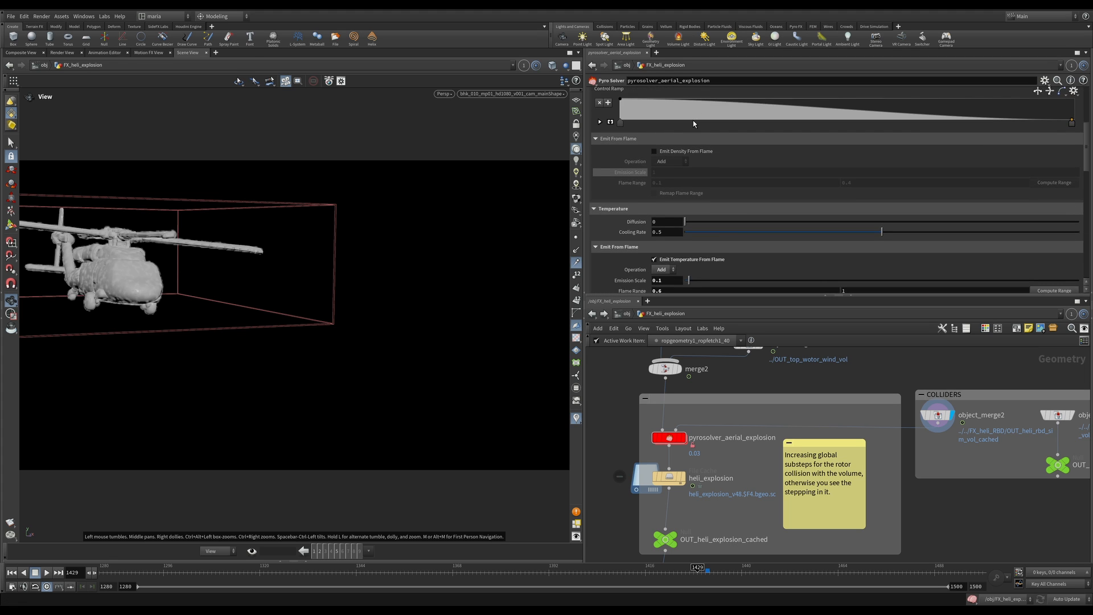
{"action": "scroll", "scroll_direction": "down", "scroll_amount": 3}
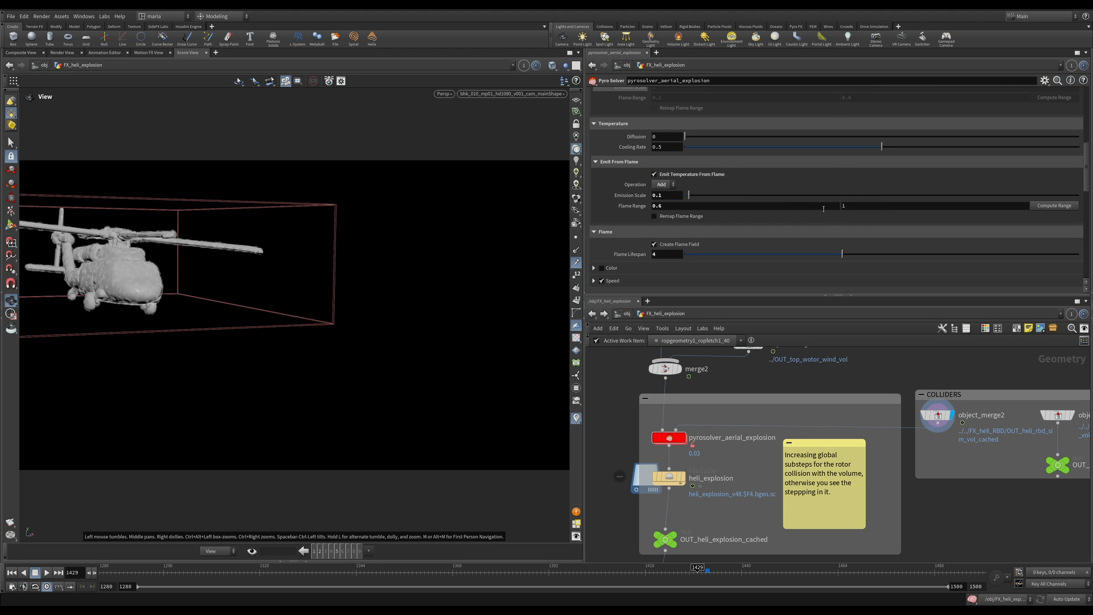
{"action": "mouse_move", "coordinate": [821, 199]}
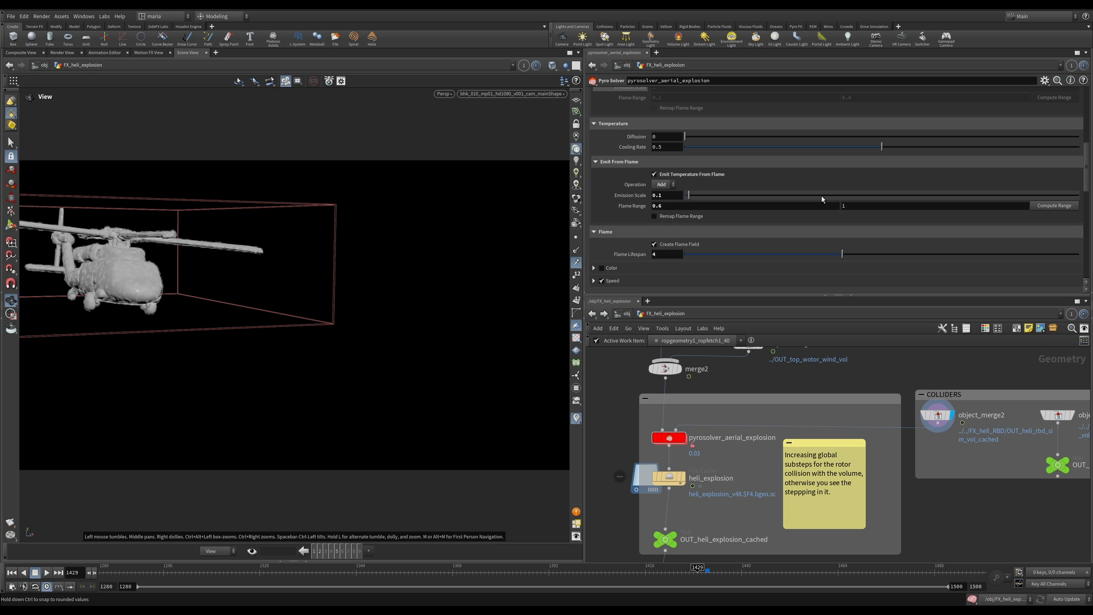
{"action": "mouse_move", "coordinate": [668, 187]}
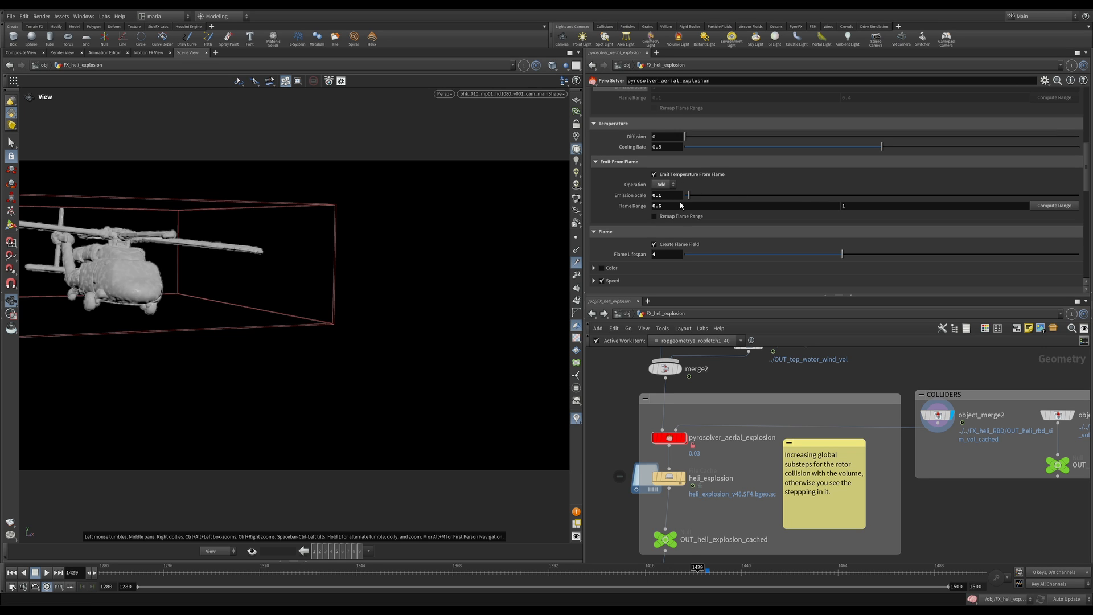
{"action": "mouse_move", "coordinate": [669, 254]}
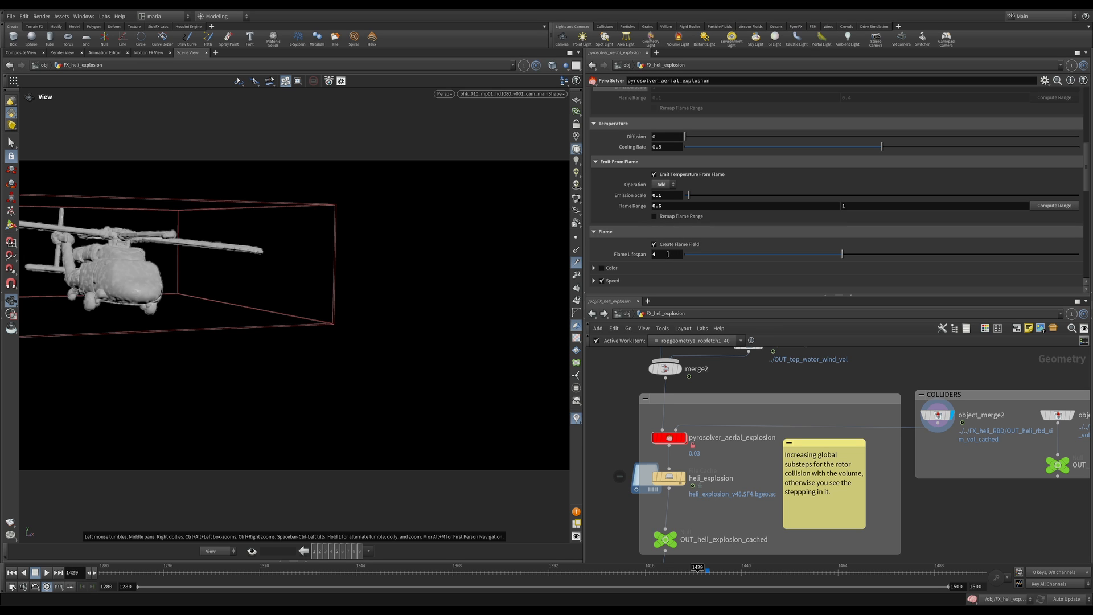
{"action": "scroll", "scroll_direction": "up", "scroll_amount": 3}
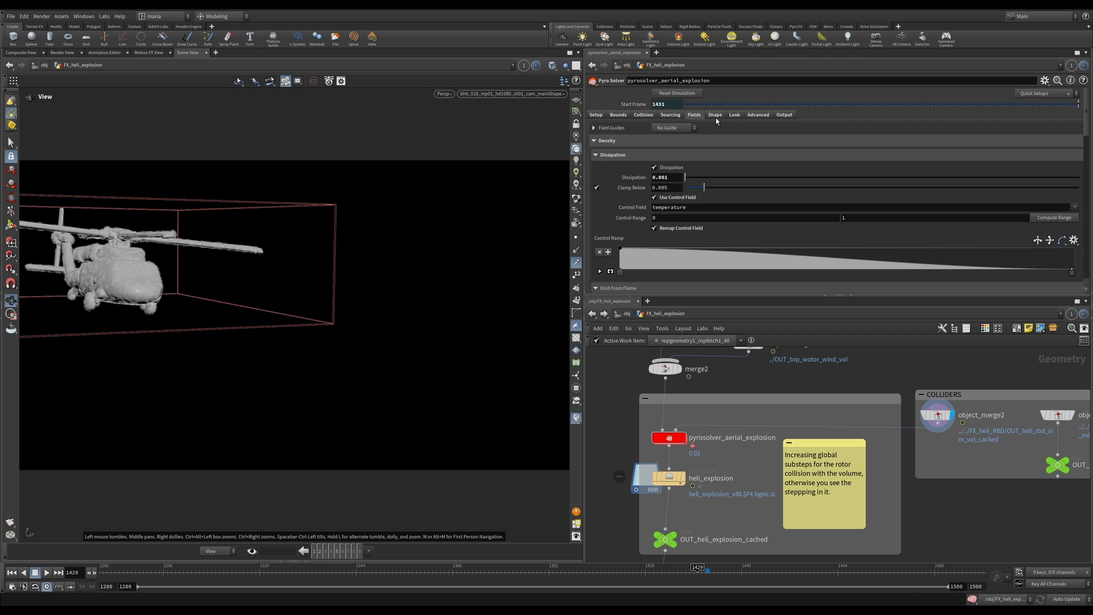
Review the solver's shape settings: buoyancy scale 0.5, gravity 9.8, disturbance 50.
{"action": "left_click", "coordinate": [714, 115]}
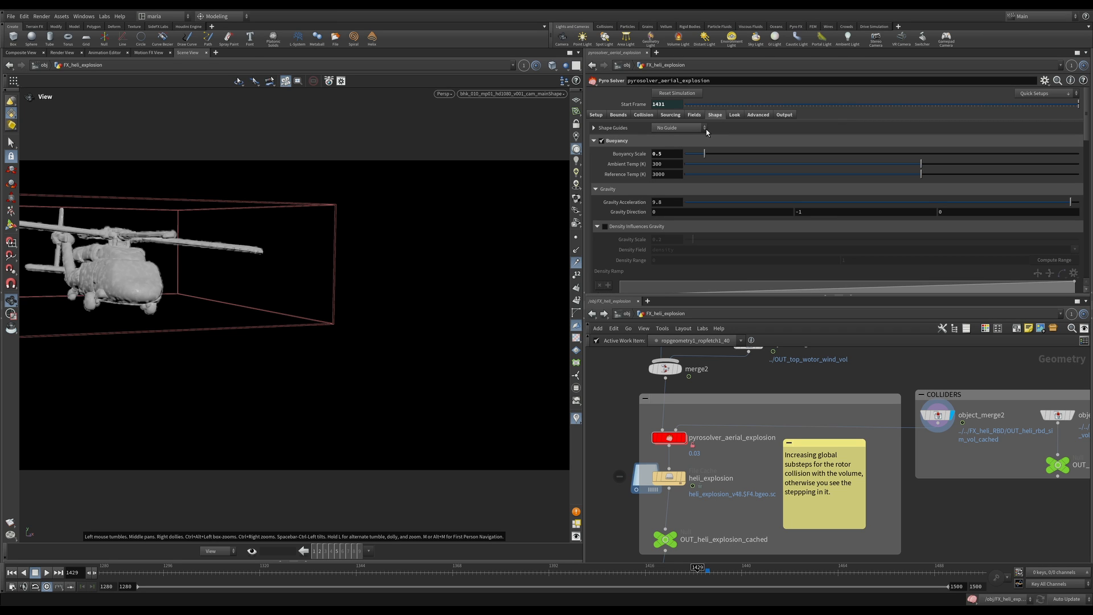
{"action": "mouse_move", "coordinate": [677, 162]}
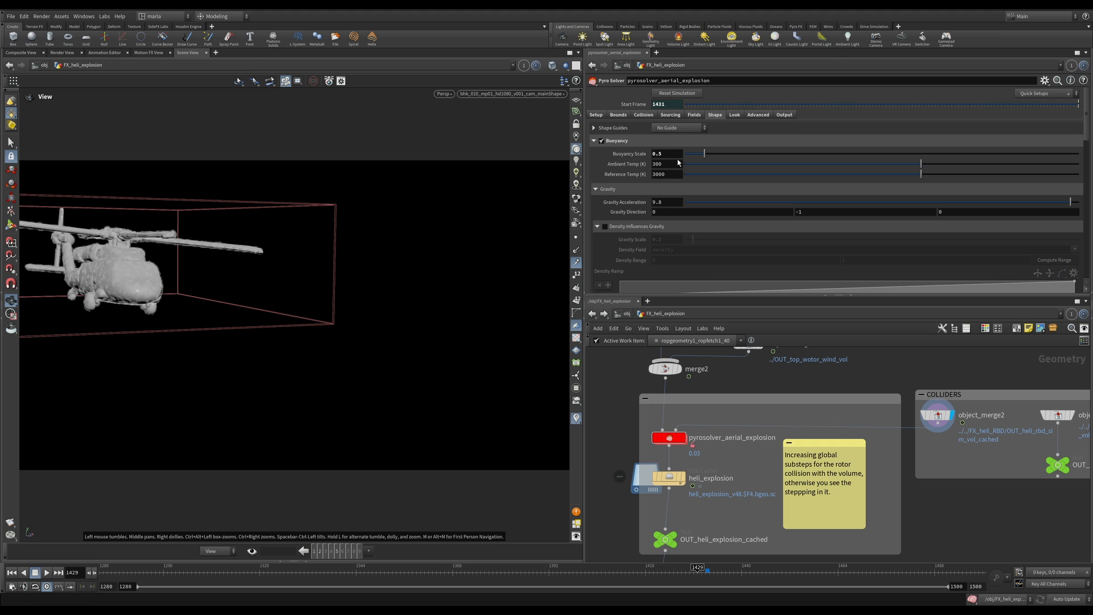
{"action": "mouse_move", "coordinate": [682, 159]}
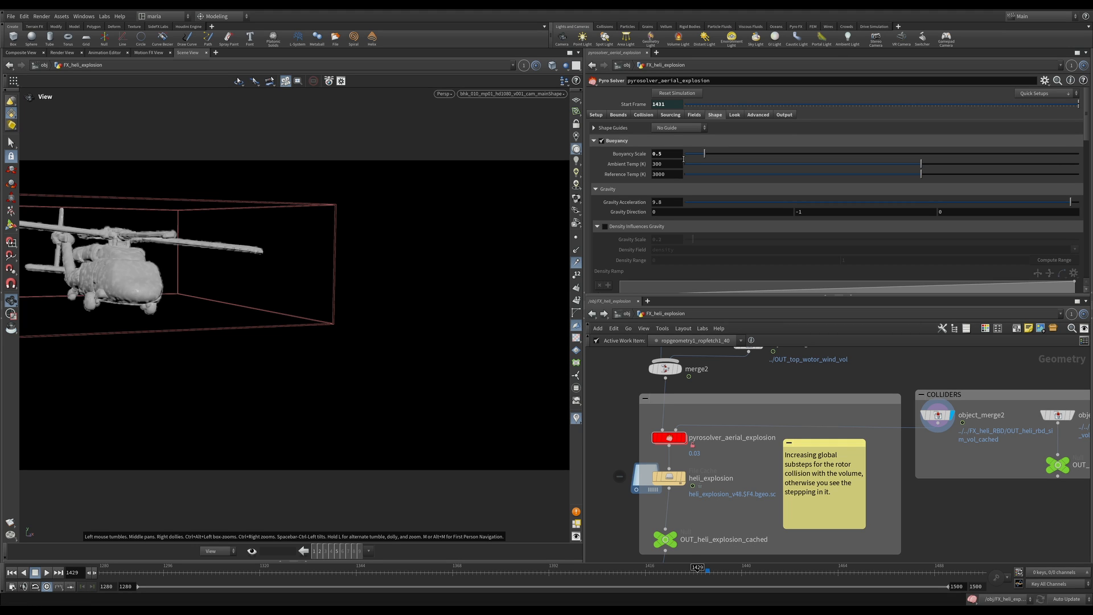
{"action": "mouse_move", "coordinate": [688, 161]}
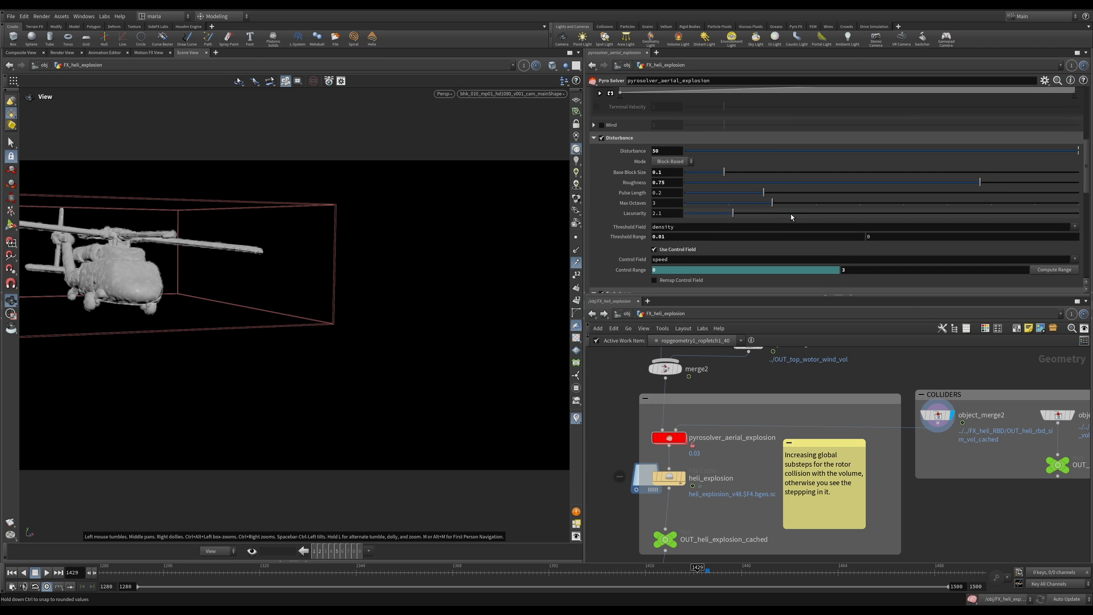
{"action": "mouse_move", "coordinate": [624, 276]}
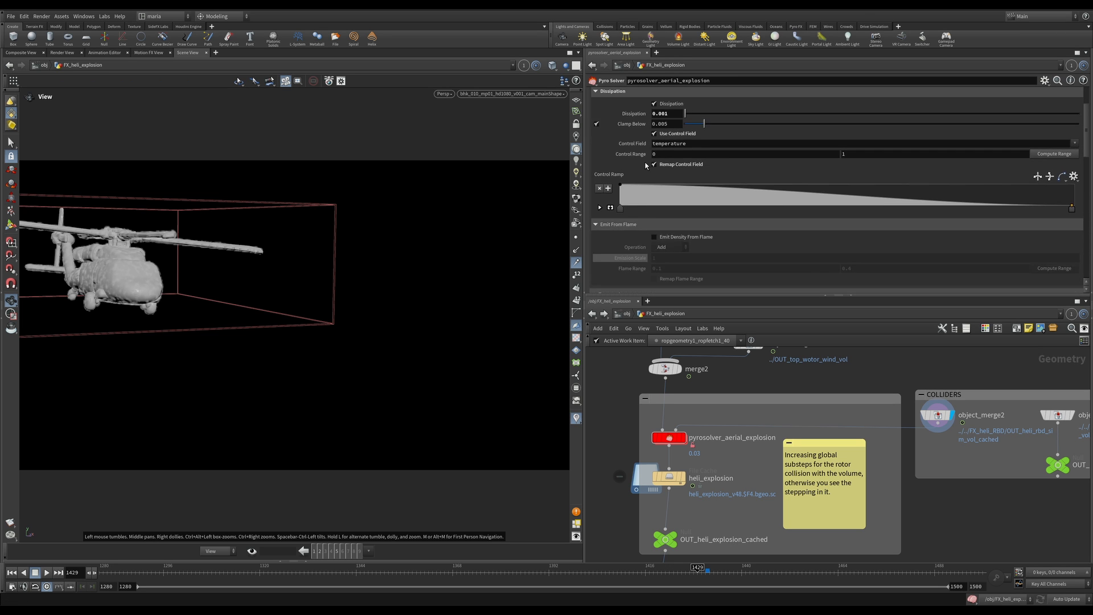
{"action": "scroll", "scroll_direction": "down", "scroll_amount": 3}
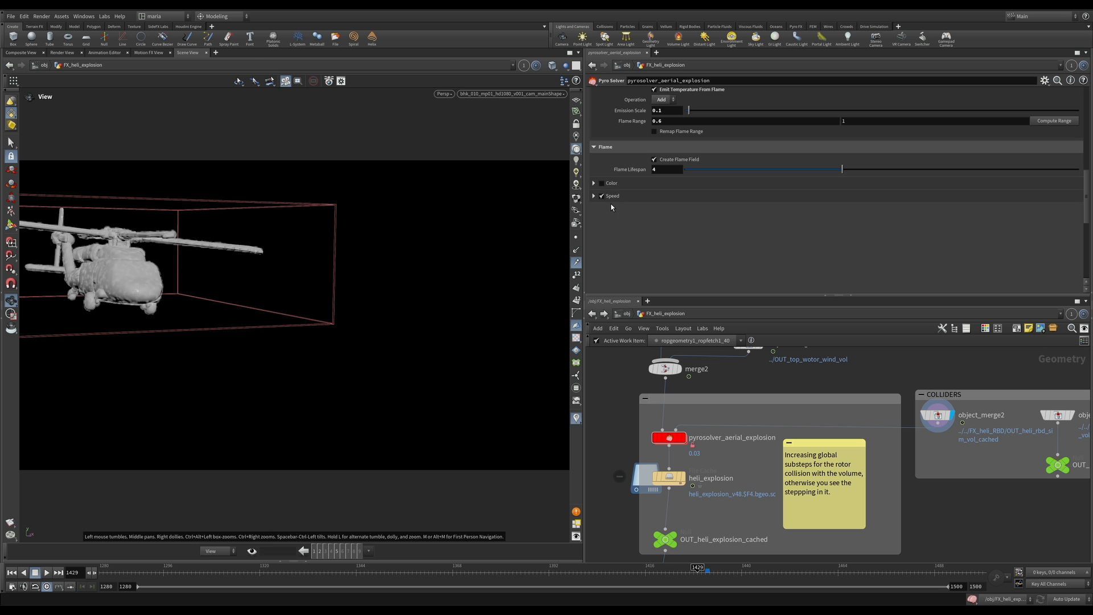
{"action": "mouse_move", "coordinate": [660, 243]}
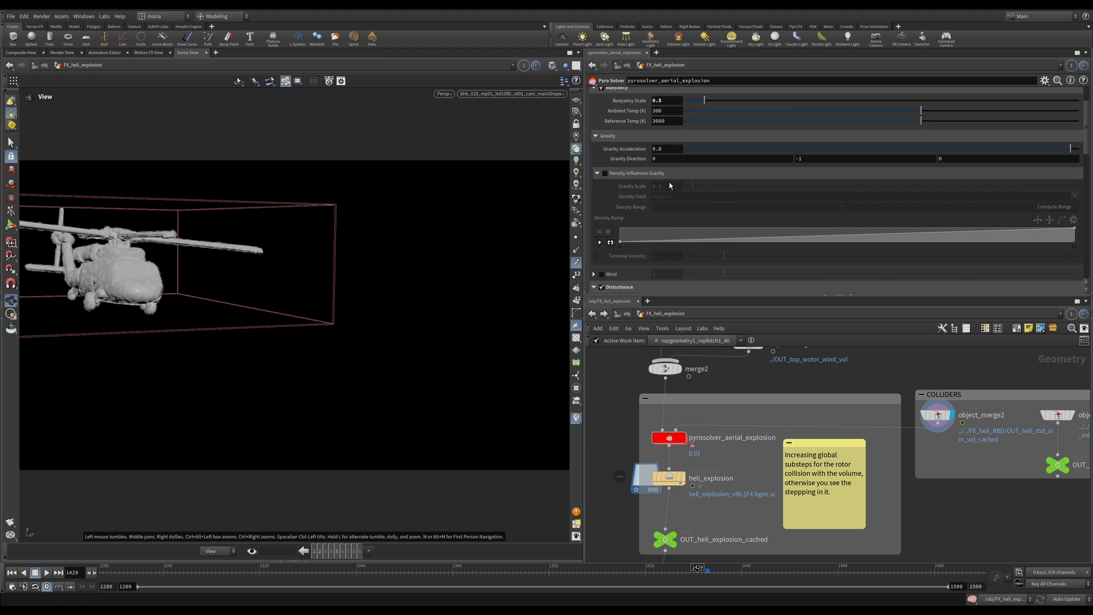
{"action": "scroll", "scroll_direction": "down", "scroll_amount": 3}
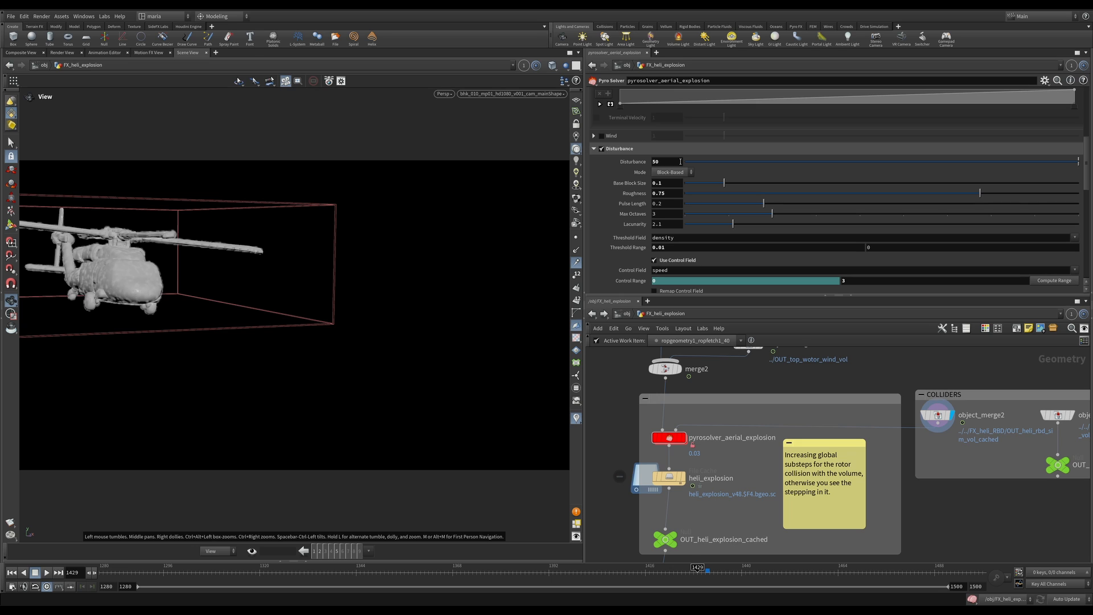
{"action": "scroll", "scroll_direction": "down", "scroll_amount": 3}
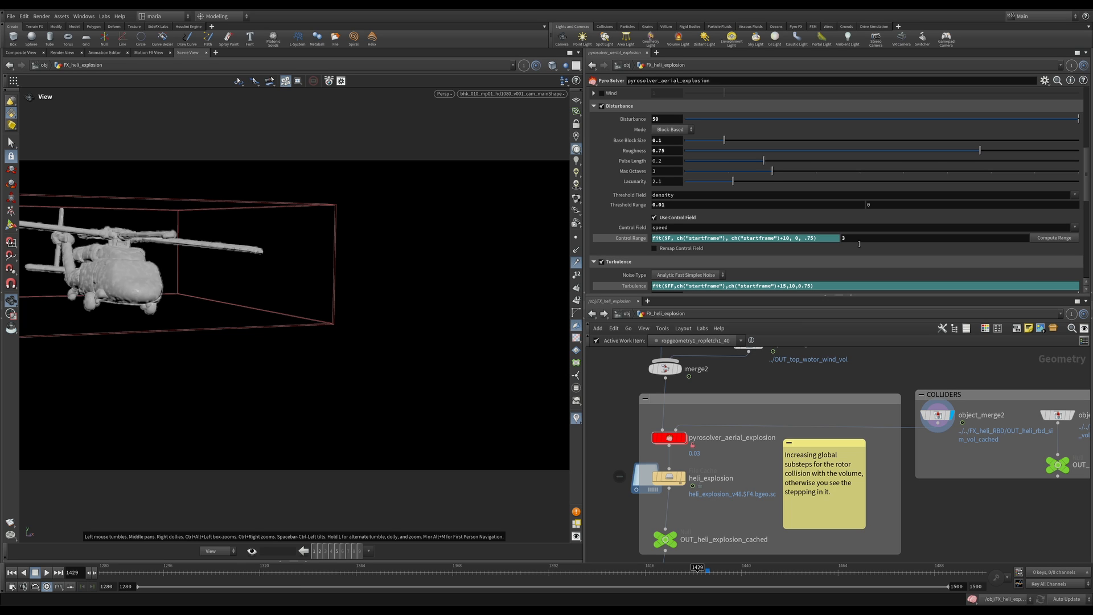
{"action": "mouse_move", "coordinate": [851, 232]}
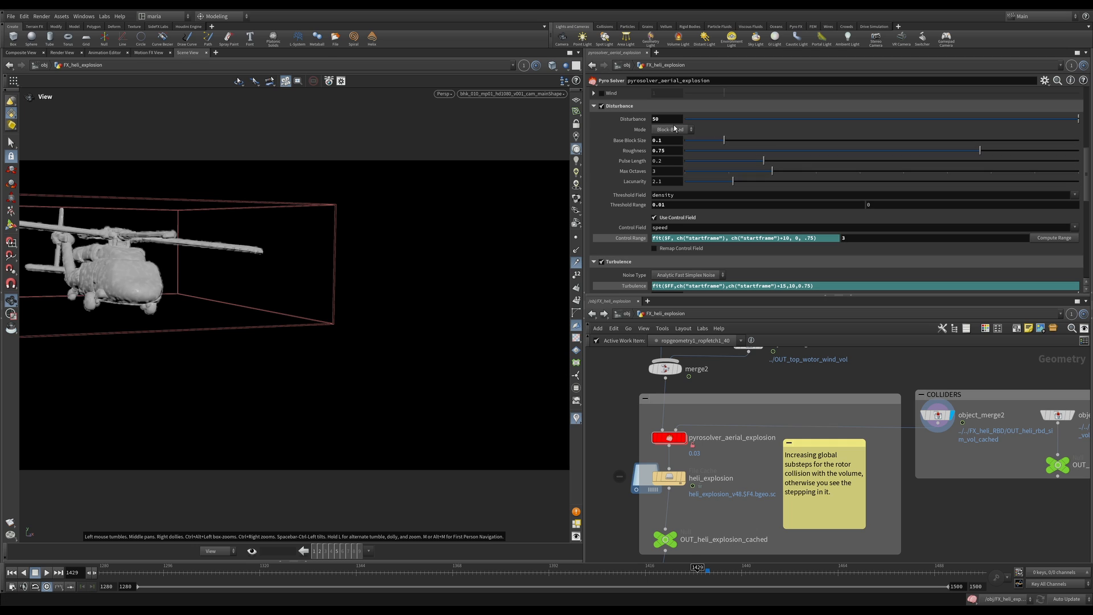
{"action": "left_click", "coordinate": [662, 118]}
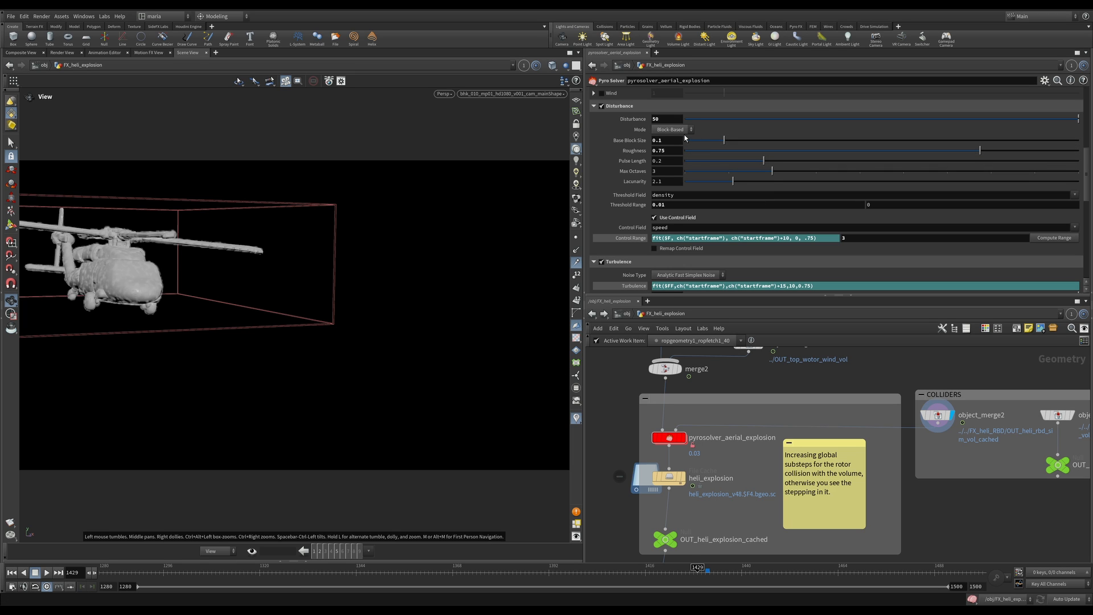
{"action": "mouse_move", "coordinate": [684, 136]}
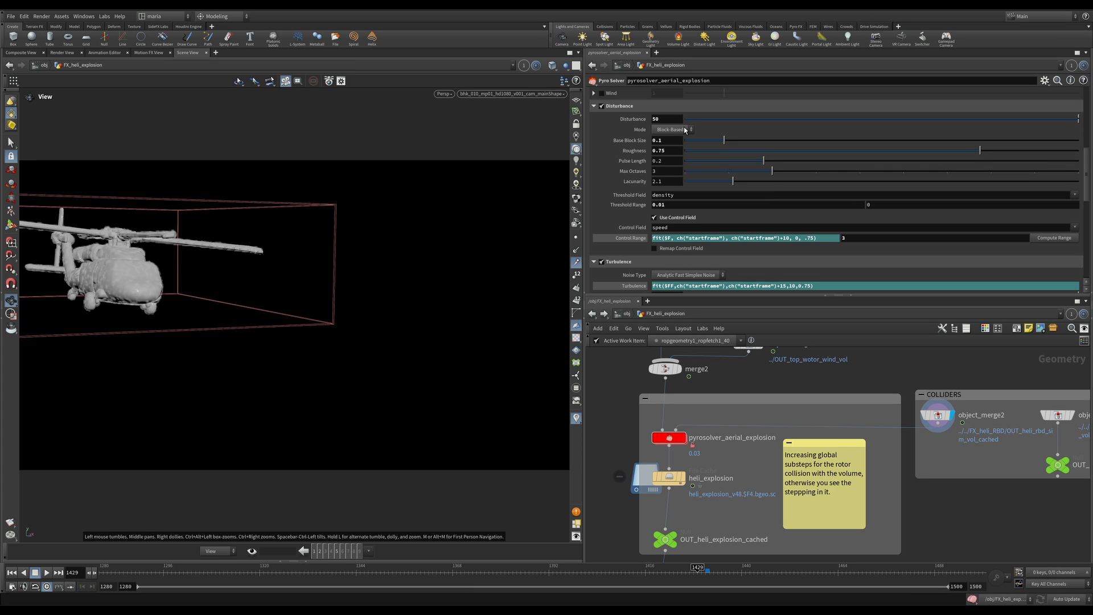
{"action": "mouse_move", "coordinate": [676, 140]}
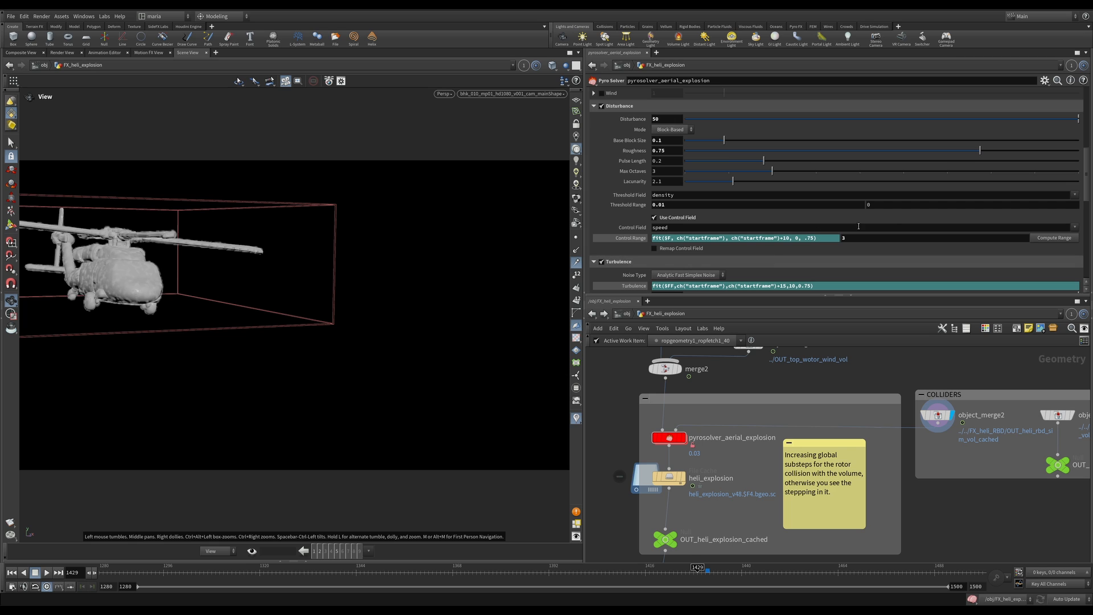
{"action": "mouse_move", "coordinate": [356, 291]}
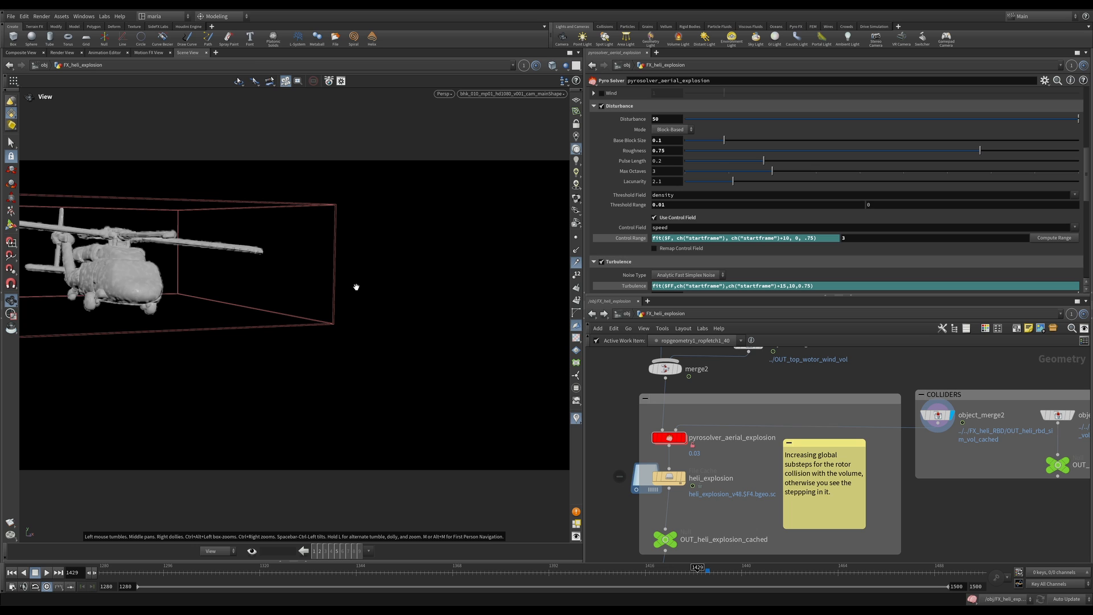
{"action": "mouse_move", "coordinate": [356, 287]}
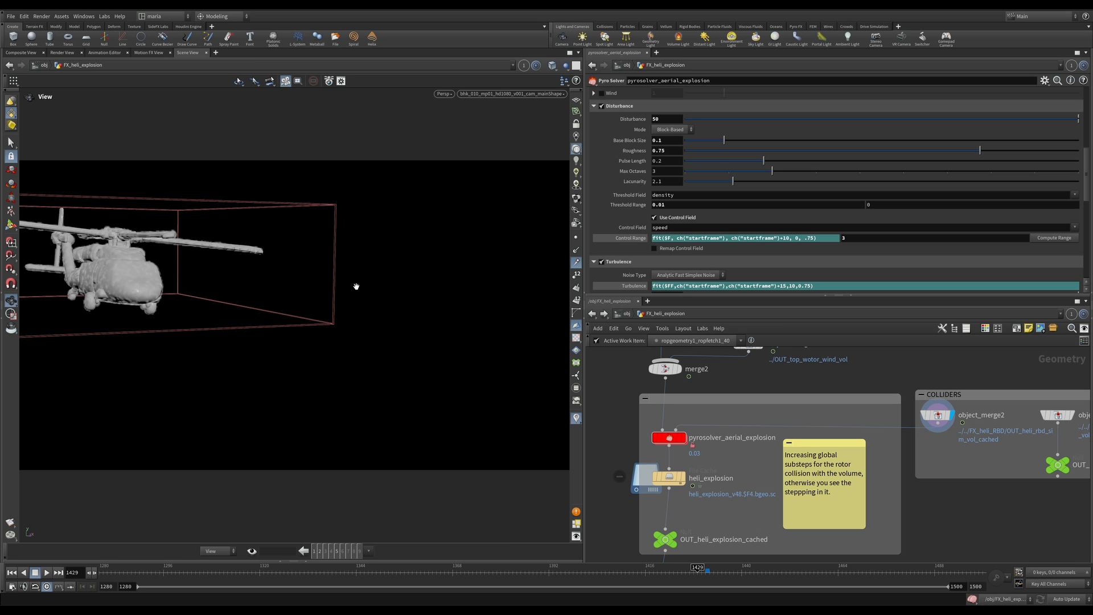
{"action": "mouse_move", "coordinate": [671, 227]}
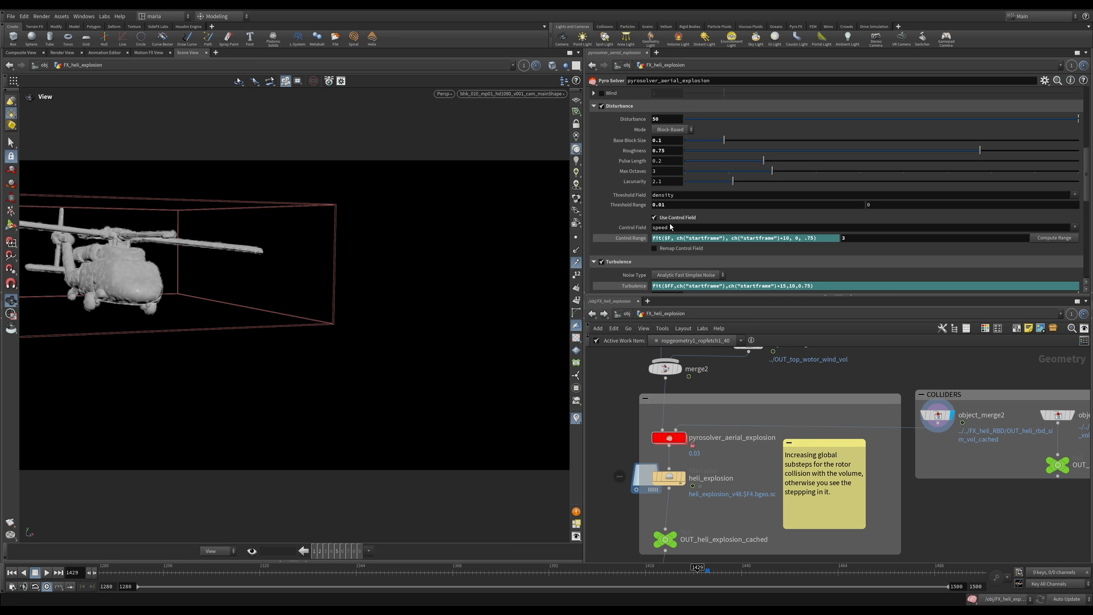
{"action": "scroll", "scroll_direction": "down", "scroll_amount": 3}
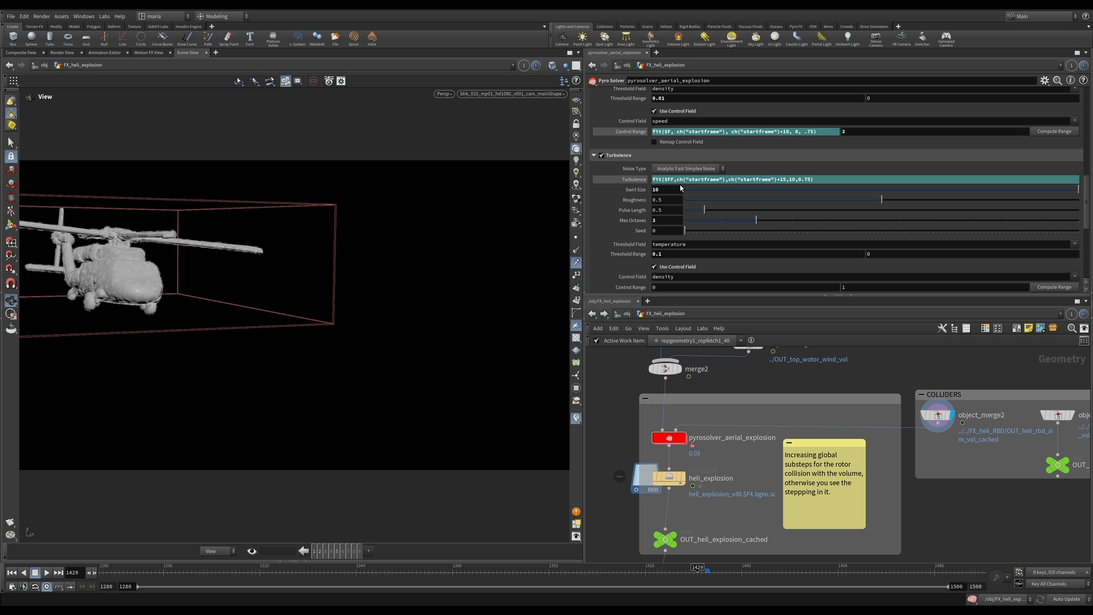
{"action": "mouse_move", "coordinate": [286, 266]}
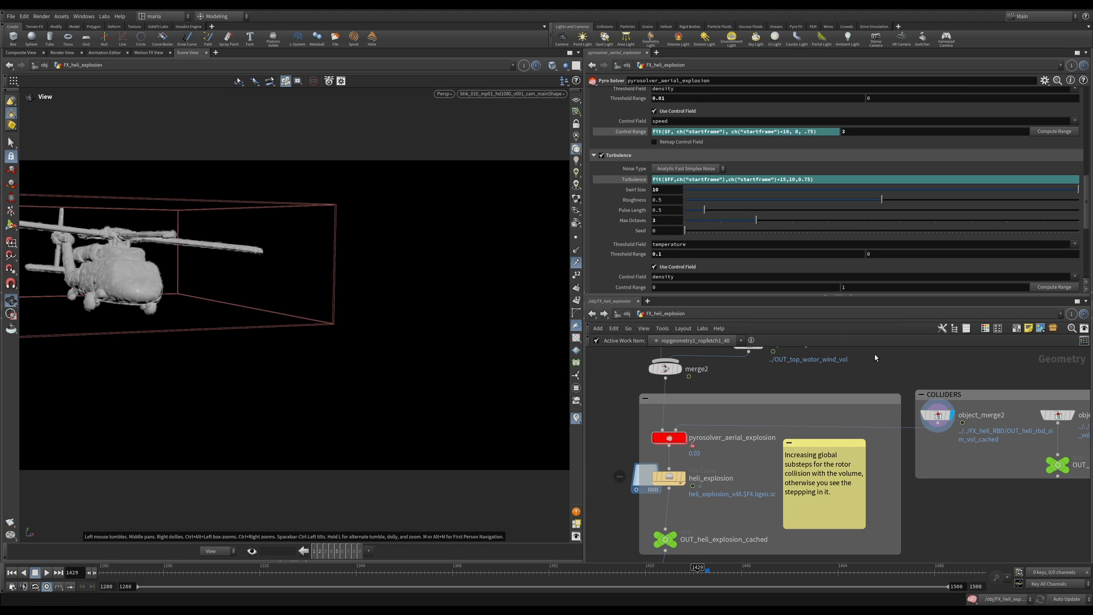
{"action": "mouse_move", "coordinate": [875, 358]}
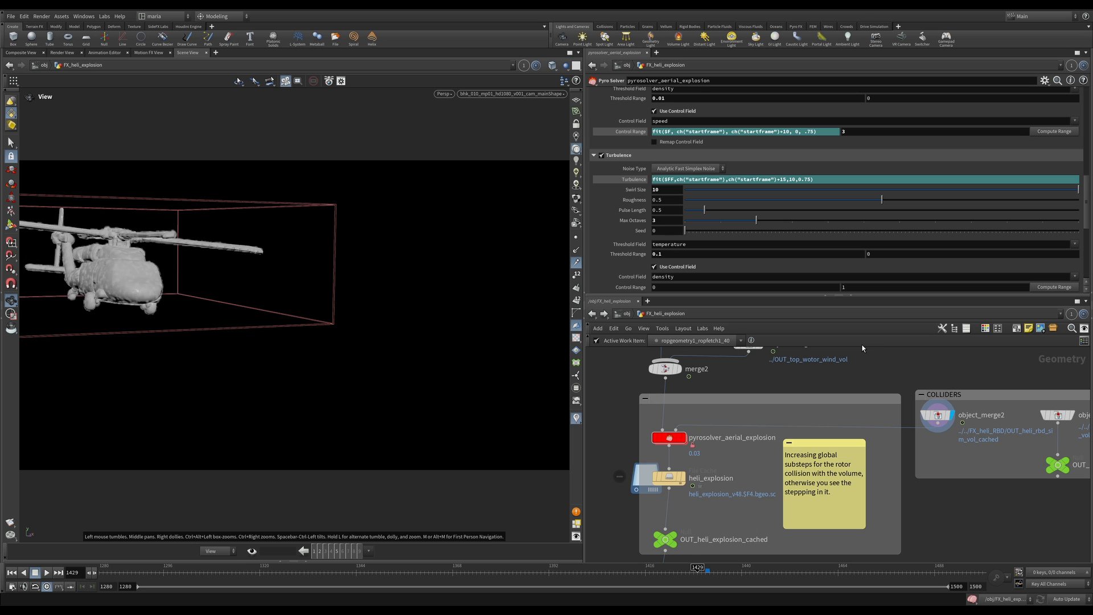
{"action": "mouse_move", "coordinate": [860, 345]}
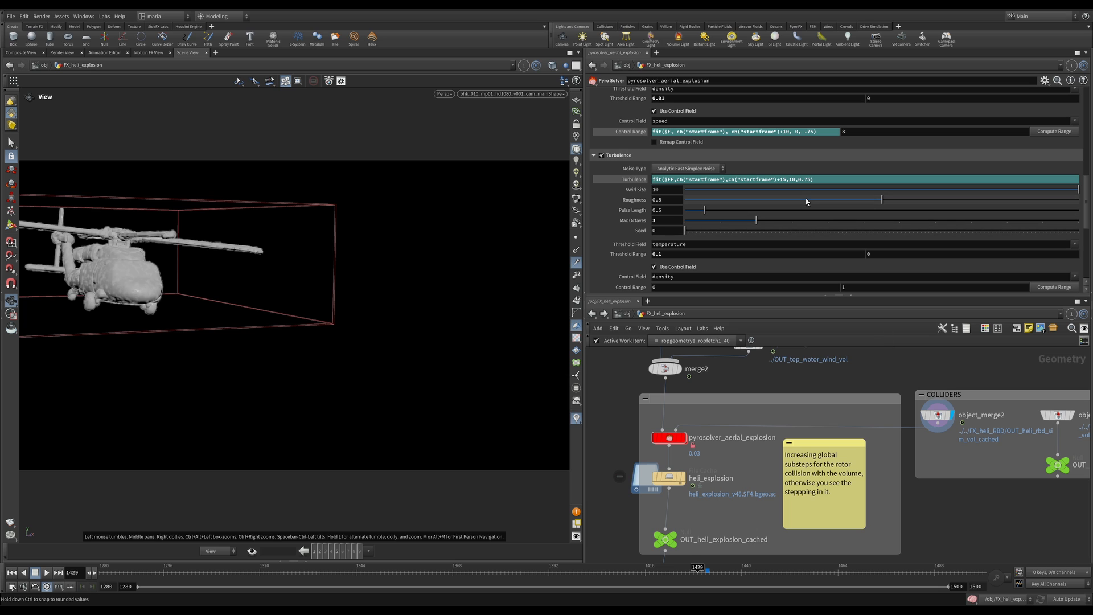
{"action": "scroll", "scroll_direction": "down", "scroll_amount": 3}
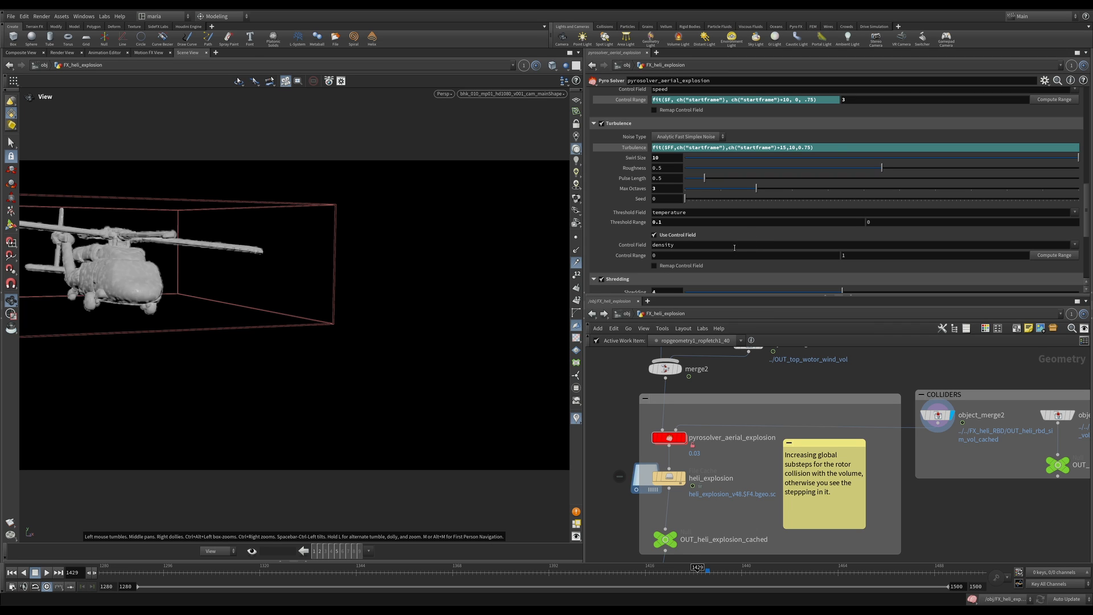
{"action": "scroll", "scroll_direction": "up", "scroll_amount": 3}
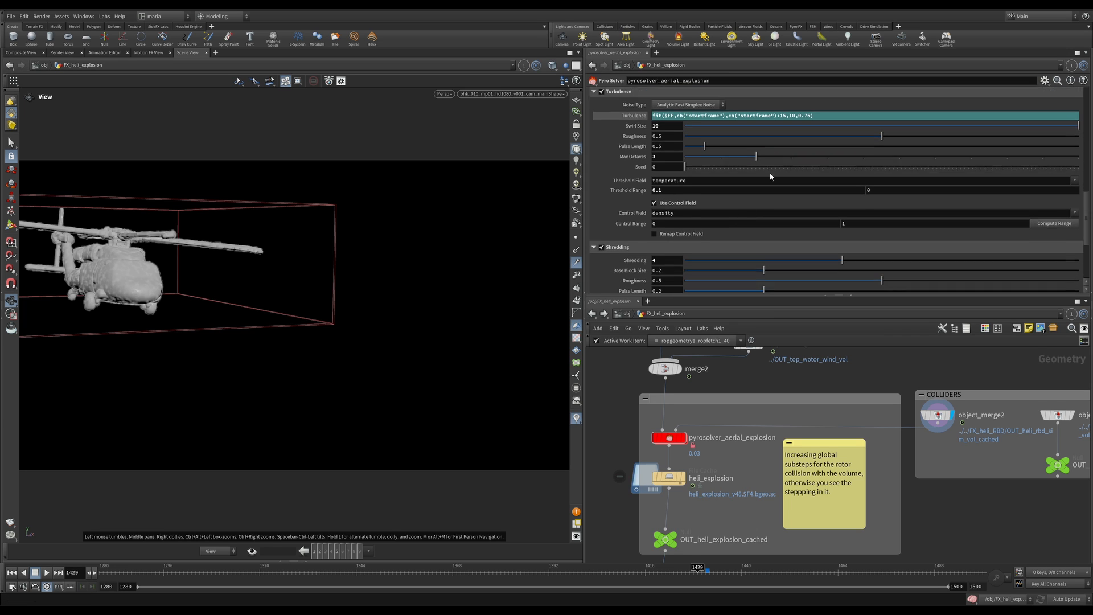
{"action": "scroll", "scroll_direction": "down", "scroll_amount": 3}
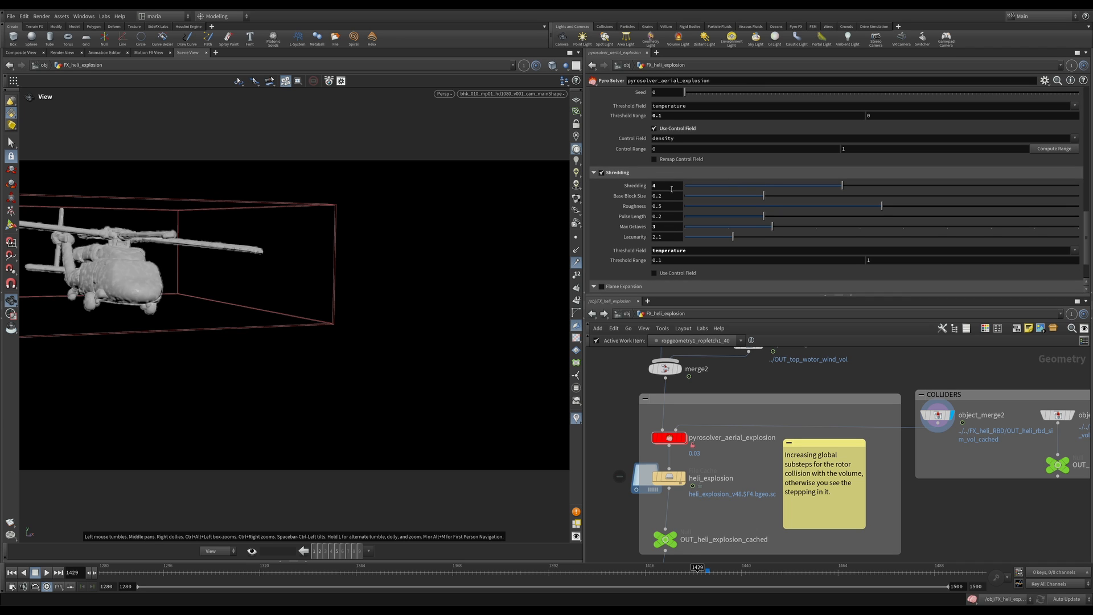
{"action": "mouse_move", "coordinate": [661, 198]}
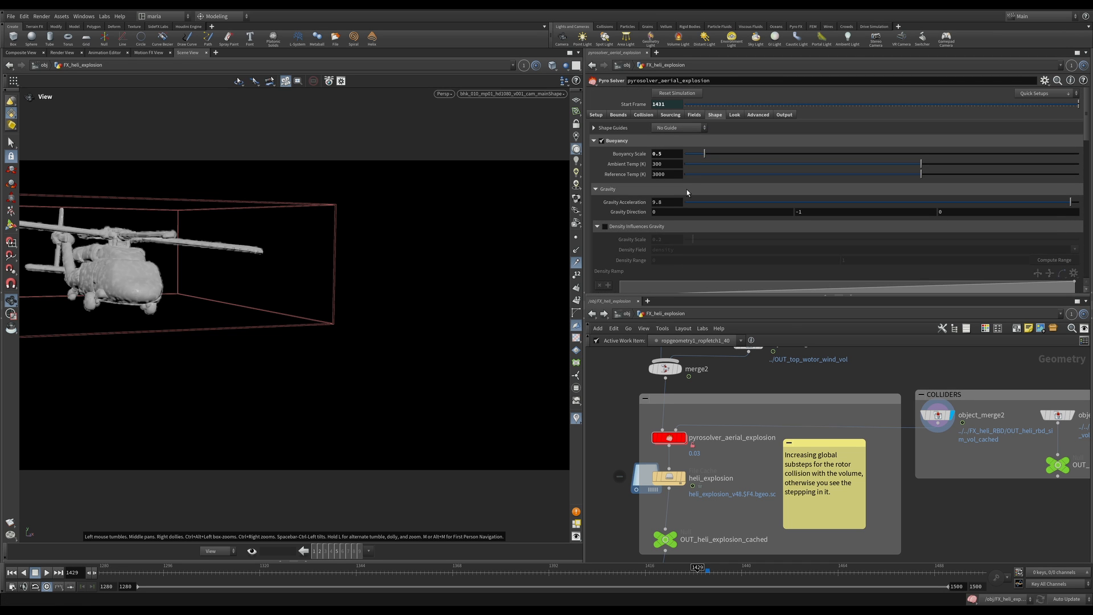
Show the pyro solver's output settings with density, temperature, flame and vel export fields.
{"action": "left_click", "coordinate": [758, 114]}
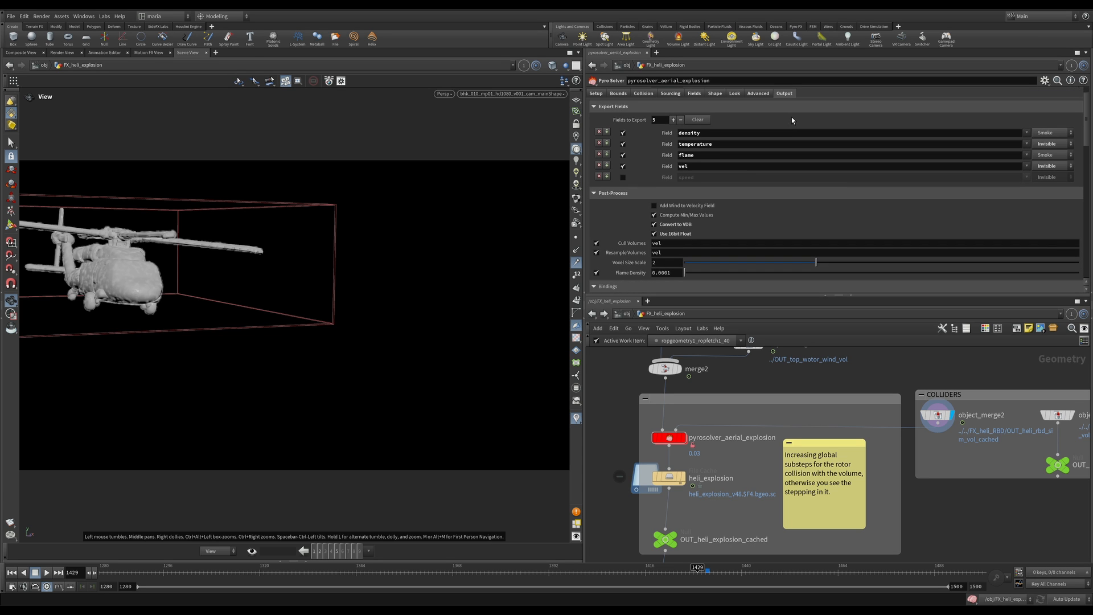
{"action": "mouse_move", "coordinate": [701, 183]}
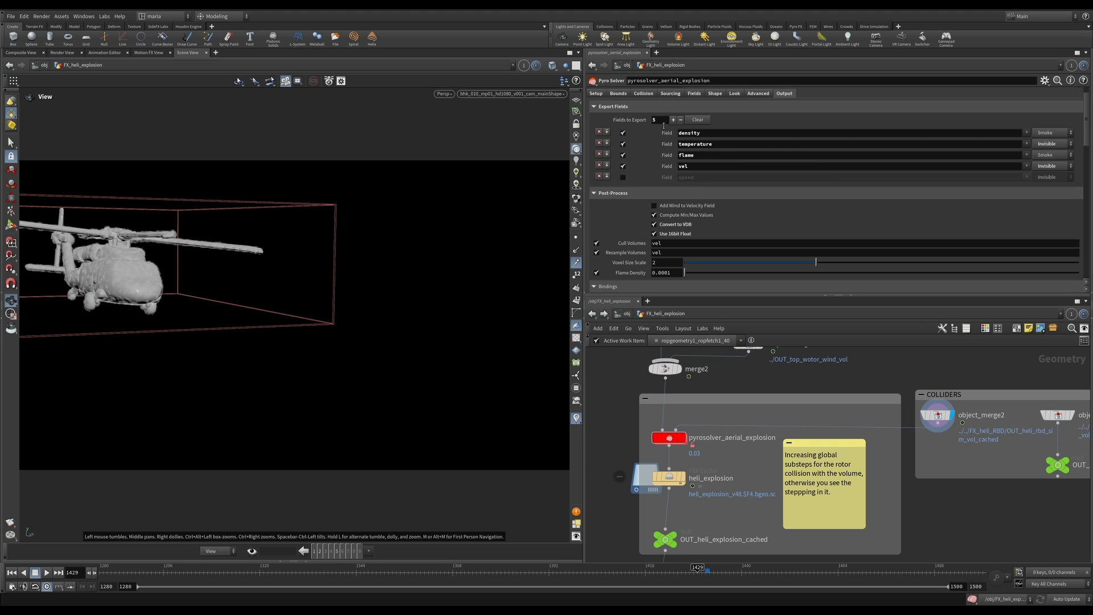
{"action": "mouse_move", "coordinate": [695, 177]}
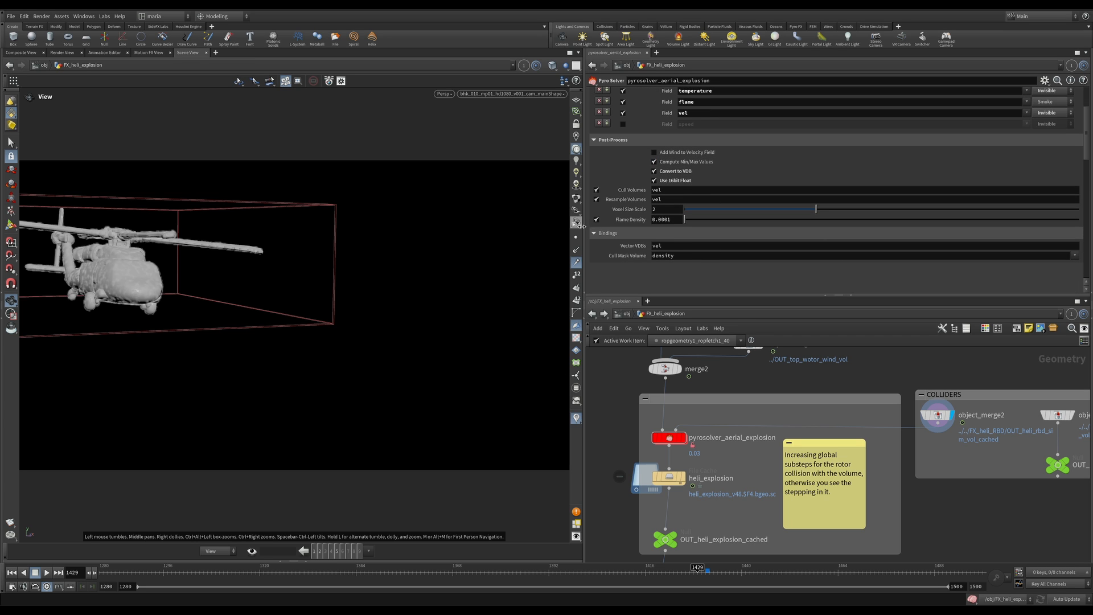
{"action": "mouse_move", "coordinate": [557, 209]}
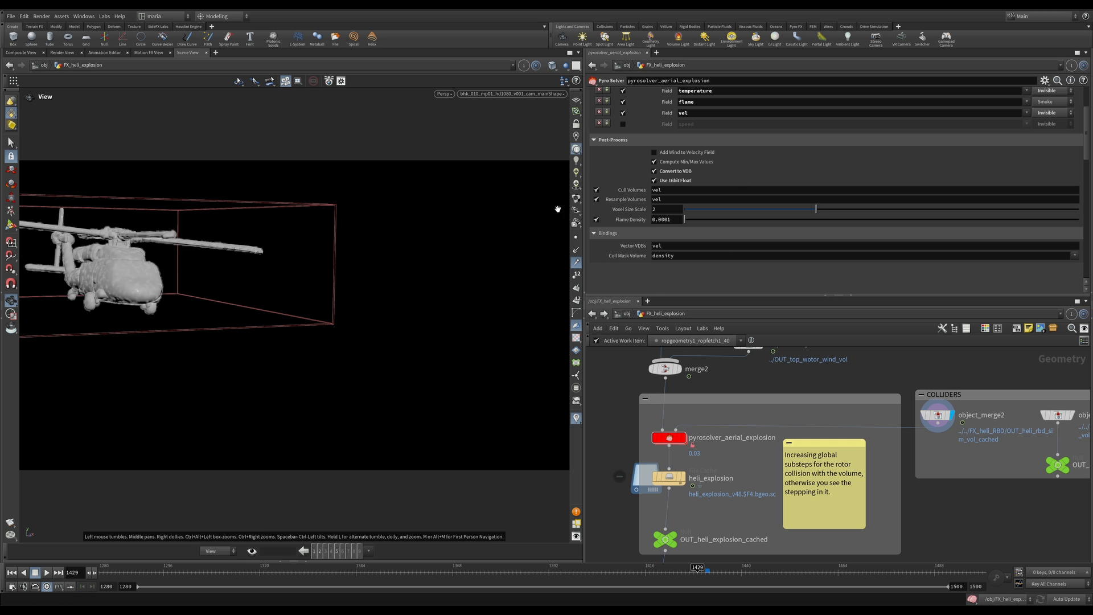
{"action": "mouse_move", "coordinate": [702, 208]}
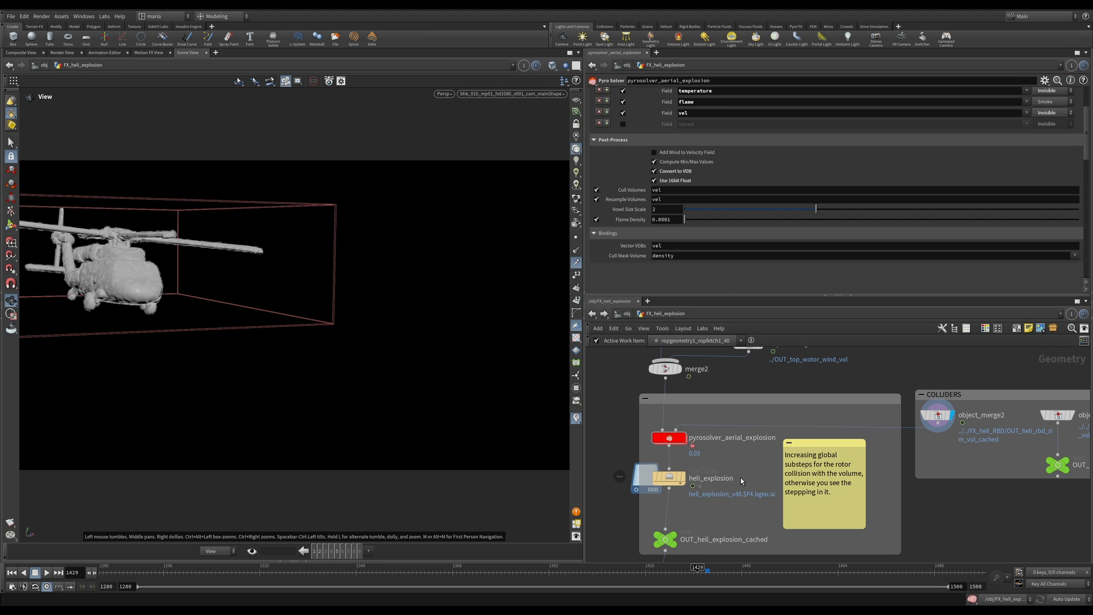
Display the heli_explosion File Cache volume and move to a later frame.
{"action": "left_click", "coordinate": [665, 478]}
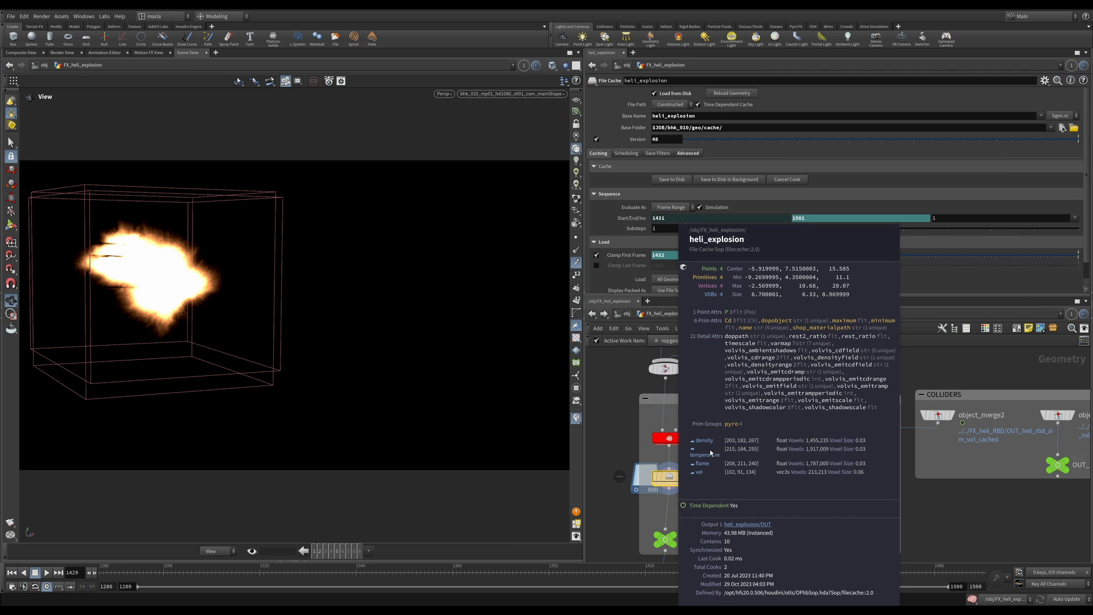
{"action": "mouse_move", "coordinate": [842, 480]}
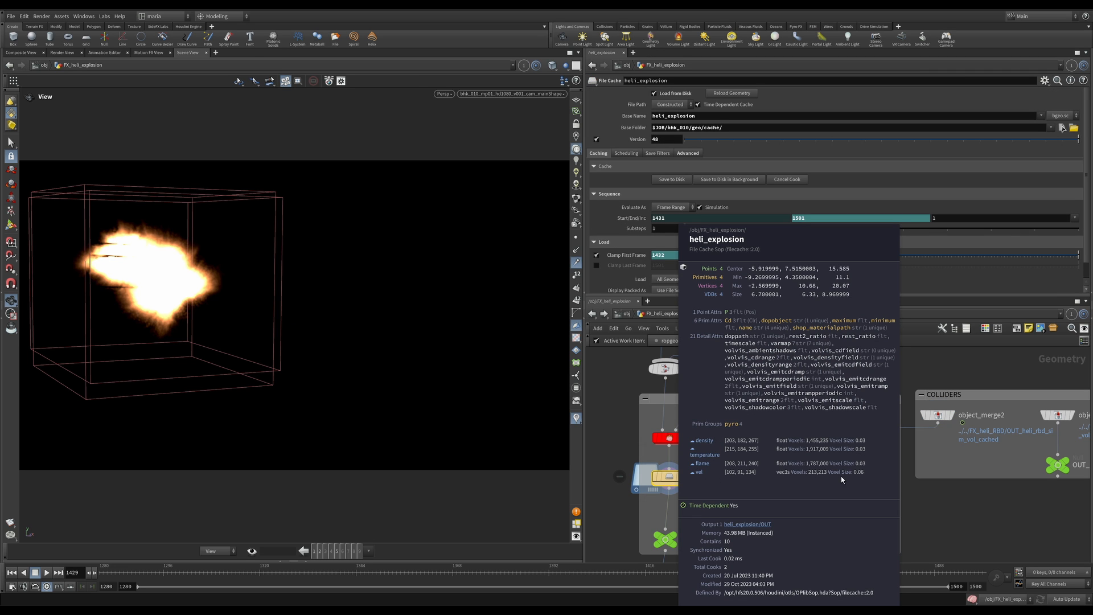
{"action": "mouse_move", "coordinate": [867, 478]}
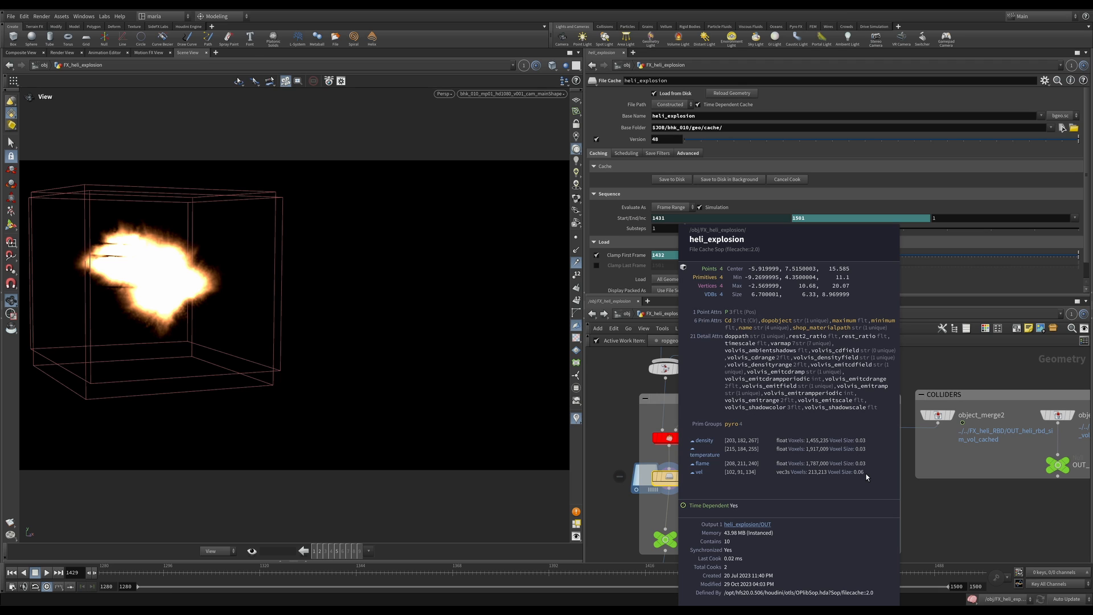
{"action": "mouse_move", "coordinate": [732, 435]}
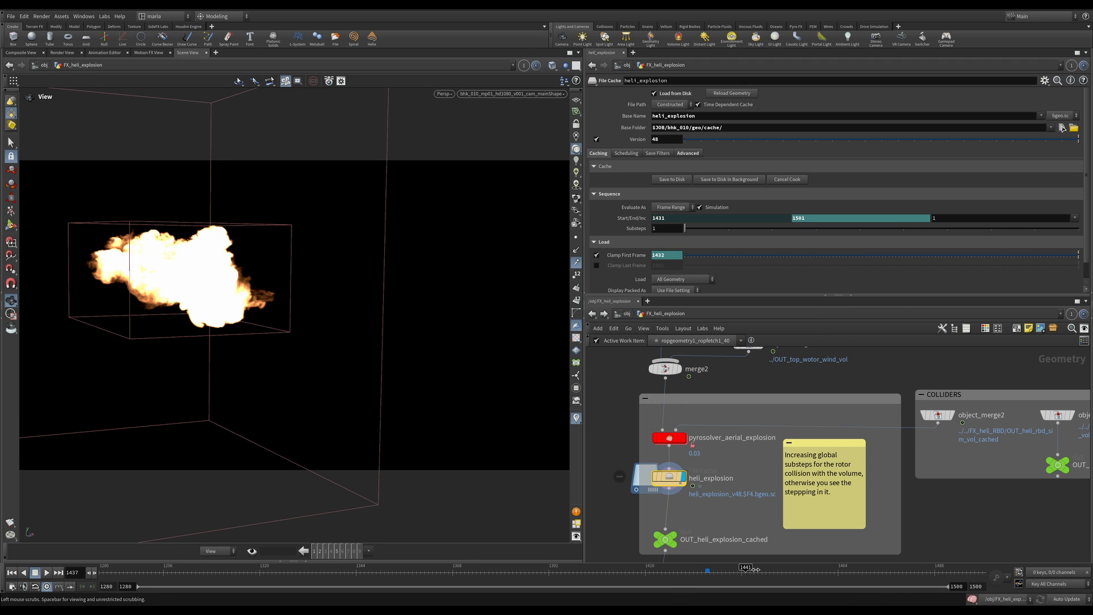
{"action": "left_click", "coordinate": [746, 566]}
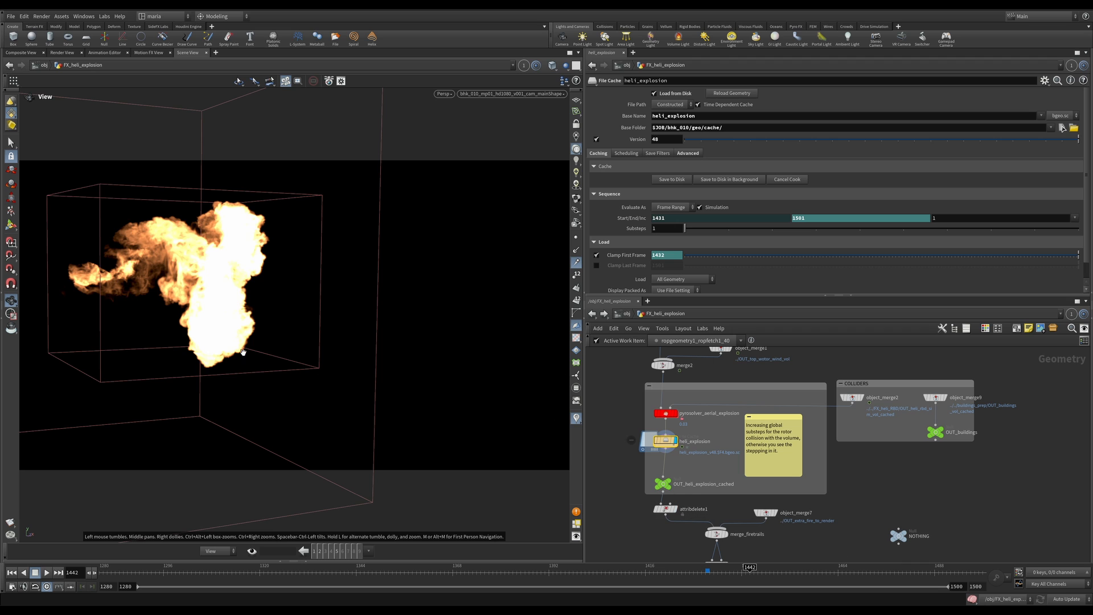
{"action": "mouse_move", "coordinate": [743, 475]}
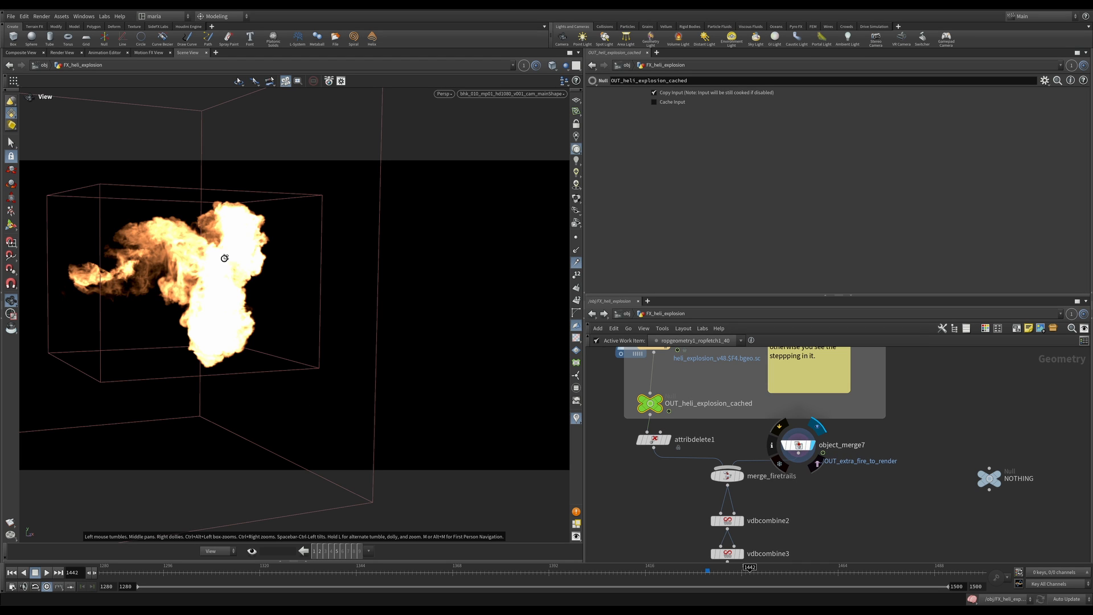
Preview object_merge7's fire trails, then display attribdelete1's cleaned-up explosion volume.
{"action": "left_click", "coordinate": [797, 444]}
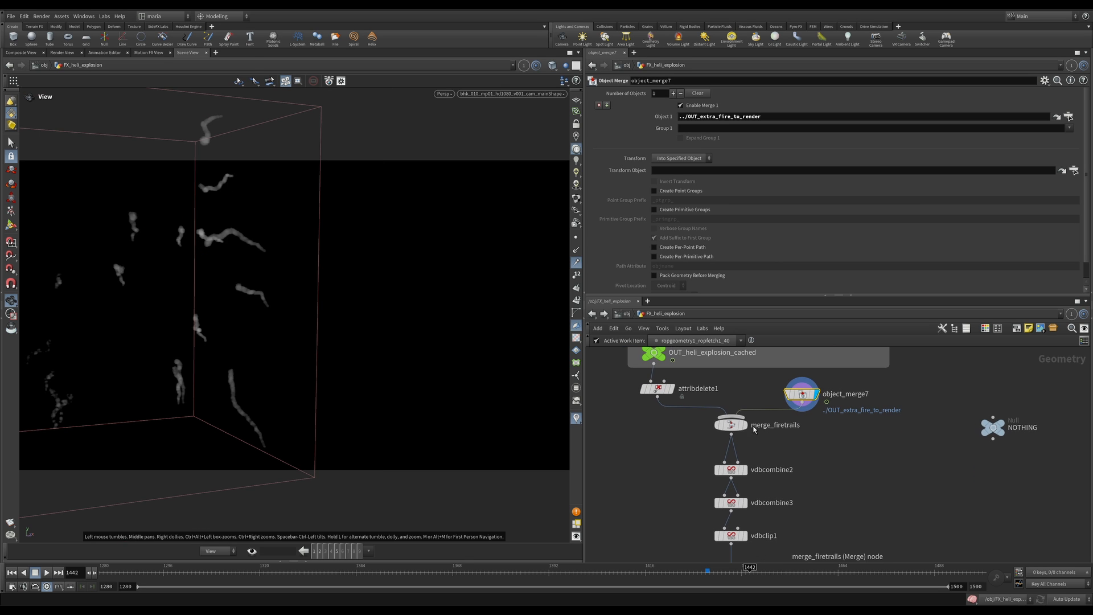
{"action": "left_click", "coordinate": [801, 393]}
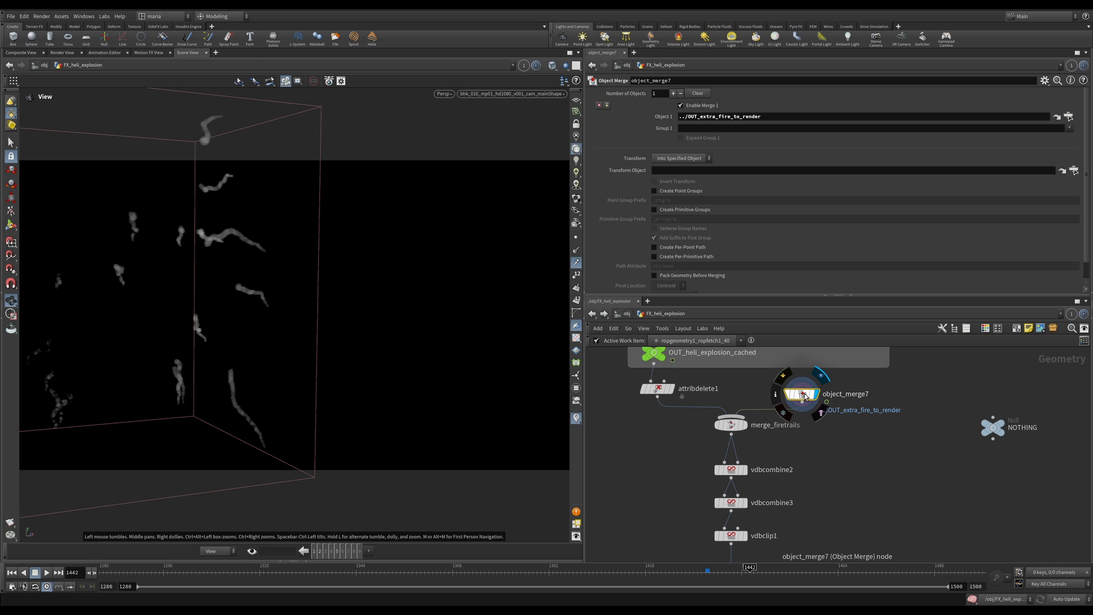
{"action": "mouse_move", "coordinate": [802, 409]}
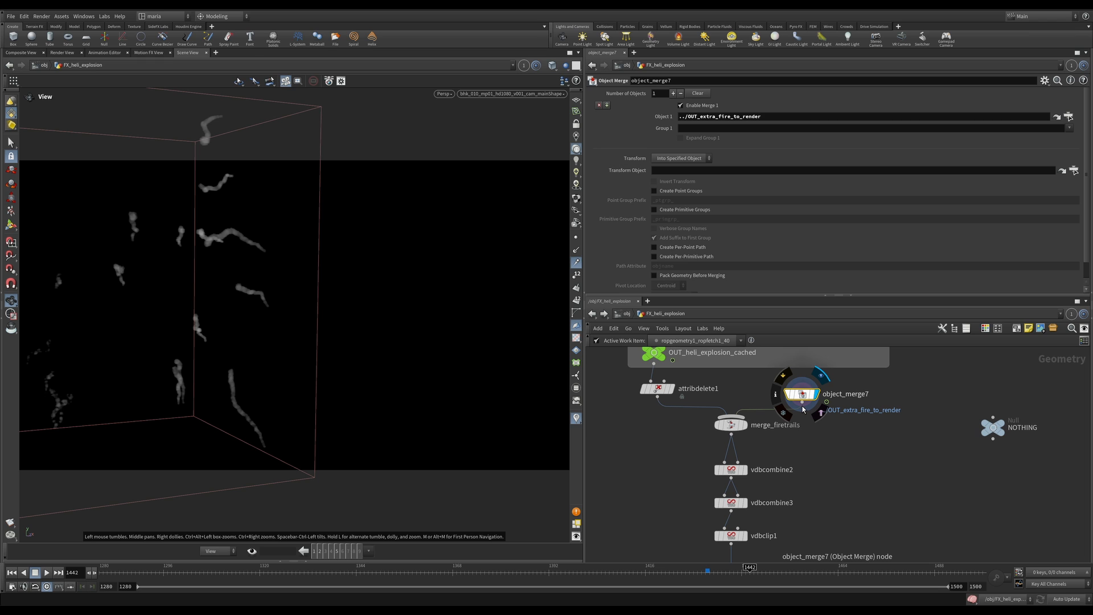
{"action": "mouse_move", "coordinate": [350, 431]}
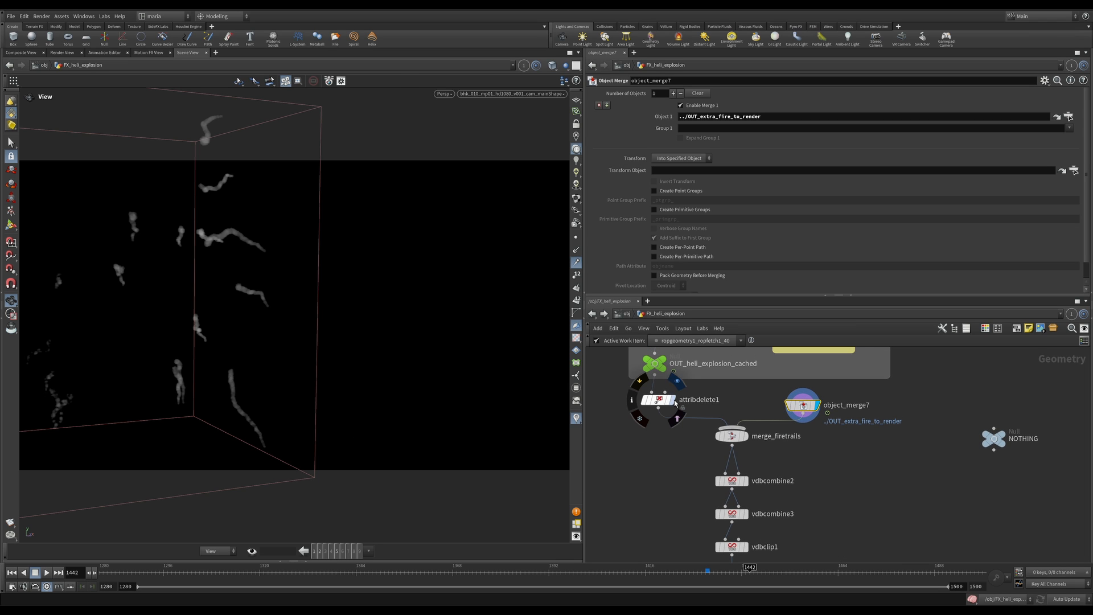
{"action": "left_click", "coordinate": [658, 399]}
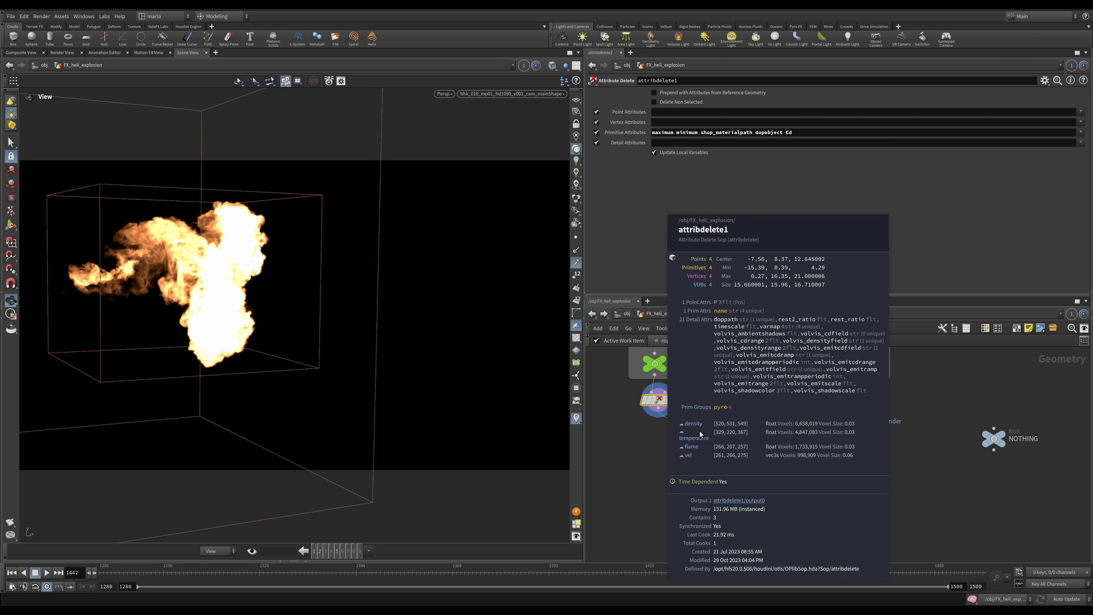
{"action": "mouse_move", "coordinate": [684, 461]}
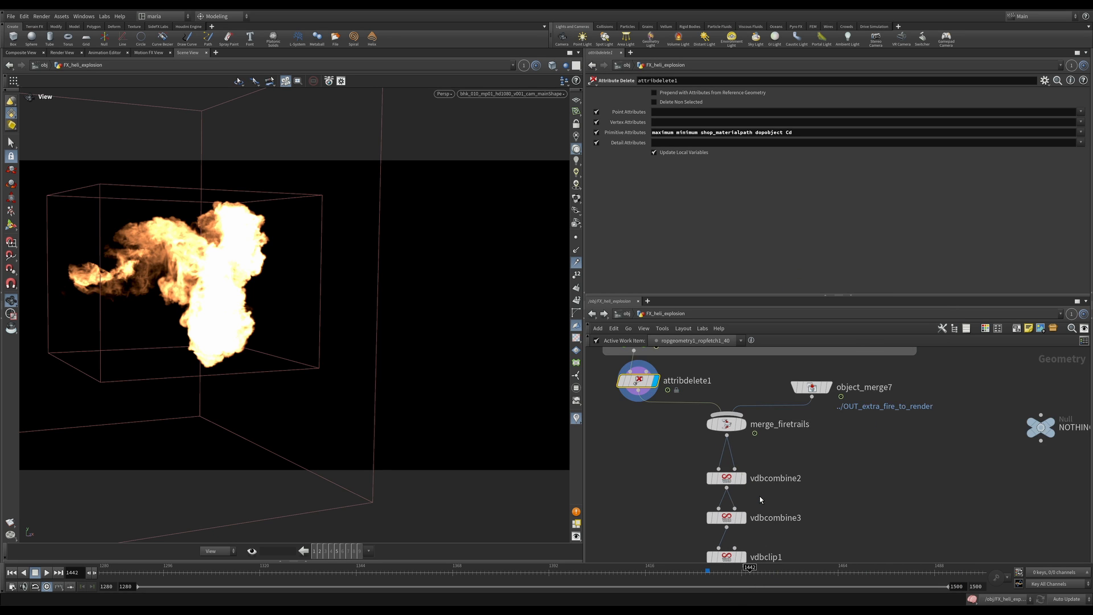
Select vdbcombine2 to inspect how it adds the vel field from group A.
{"action": "left_click", "coordinate": [725, 478]}
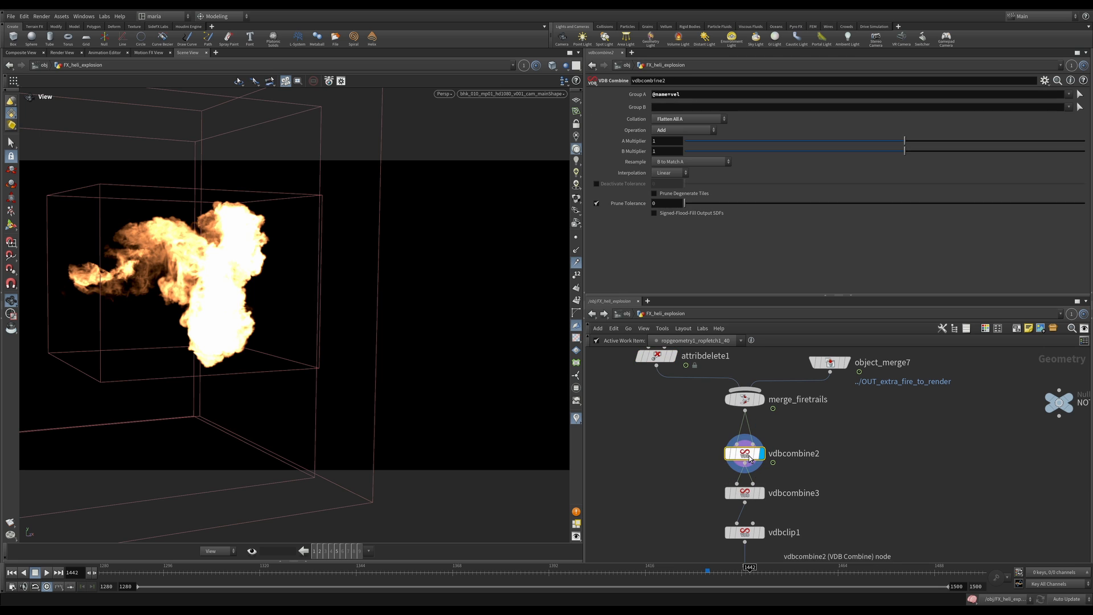
{"action": "mouse_move", "coordinate": [734, 426]}
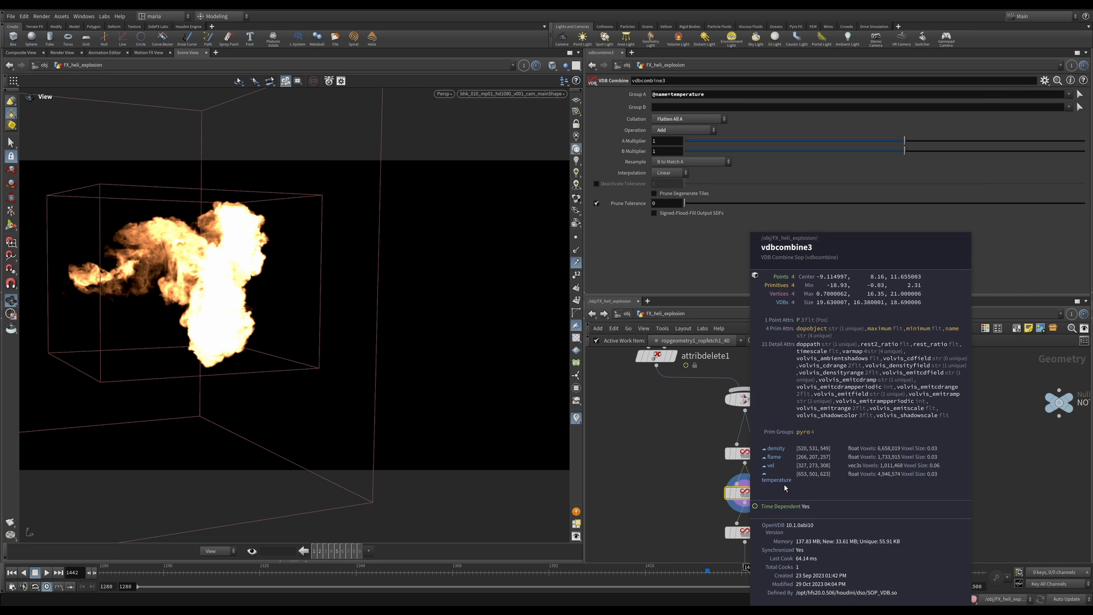
{"action": "mouse_move", "coordinate": [785, 488]}
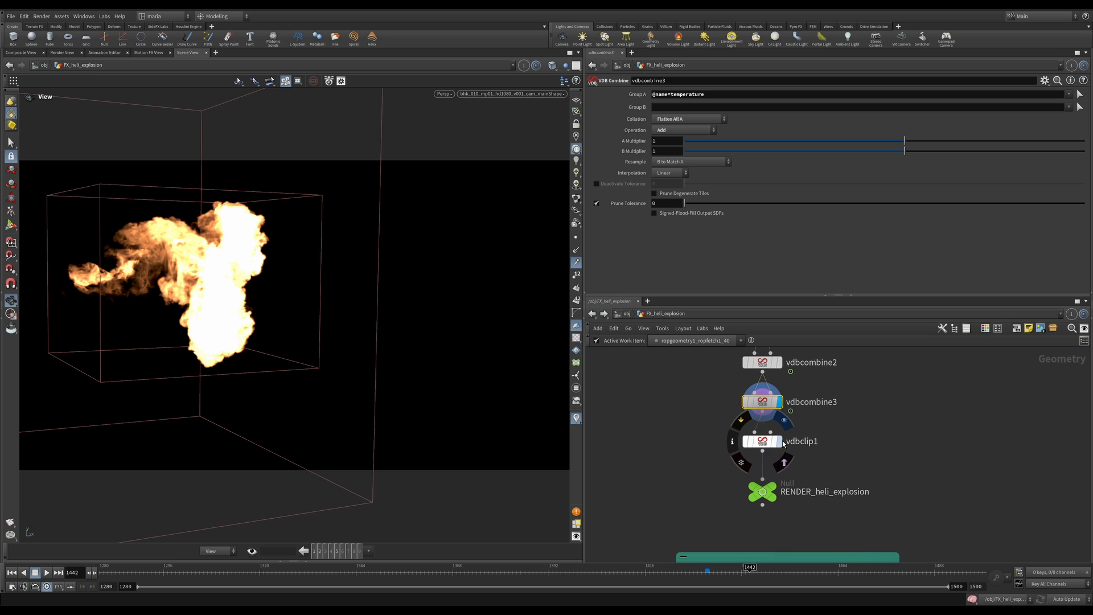
{"action": "left_click", "coordinate": [761, 441]}
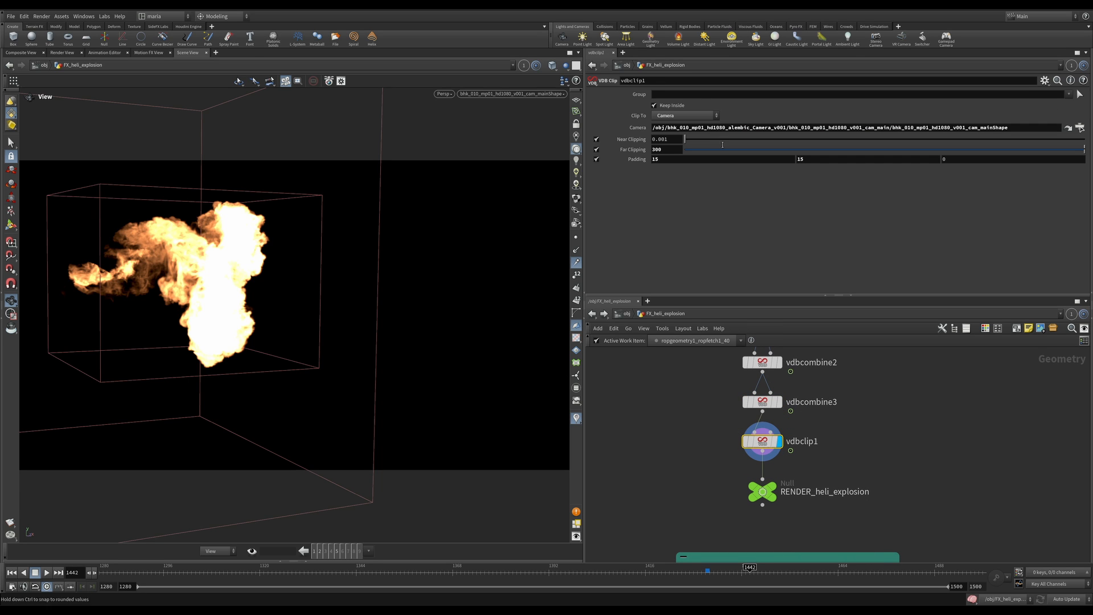
{"action": "mouse_move", "coordinate": [397, 266]}
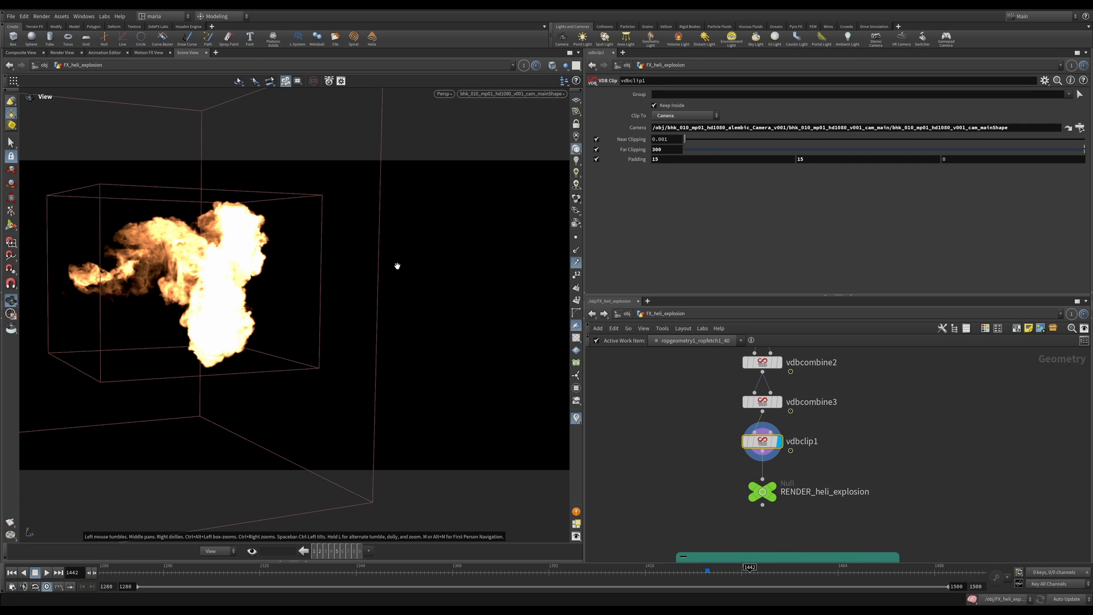
{"action": "mouse_move", "coordinate": [783, 418]}
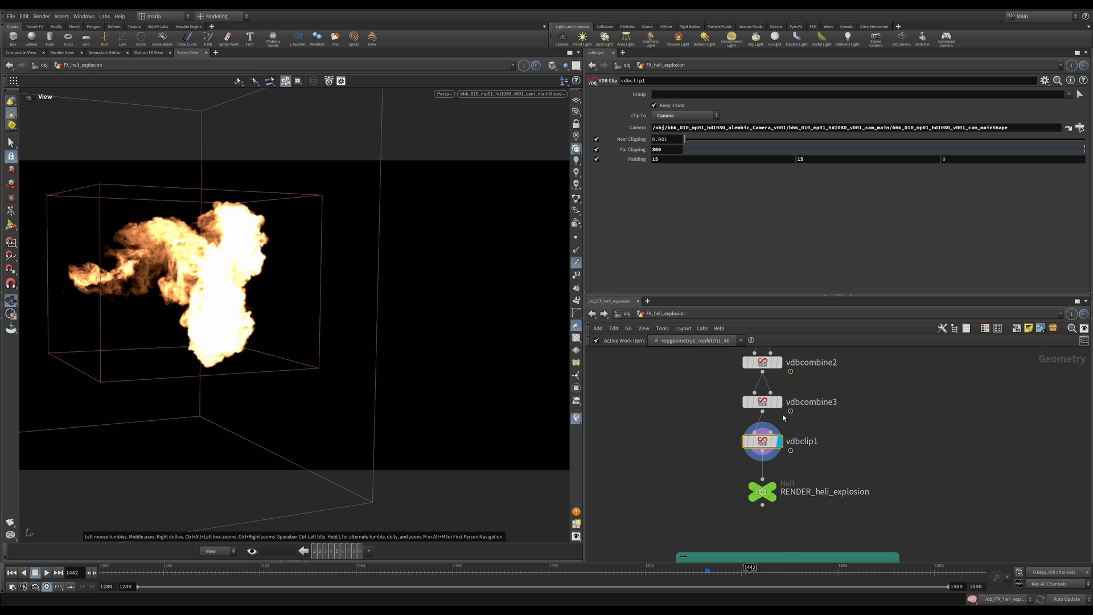
{"action": "mouse_move", "coordinate": [827, 409]}
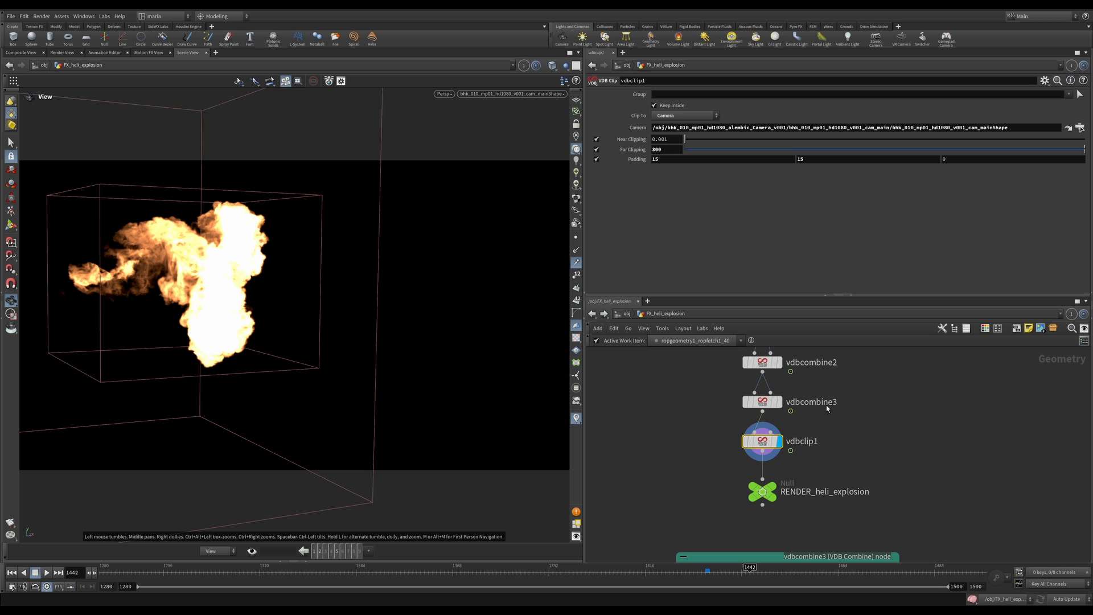
{"action": "mouse_move", "coordinate": [822, 368]}
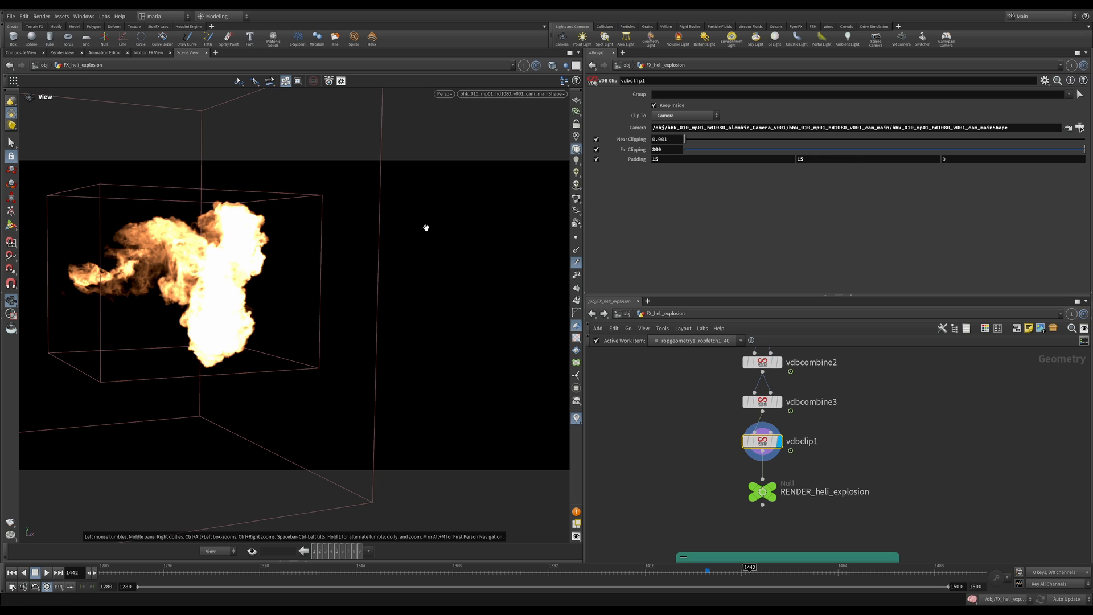
{"action": "mouse_move", "coordinate": [324, 256]}
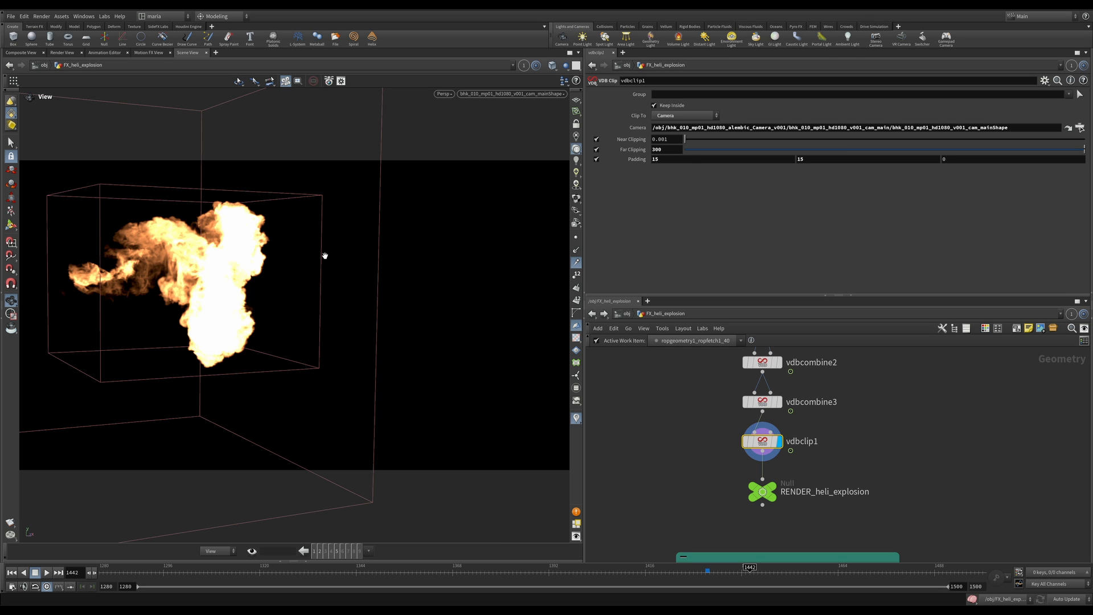
{"action": "mouse_move", "coordinate": [761, 151]}
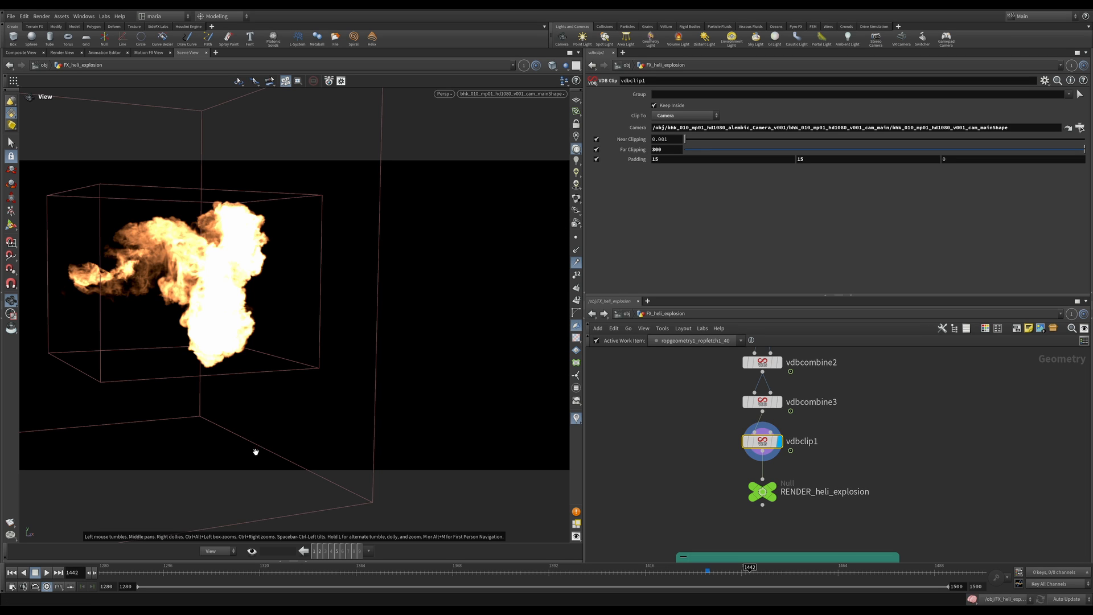
{"action": "mouse_move", "coordinate": [453, 377]}
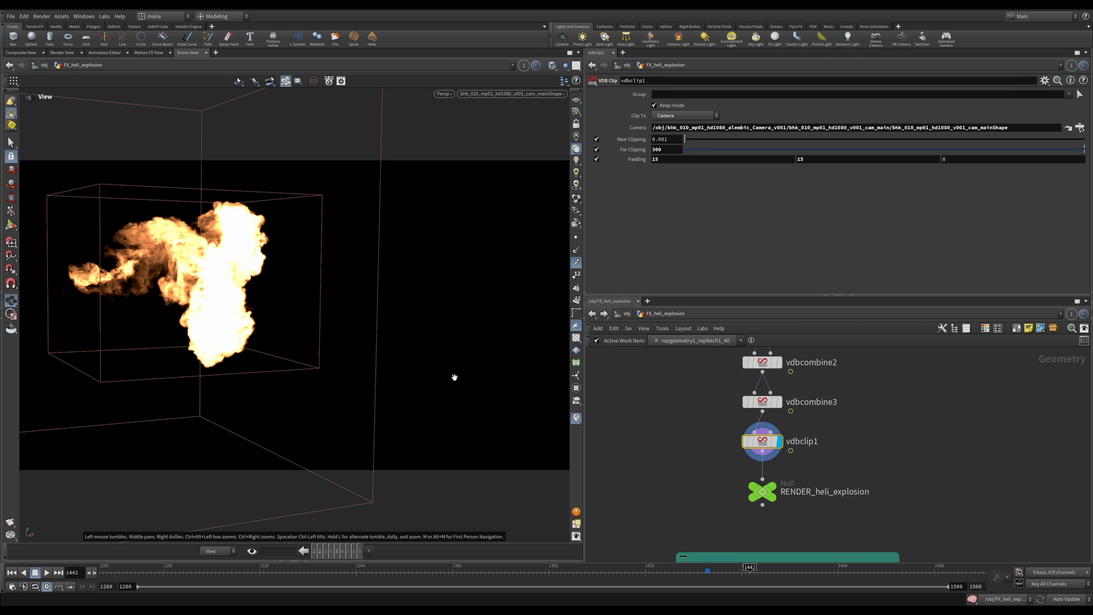
{"action": "mouse_move", "coordinate": [733, 434]}
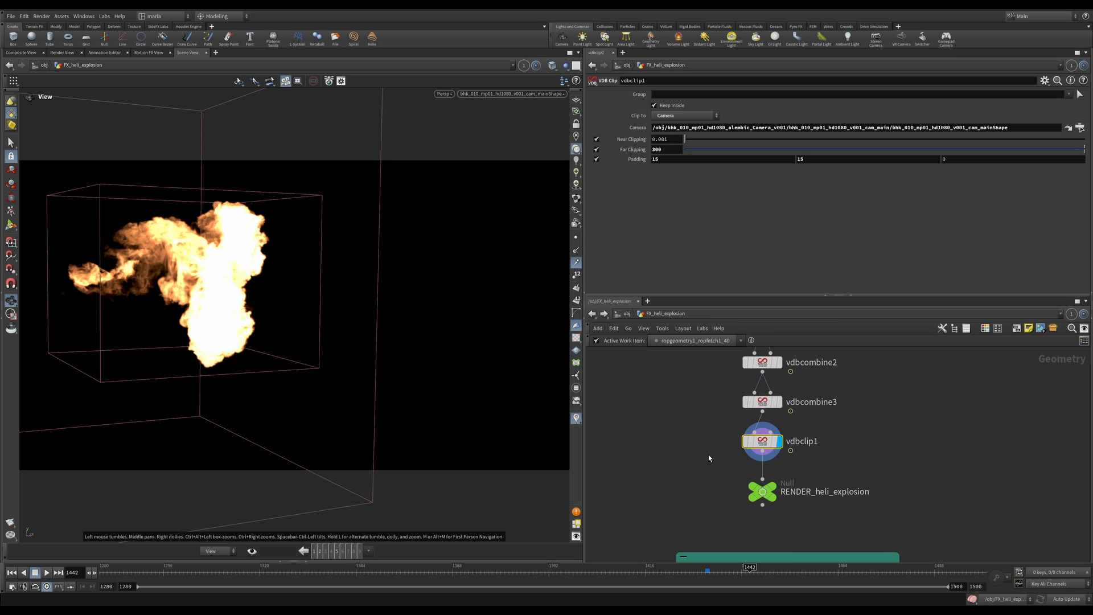
{"action": "mouse_move", "coordinate": [647, 456]}
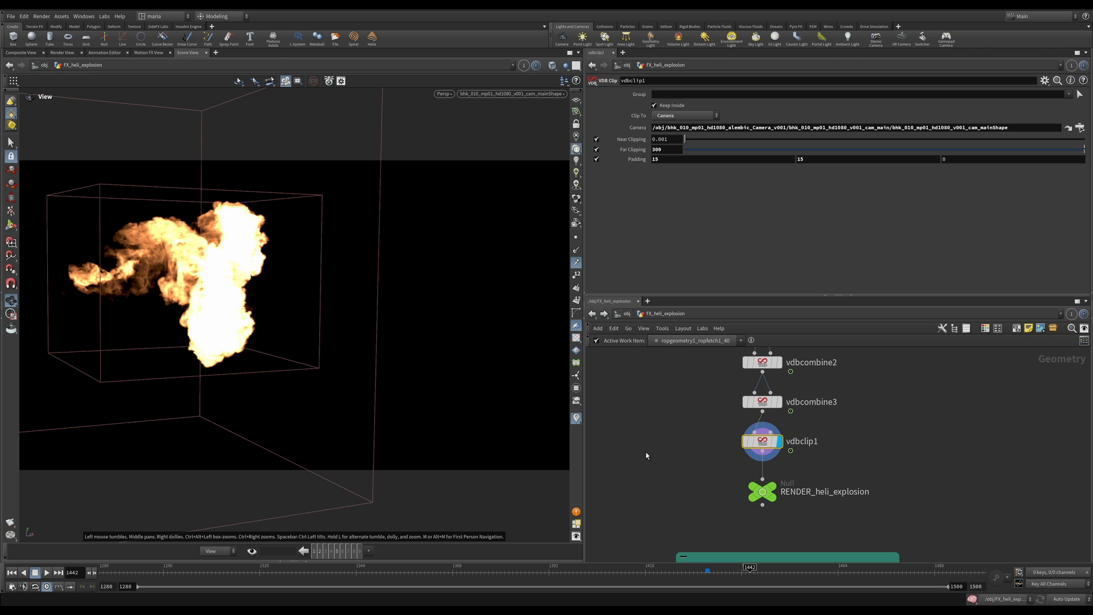
{"action": "mouse_move", "coordinate": [687, 447]}
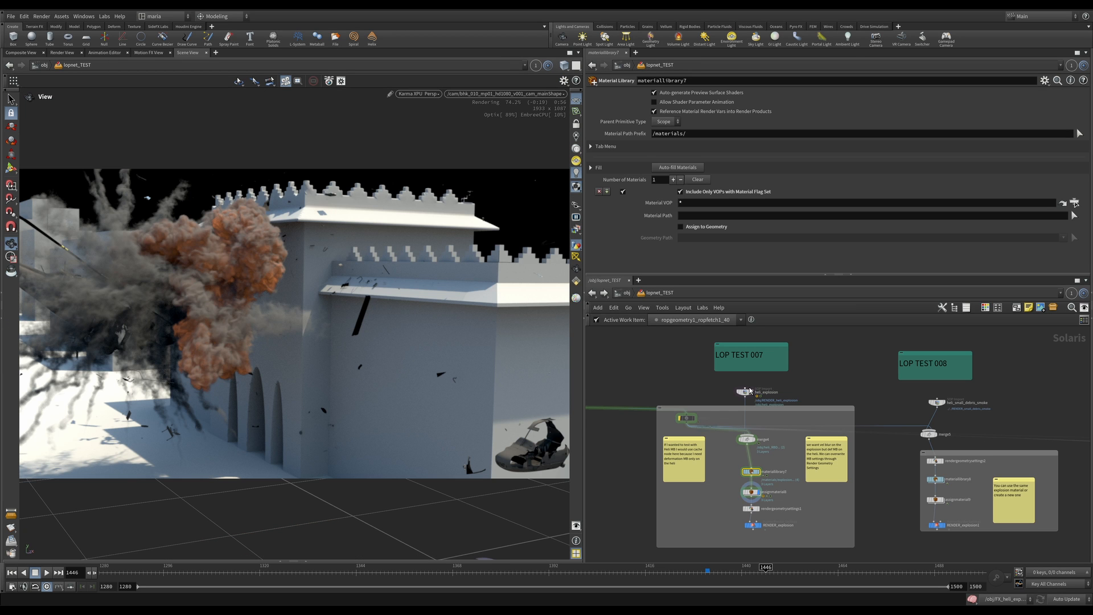
{"action": "mouse_move", "coordinate": [765, 363]}
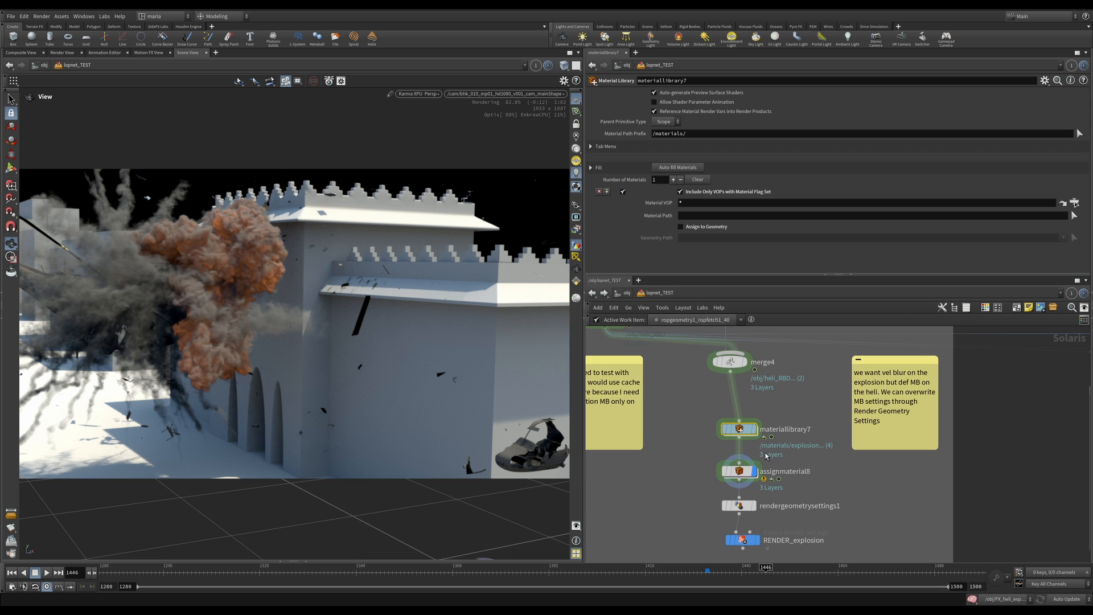
Select assignmaterial8 to view its explosion and heli_RBD assignments, and check the Karma XPU renderer menu.
{"action": "left_click", "coordinate": [737, 471]}
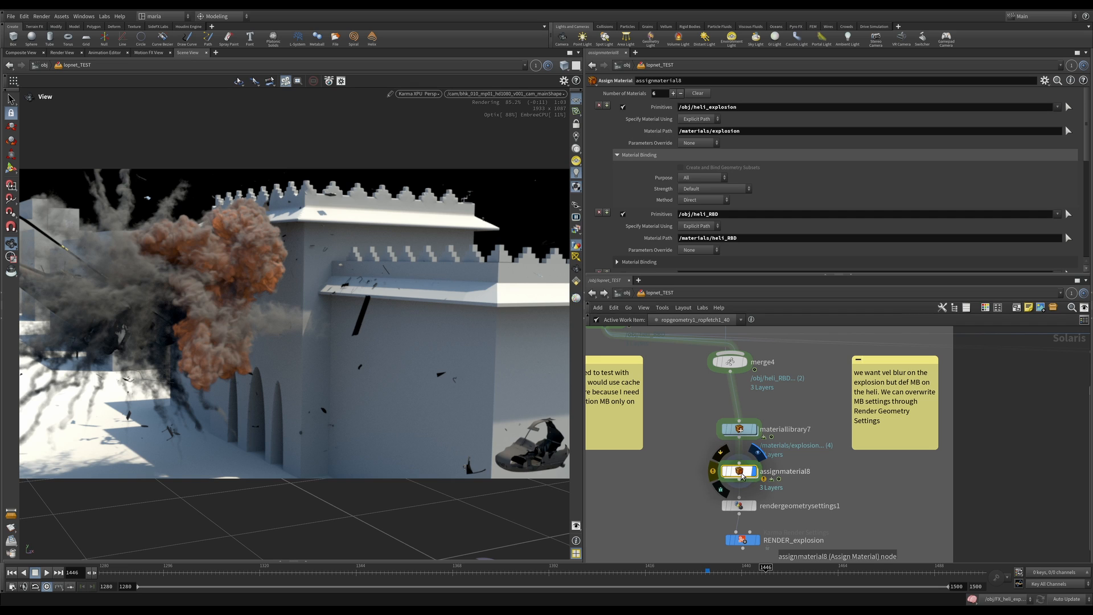
{"action": "left_click", "coordinate": [418, 94]}
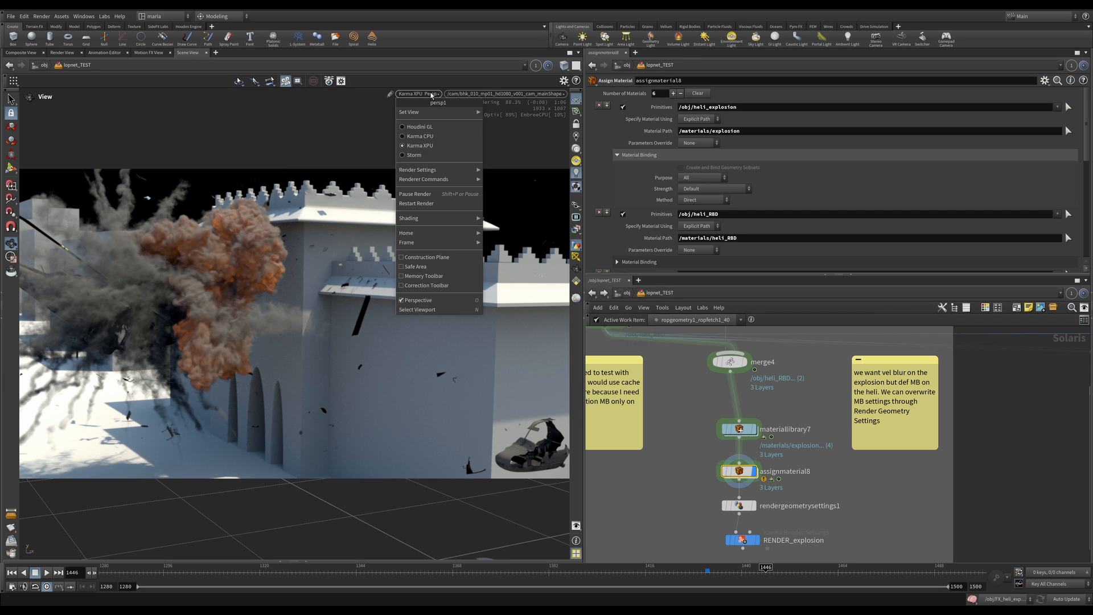
{"action": "mouse_move", "coordinate": [420, 136]}
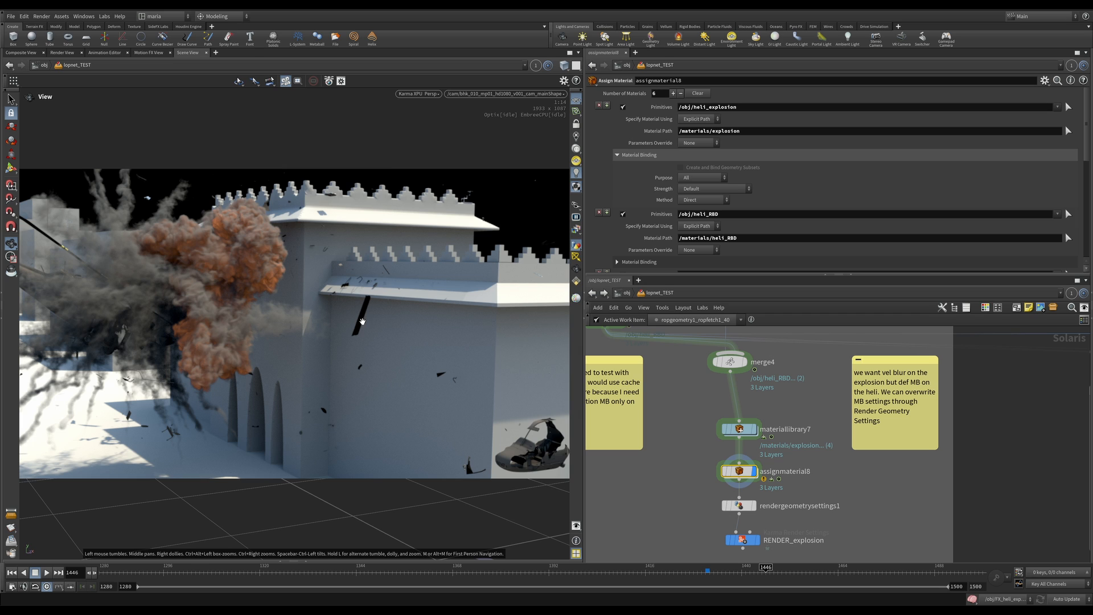
{"action": "mouse_move", "coordinate": [523, 452]}
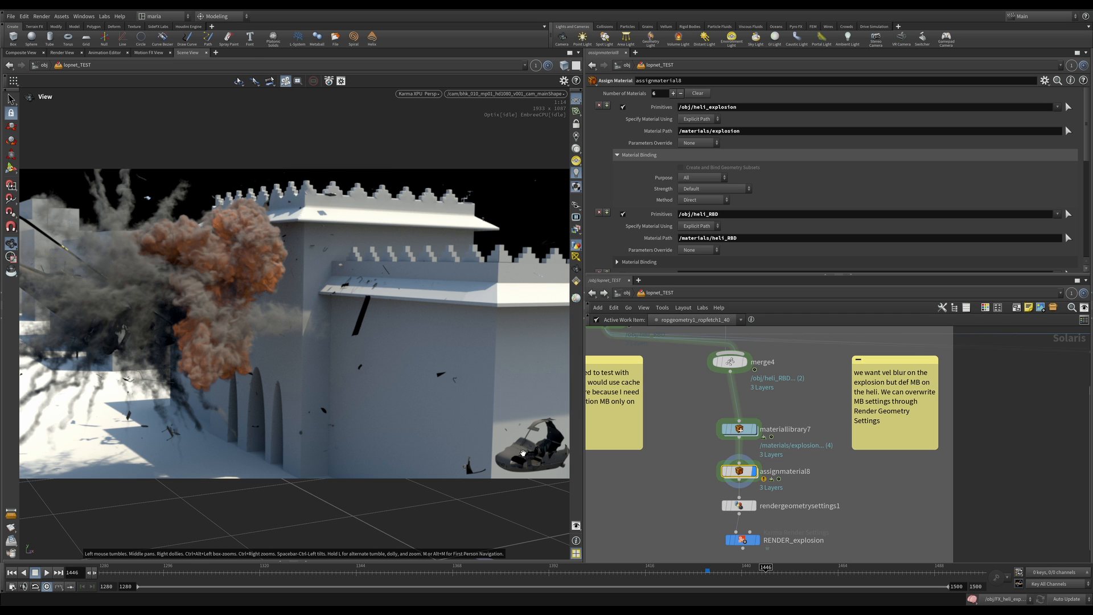
{"action": "mouse_move", "coordinate": [159, 245]}
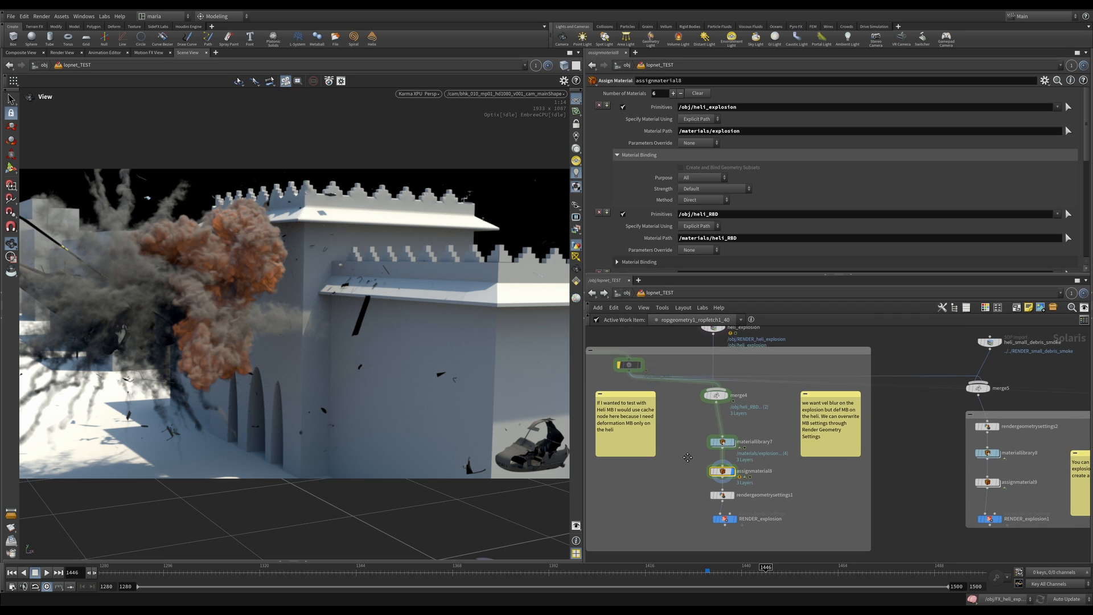
Dive into materiallibrary7 and search the Tab menu for 'pyro' materials.
{"action": "left_click", "coordinate": [725, 438]}
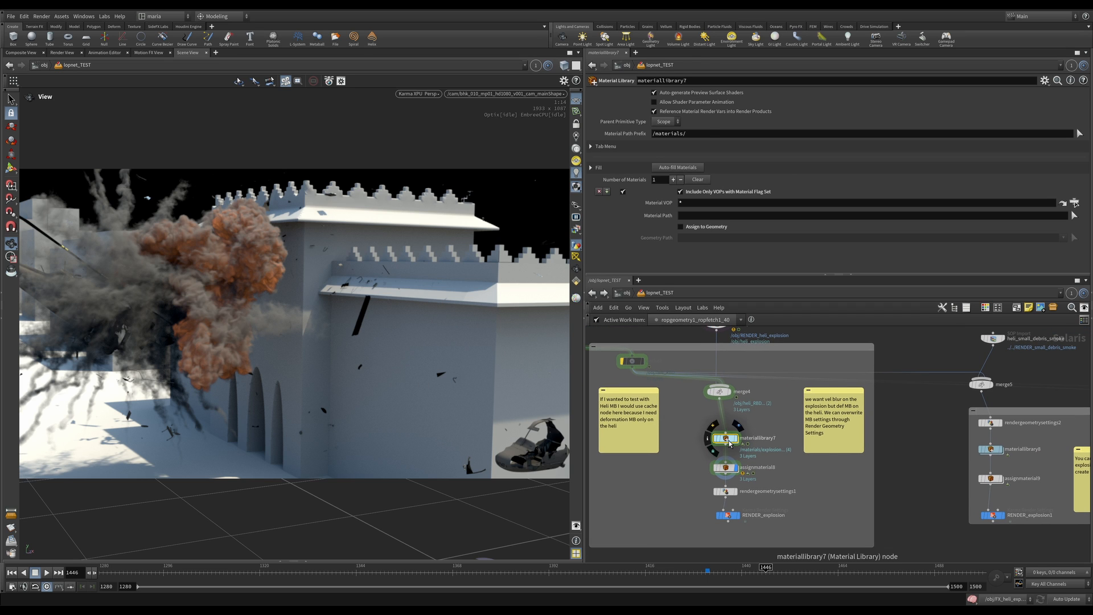
{"action": "double_click", "coordinate": [727, 437]}
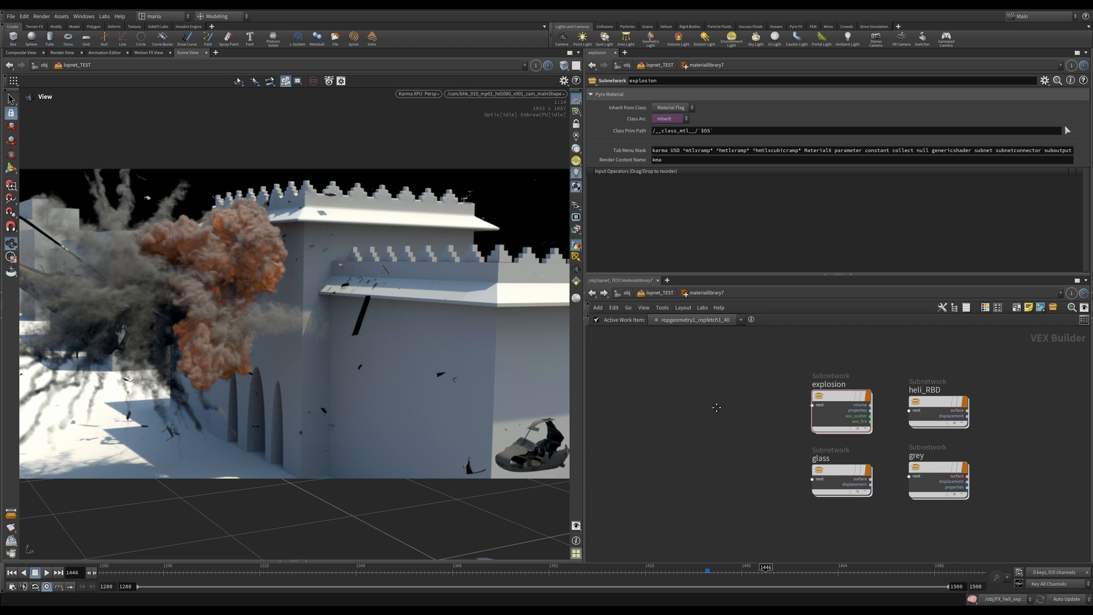
{"action": "key", "text": "Tab"}
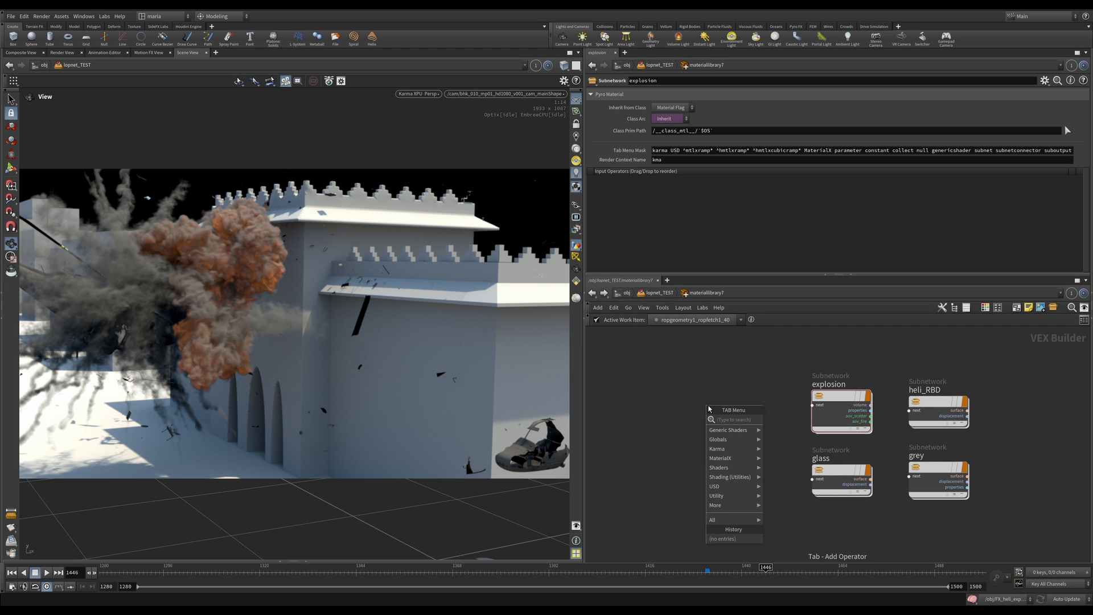
{"action": "type", "text": "pyro"}
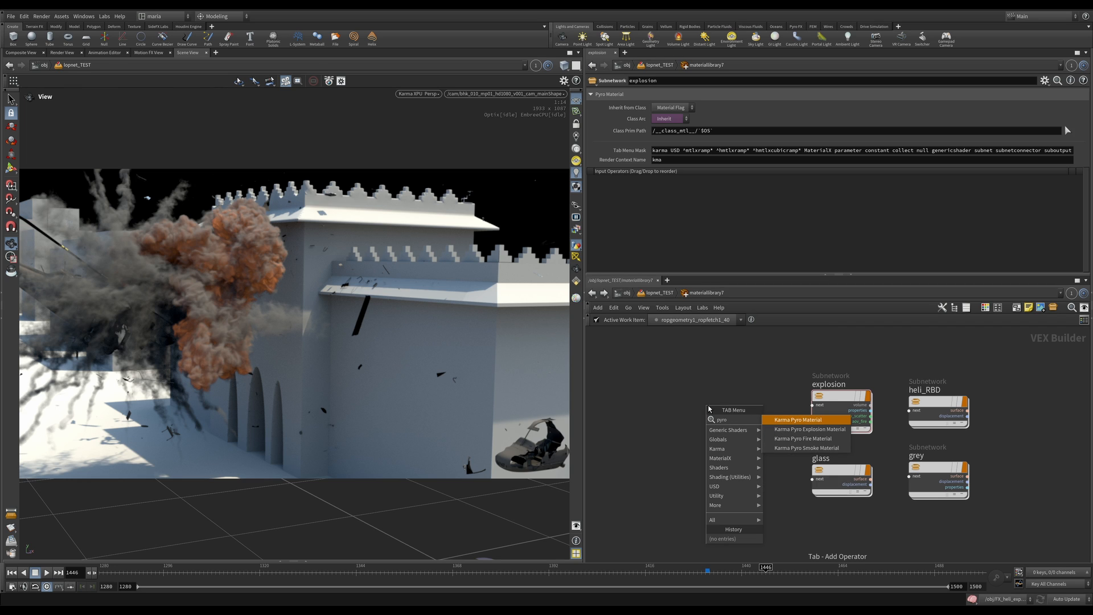
{"action": "mouse_move", "coordinate": [808, 429]}
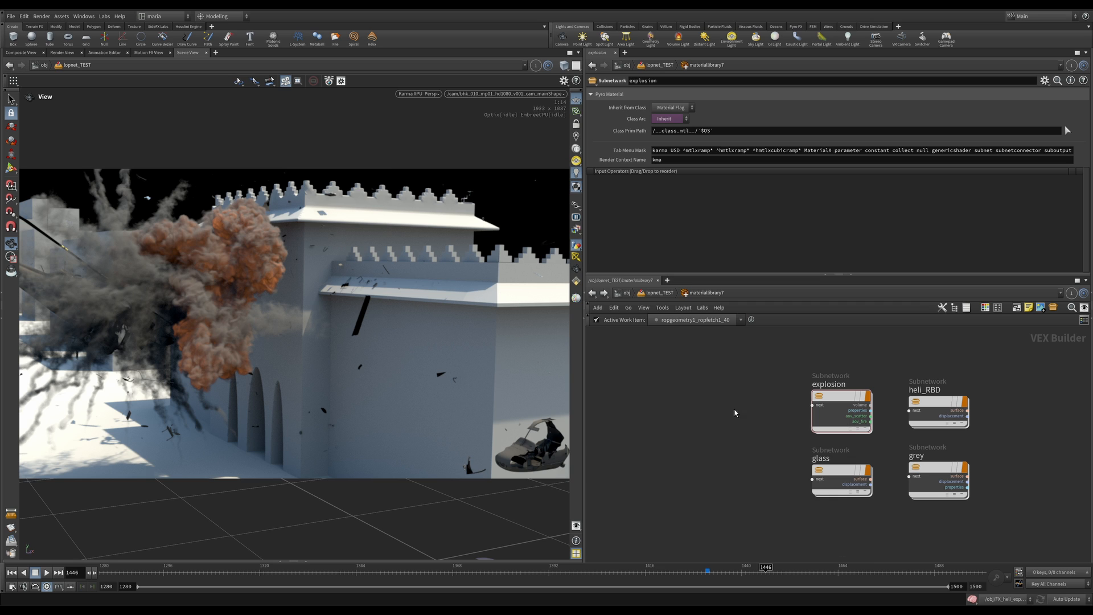
Inside the explosion material, set kma_pyroshader1's scatter Intensity Scale to 1.
{"action": "double_click", "coordinate": [841, 411]}
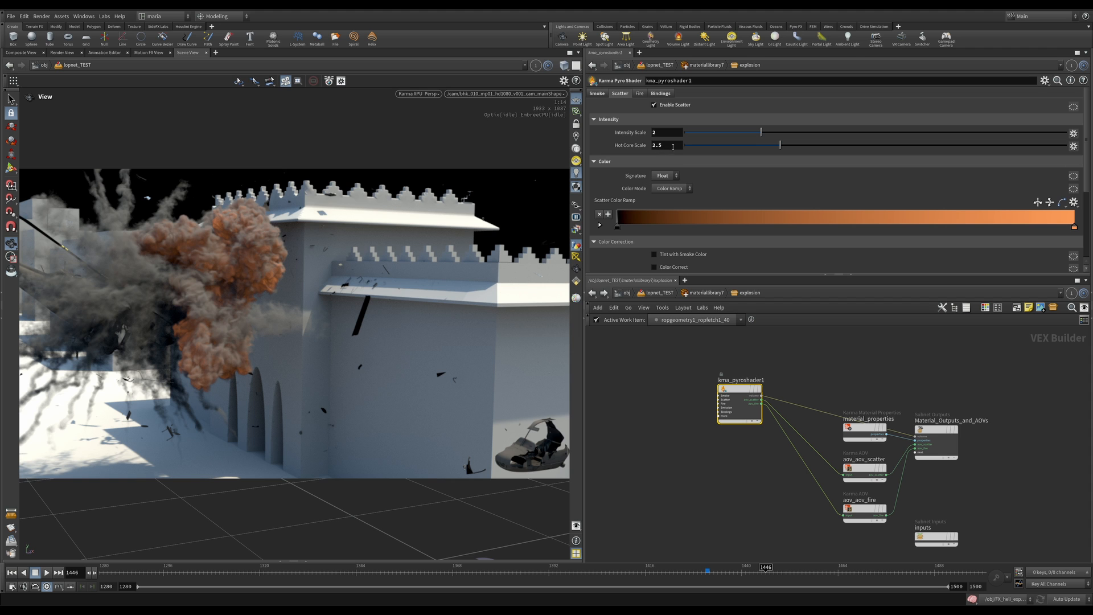
{"action": "triple_click", "coordinate": [668, 132]}
{"action": "type", "text": "1"}
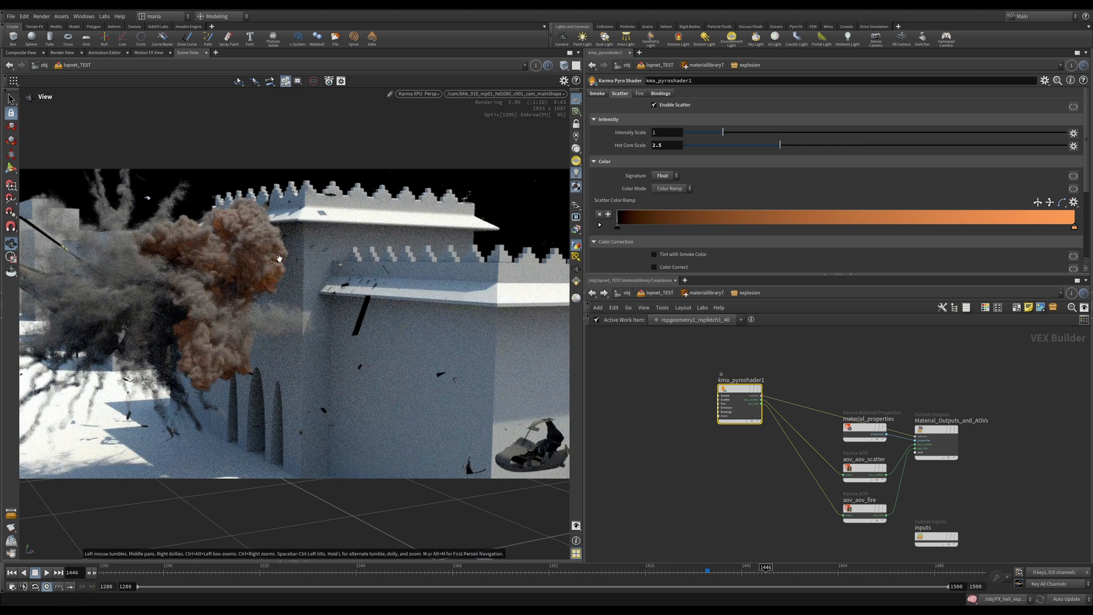
{"action": "mouse_move", "coordinate": [296, 348]}
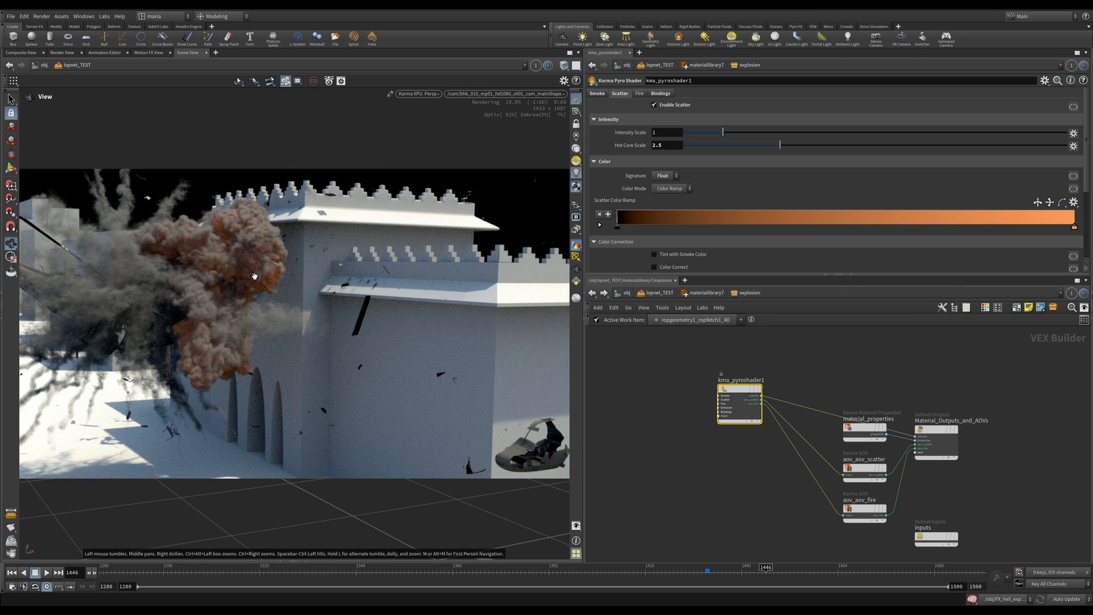
{"action": "mouse_move", "coordinate": [199, 314]}
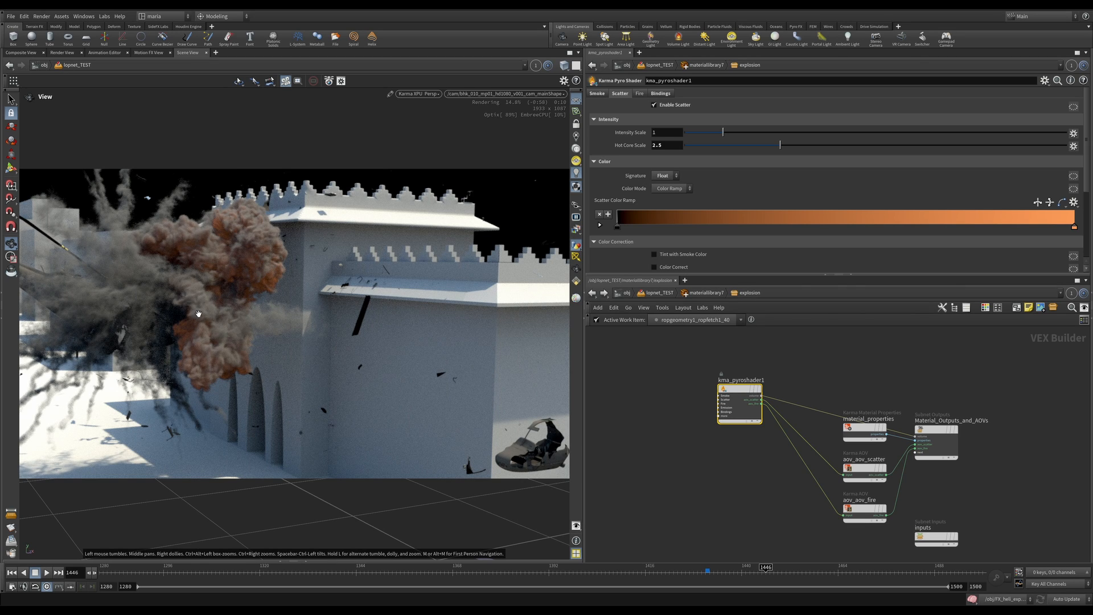
{"action": "mouse_move", "coordinate": [662, 358]}
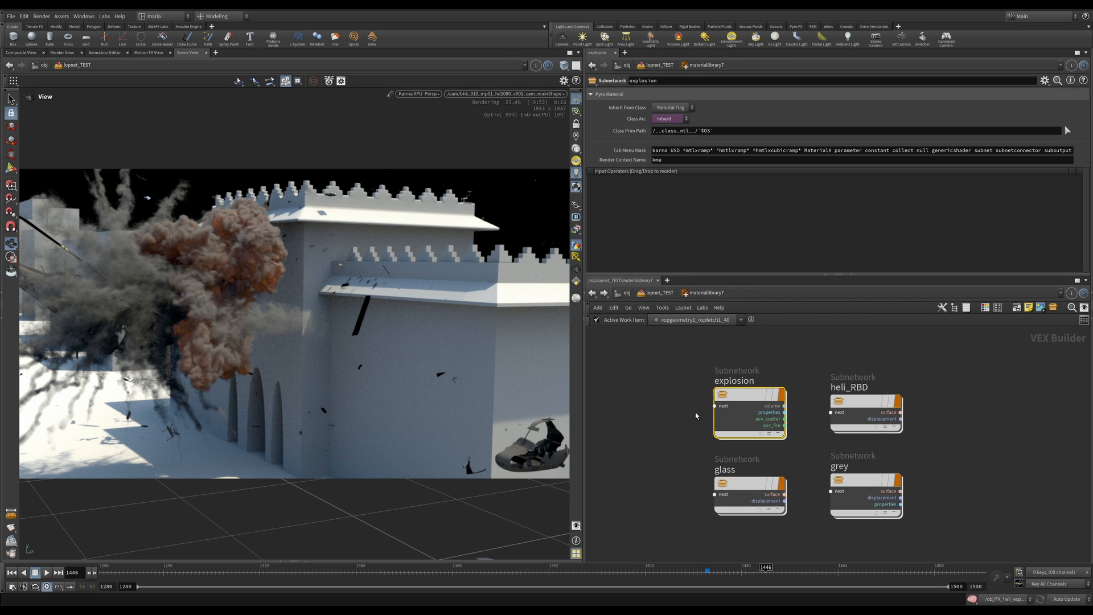
{"action": "mouse_move", "coordinate": [700, 396]}
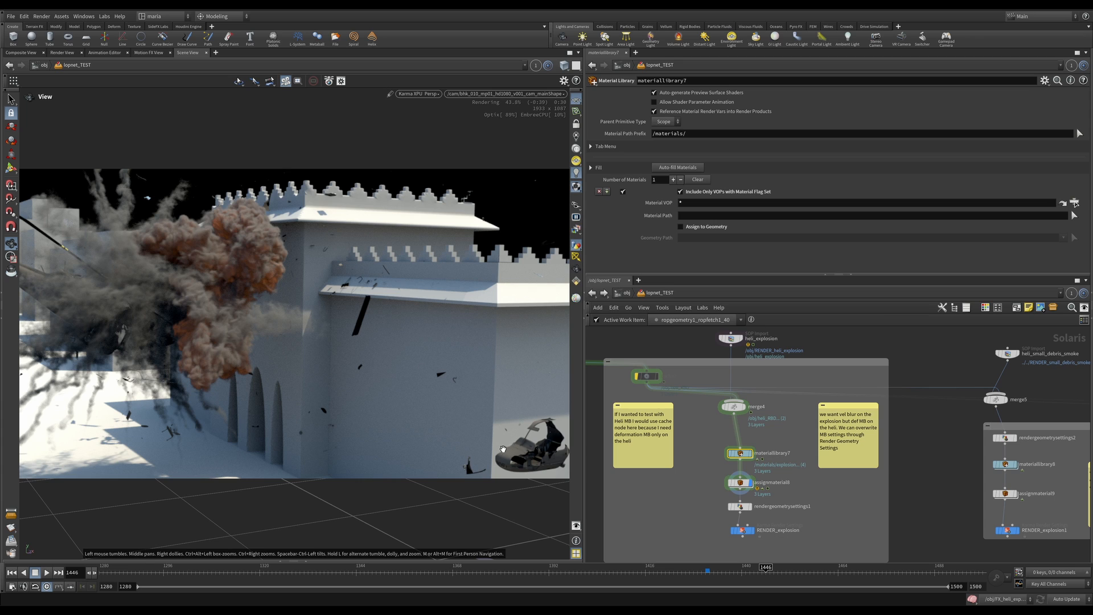
{"action": "mouse_move", "coordinate": [645, 398]}
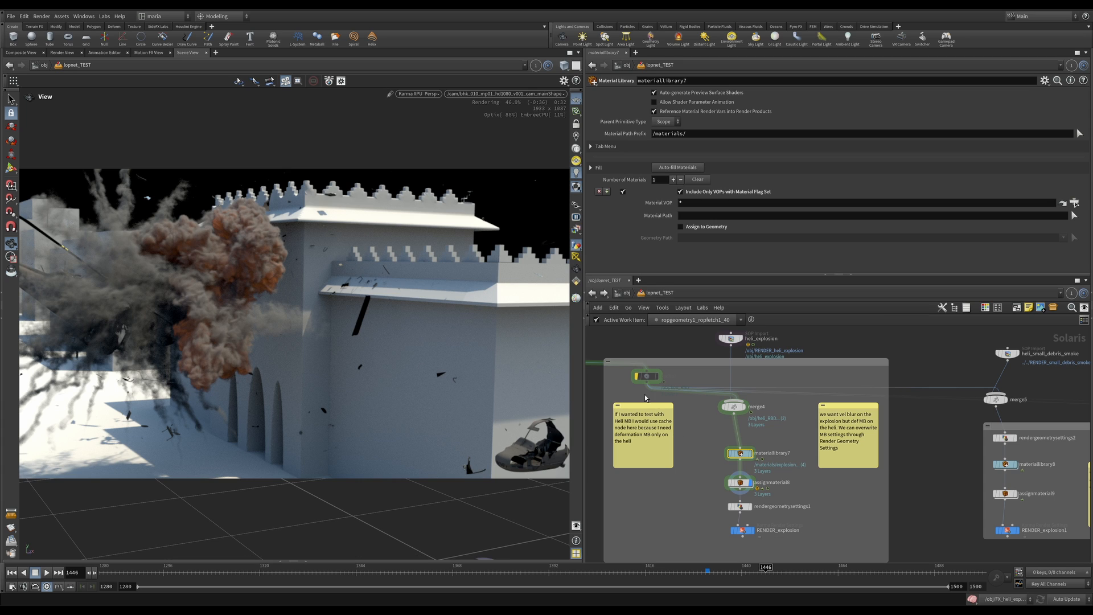
Select cache2 to view its subframe sampling with shot camera and 4 samples.
{"action": "left_click", "coordinate": [647, 376]}
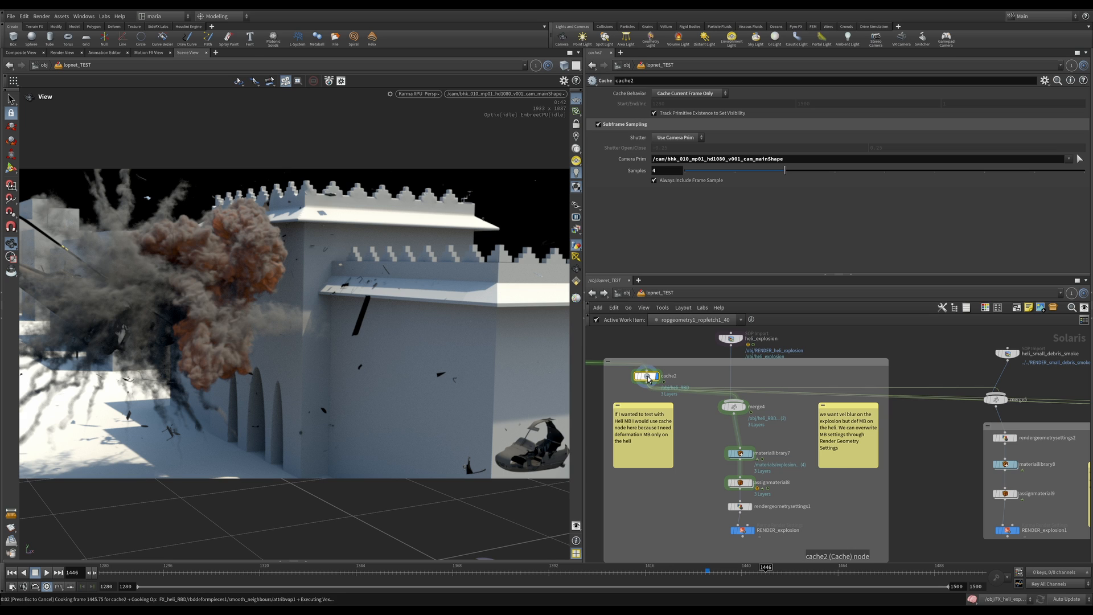
{"action": "mouse_move", "coordinate": [668, 383]}
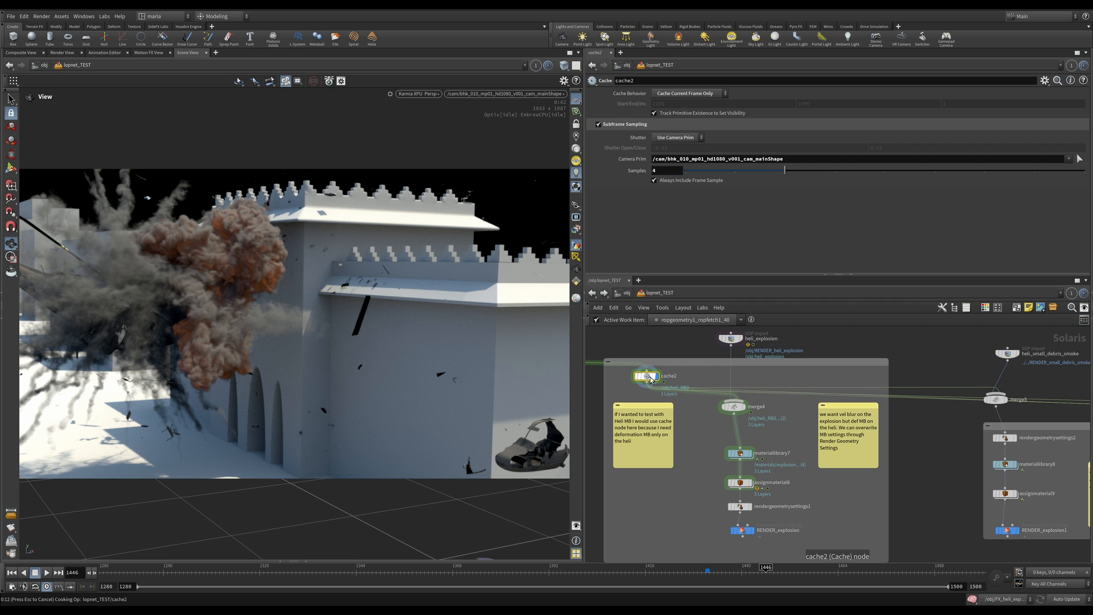
{"action": "mouse_move", "coordinate": [587, 343]}
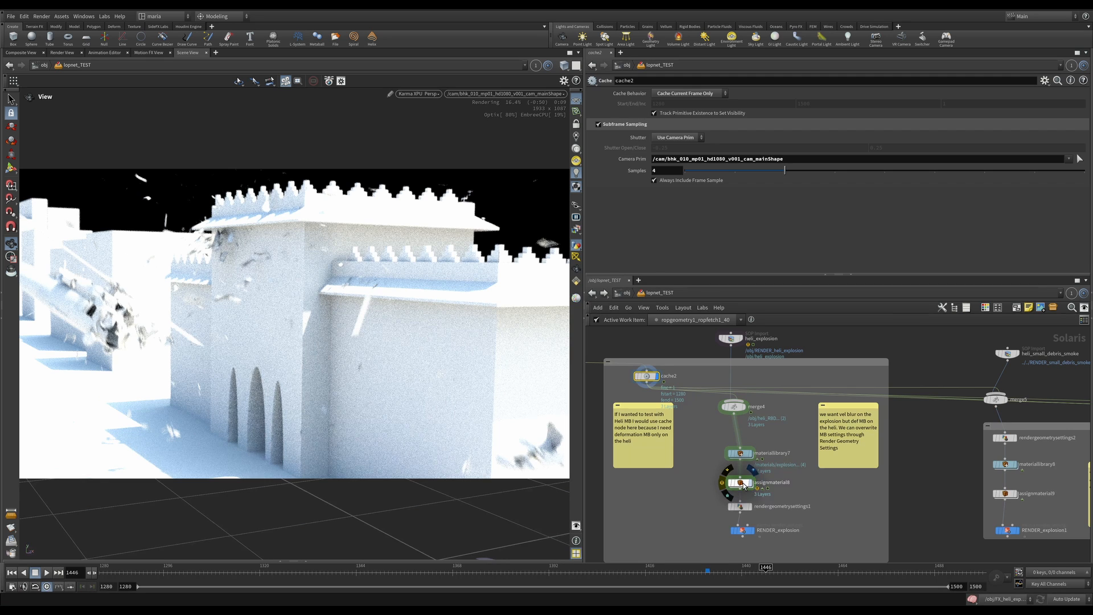
Compare Karma renders by moving the display flag from assignmaterial8 to cache2.
{"action": "left_click", "coordinate": [742, 482]}
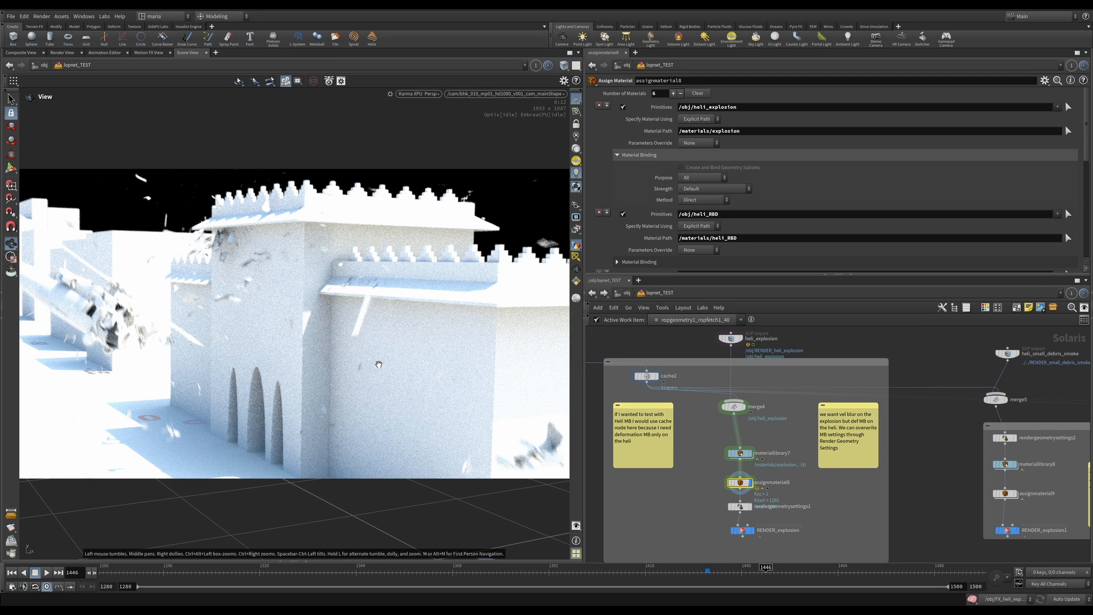
{"action": "mouse_move", "coordinate": [404, 382]}
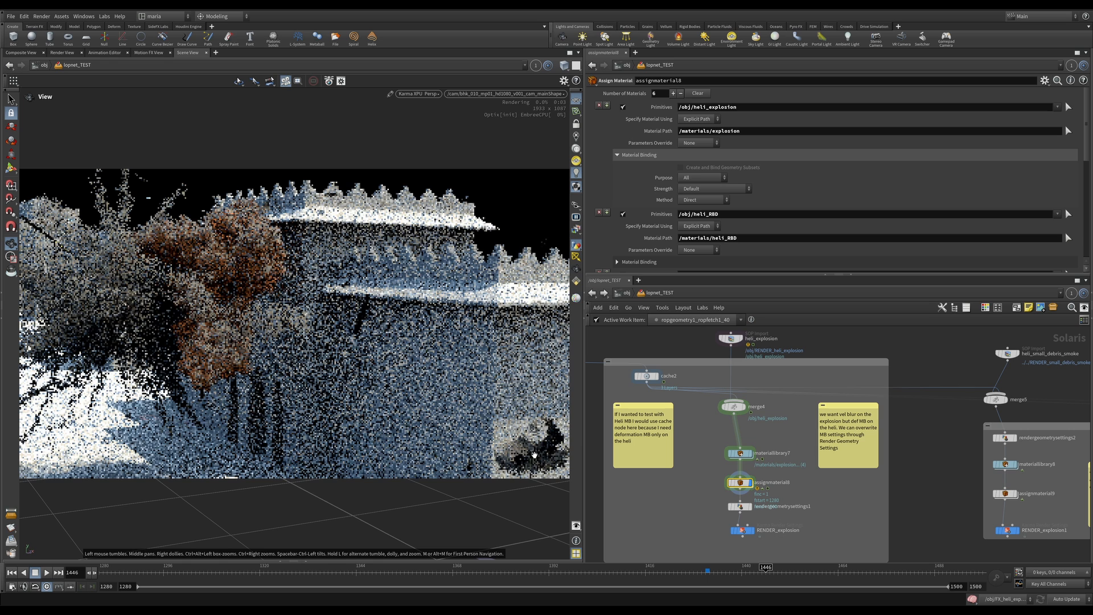
{"action": "mouse_move", "coordinate": [537, 466]}
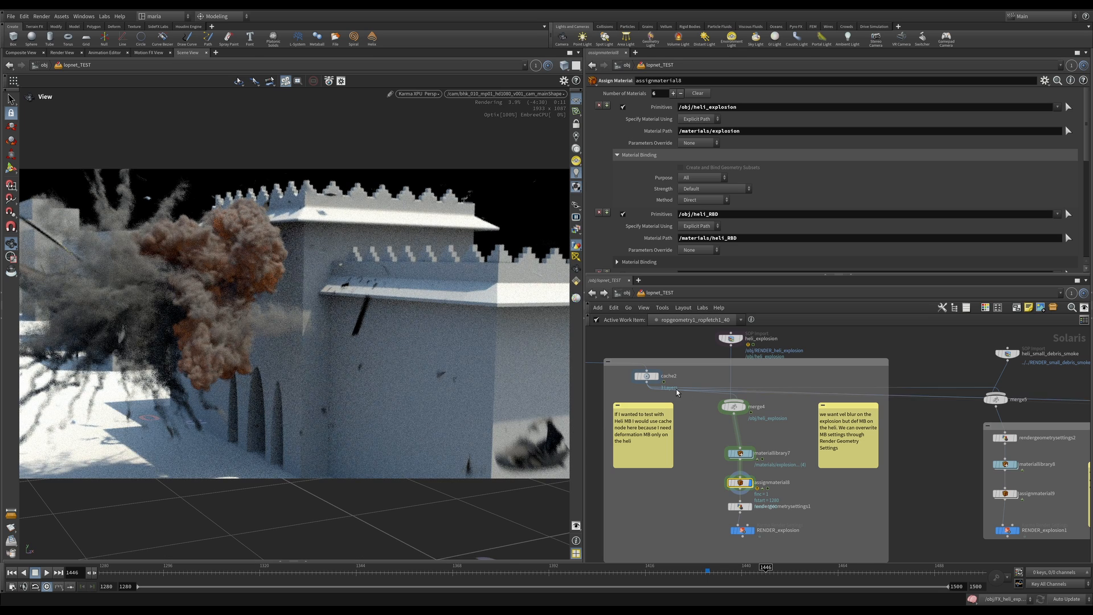
{"action": "left_click", "coordinate": [646, 376]}
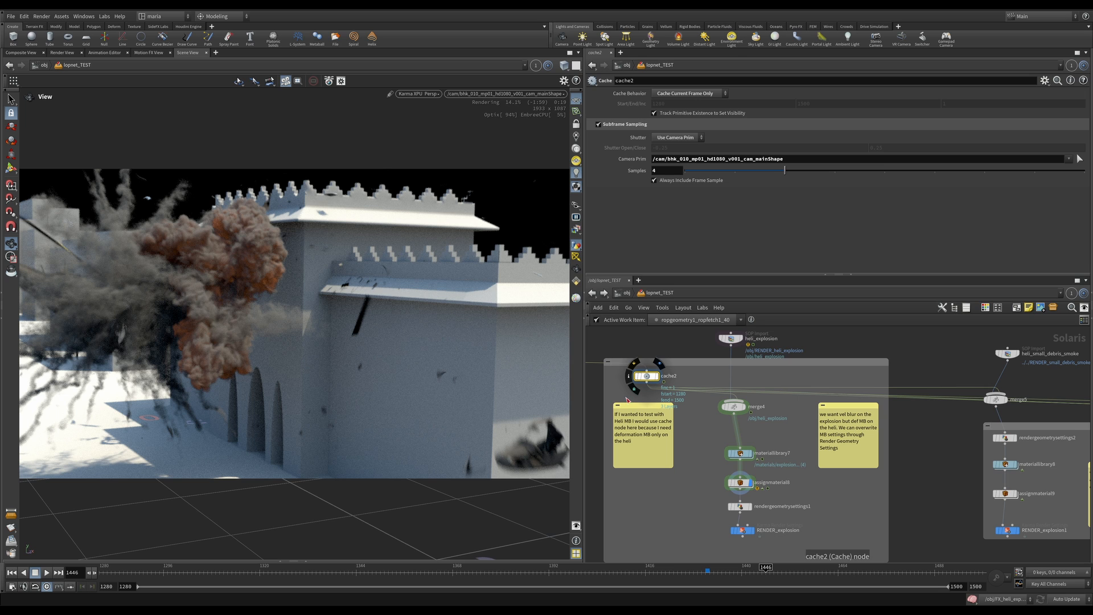
{"action": "mouse_move", "coordinate": [505, 474]}
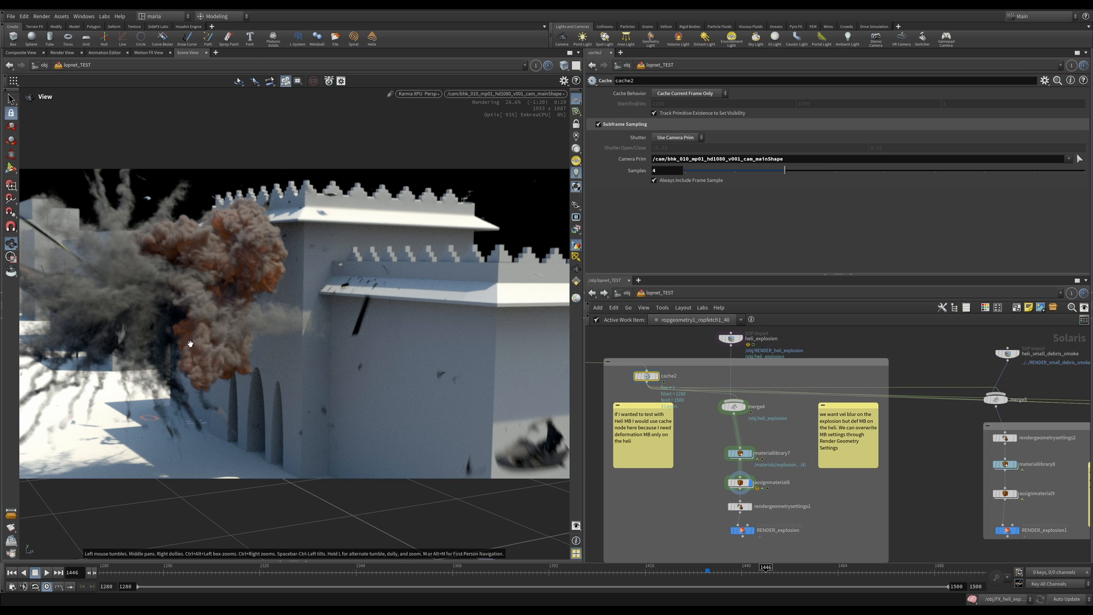
{"action": "mouse_move", "coordinate": [683, 379]}
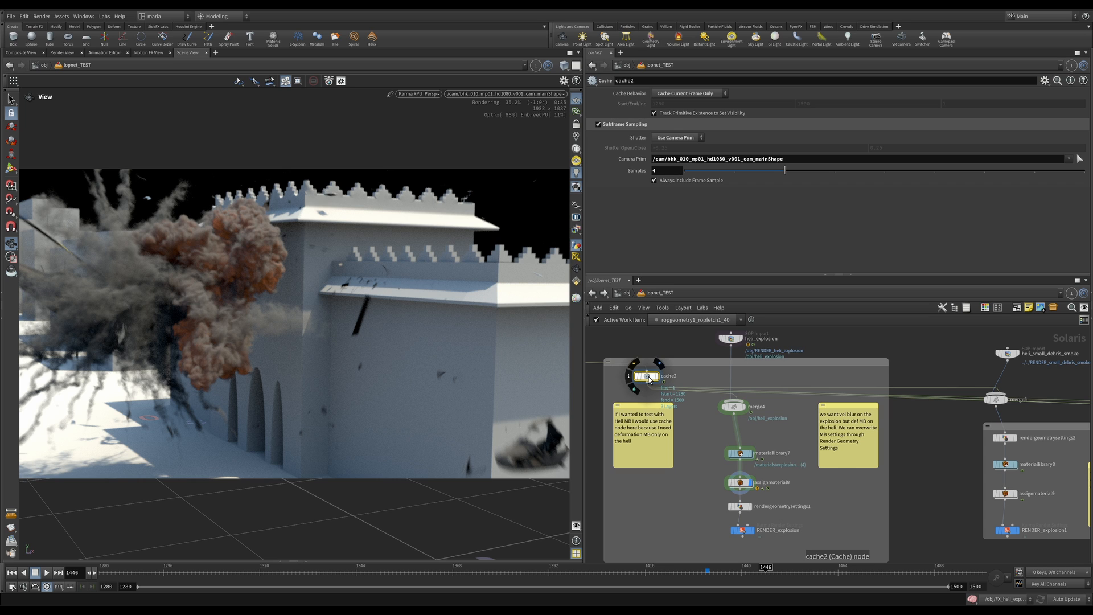
Inspect the heli_explosion import, merge4's inputs, and assignmaterial8's material assignments.
{"action": "left_click", "coordinate": [731, 338]}
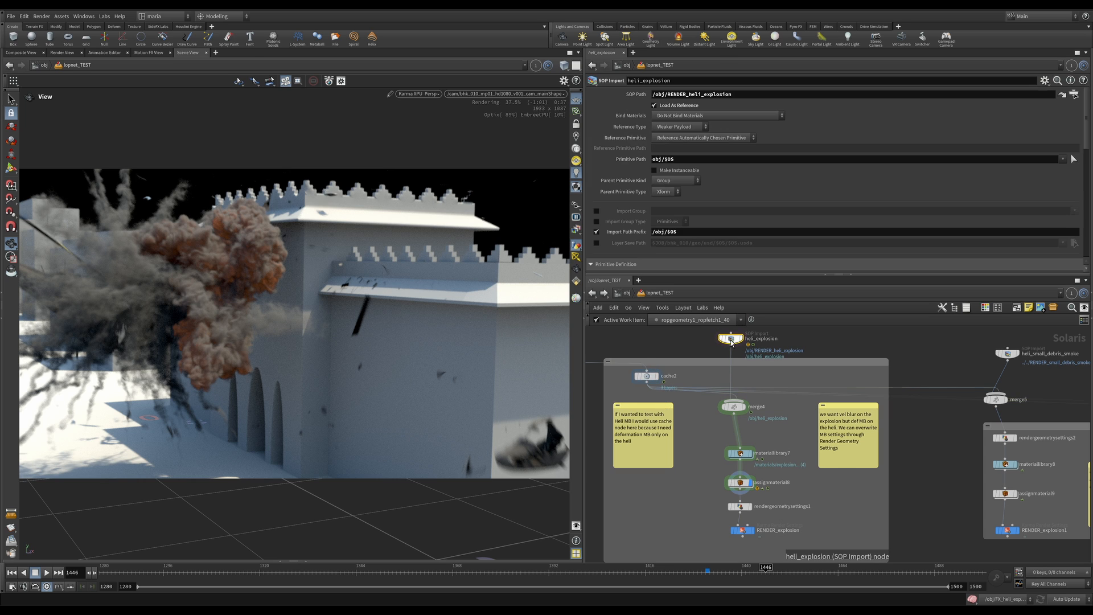
{"action": "left_click", "coordinate": [731, 407]}
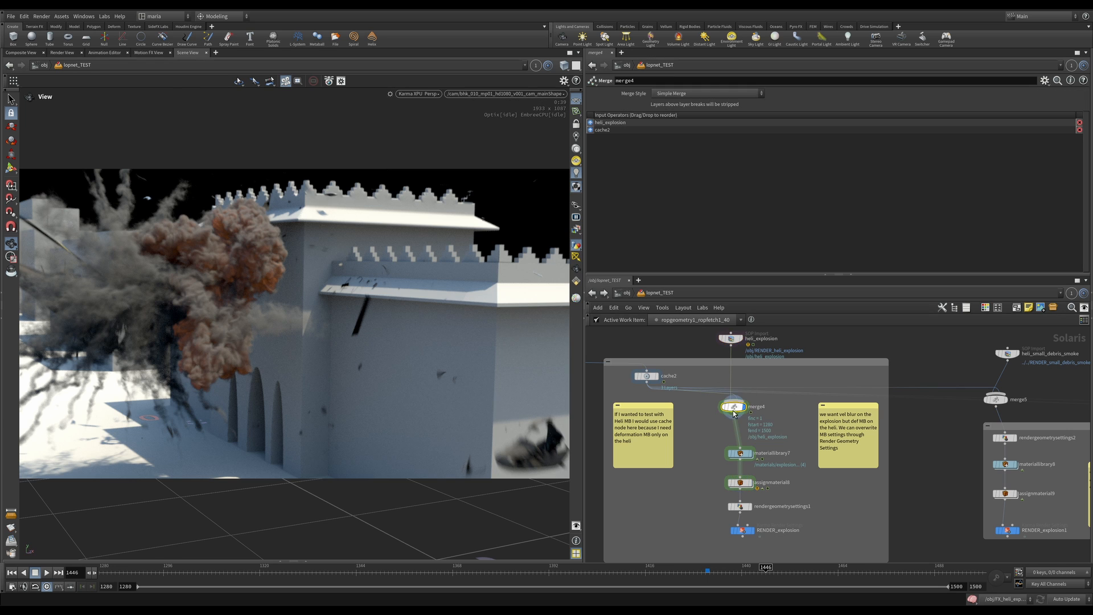
{"action": "left_click", "coordinate": [737, 481]}
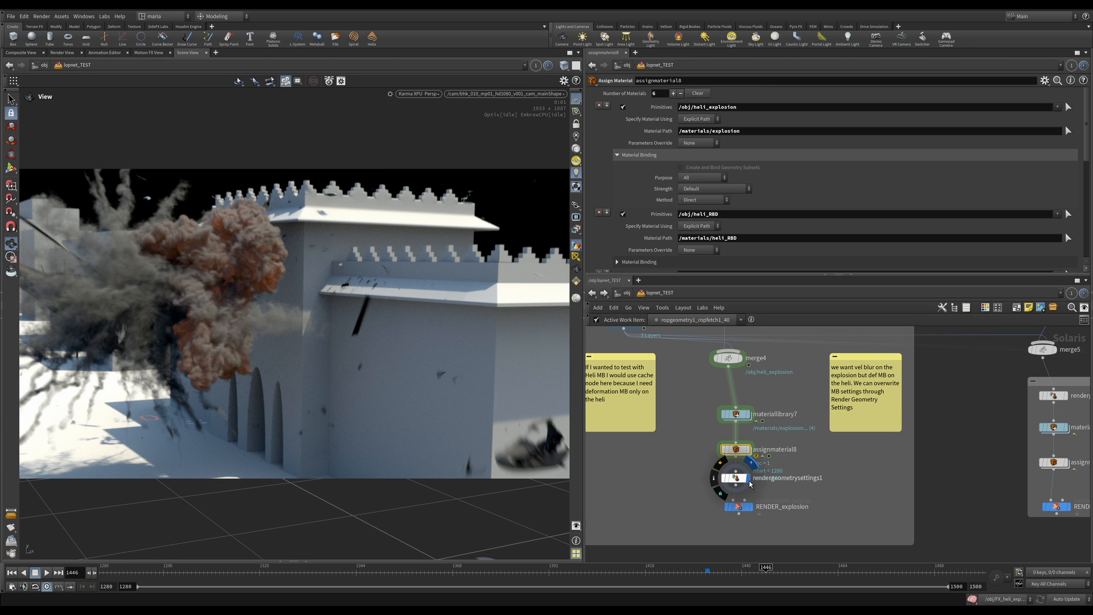
Set rendergeometrysettings1 to No Velocity Blur for /obj/heli_RBD and display RENDER_explosion.
{"action": "left_click", "coordinate": [734, 477]}
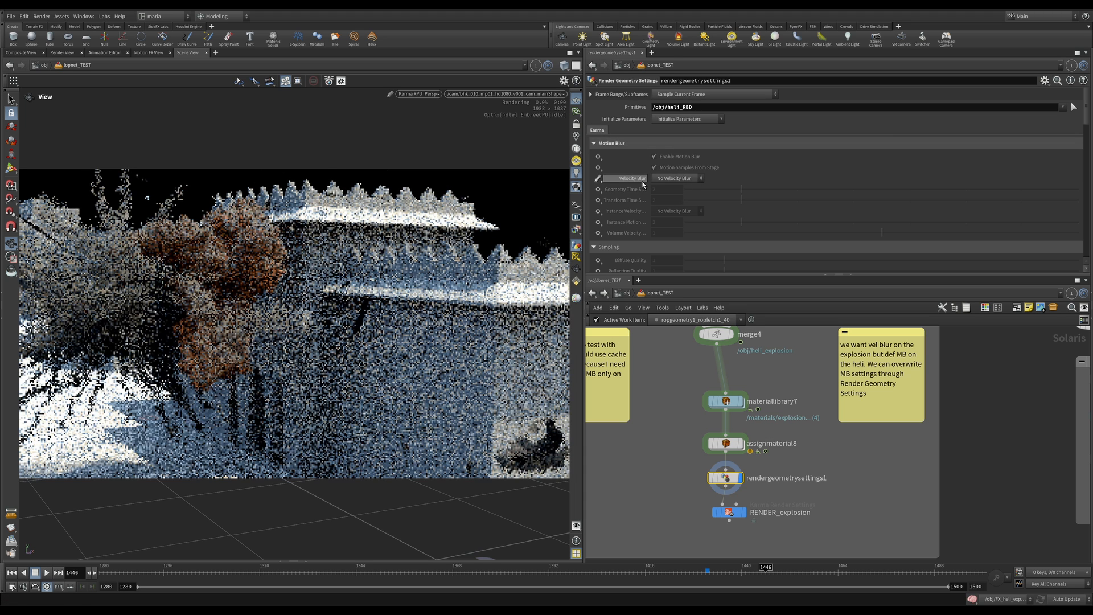
{"action": "mouse_move", "coordinate": [631, 177]}
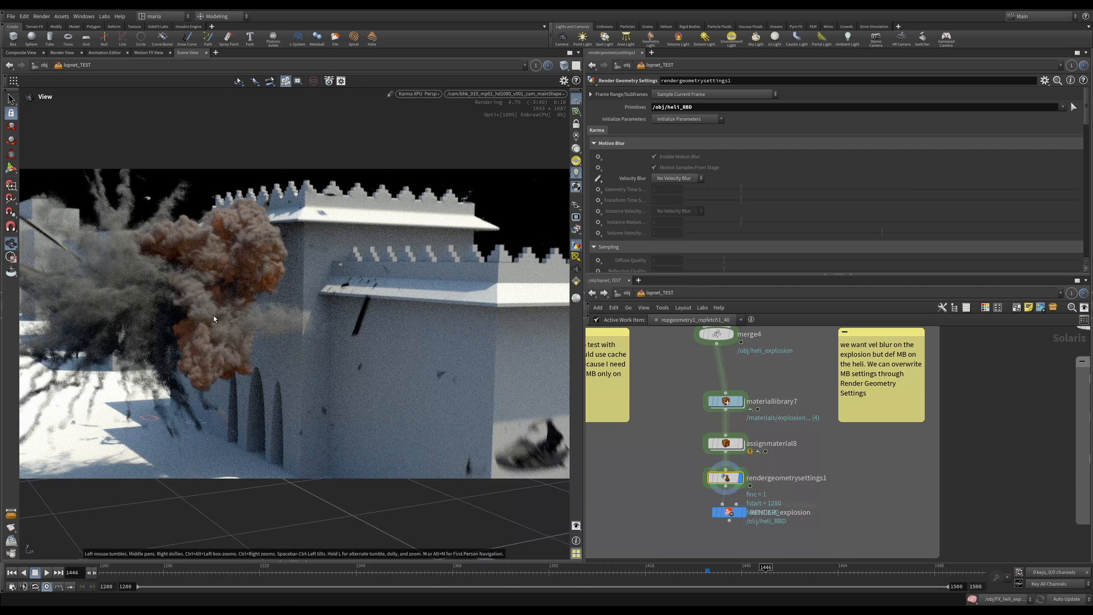
{"action": "mouse_move", "coordinate": [360, 341]}
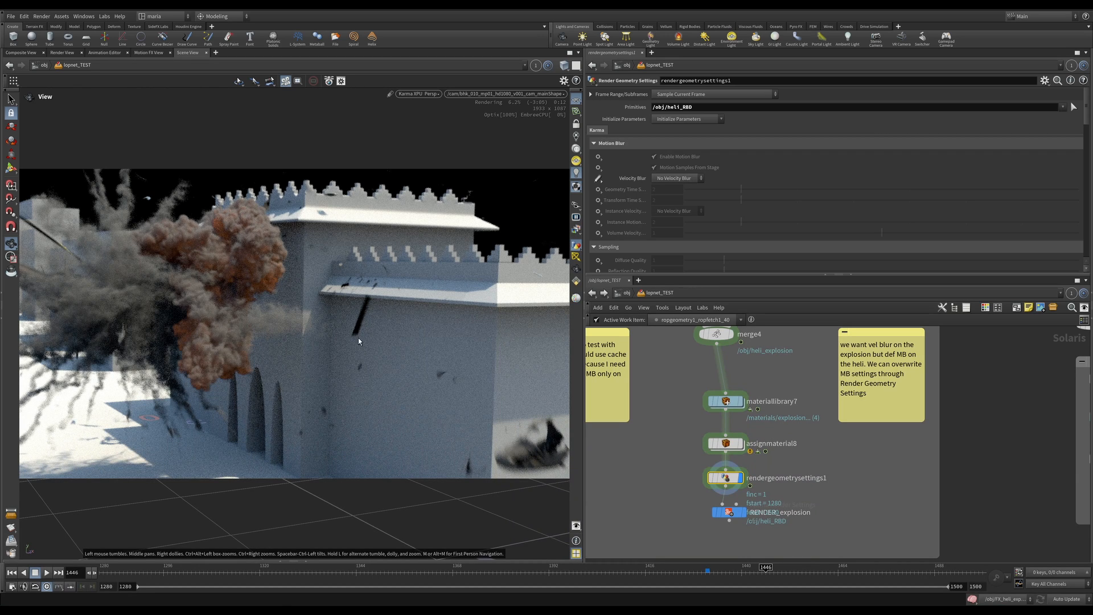
{"action": "mouse_move", "coordinate": [527, 463]}
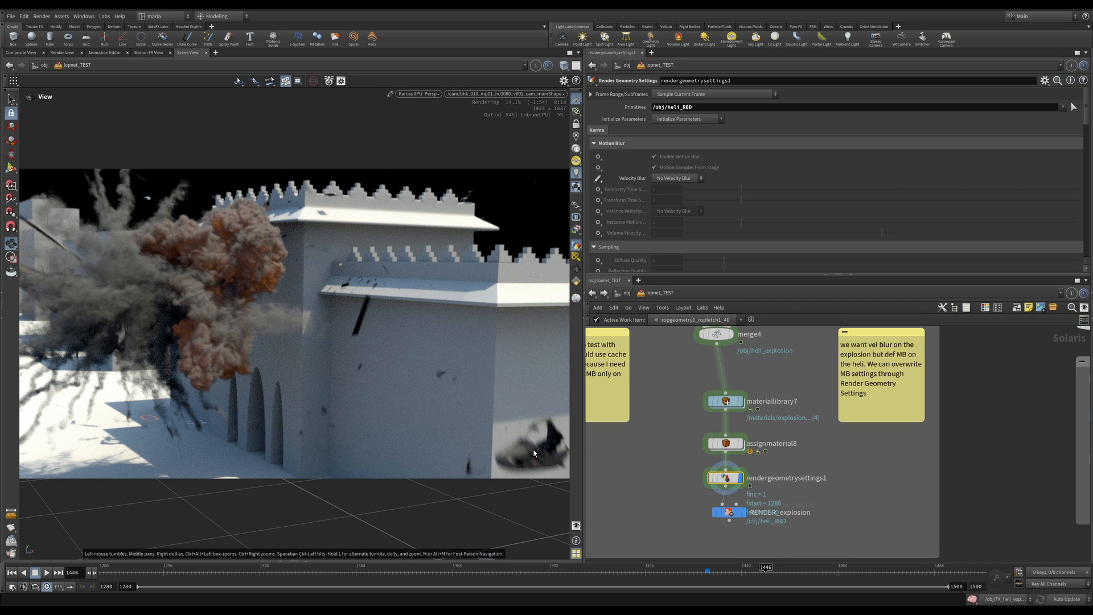
{"action": "mouse_move", "coordinate": [643, 460]}
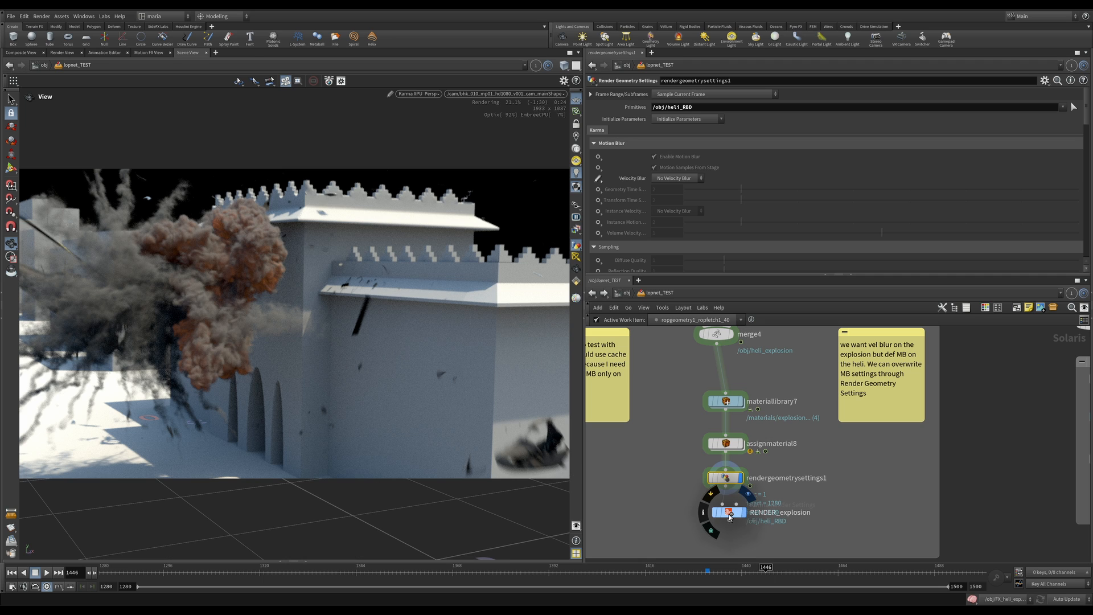
{"action": "left_click", "coordinate": [729, 512]}
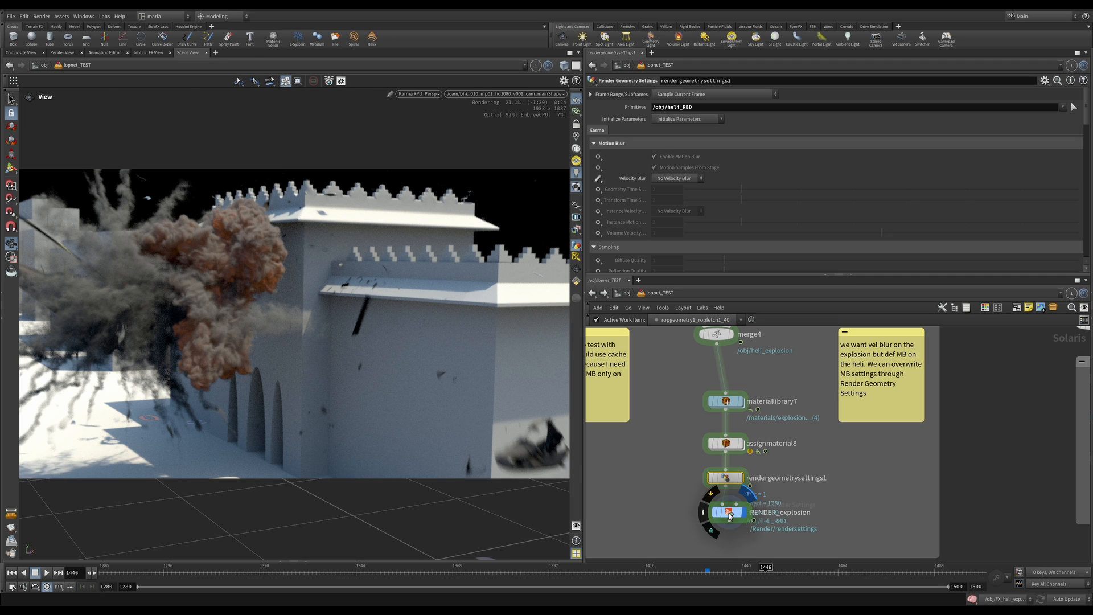
Select RENDER_explosion to review its Velocity blur motion blur settings.
{"action": "left_click", "coordinate": [725, 513]}
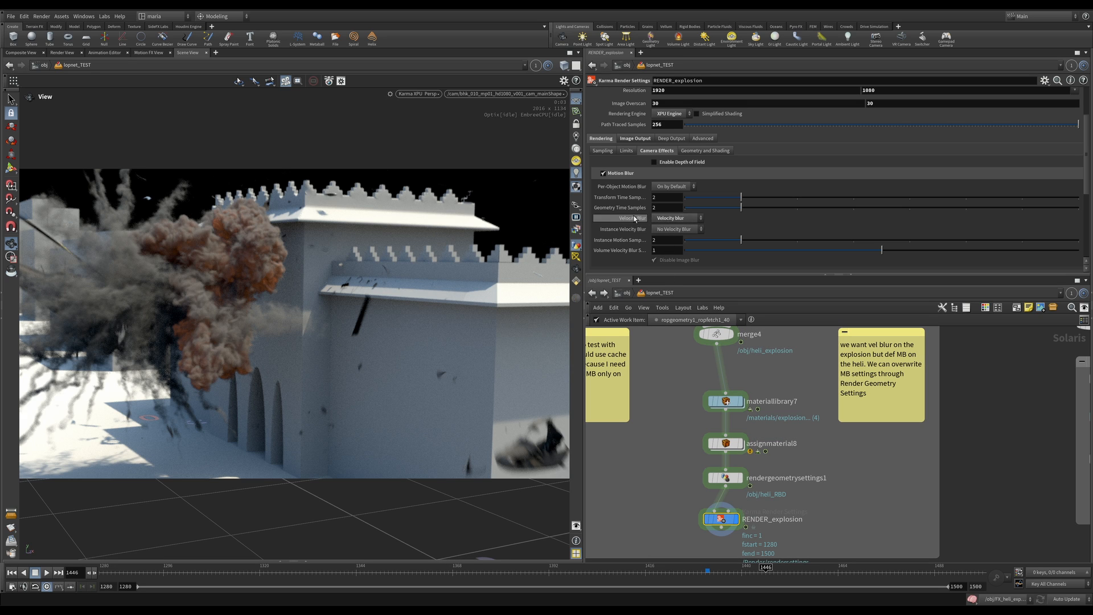
{"action": "mouse_move", "coordinate": [673, 217]}
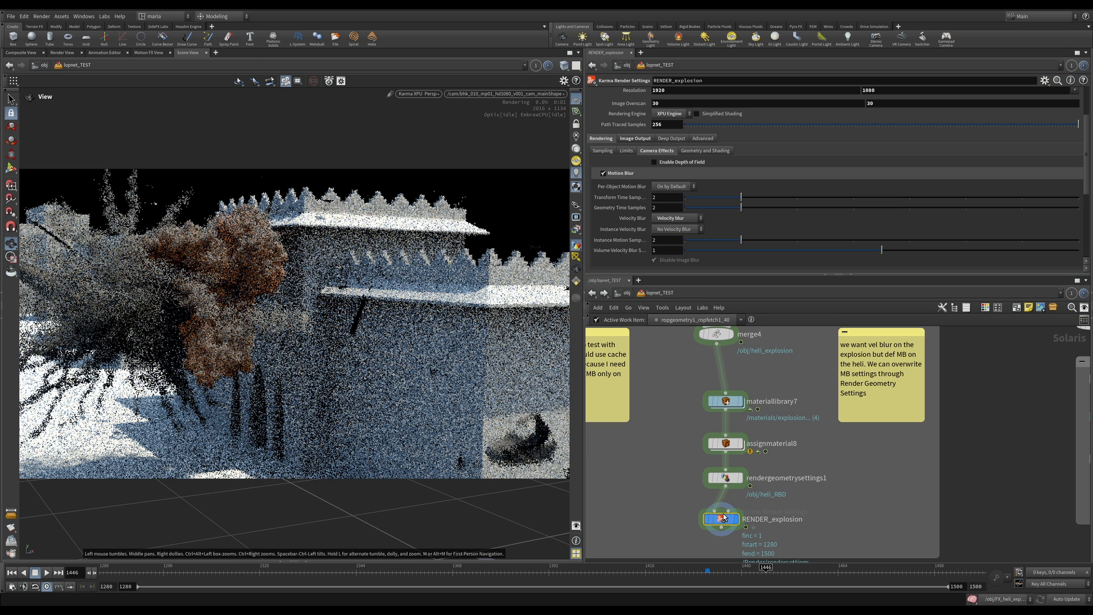
{"action": "mouse_move", "coordinate": [704, 475]}
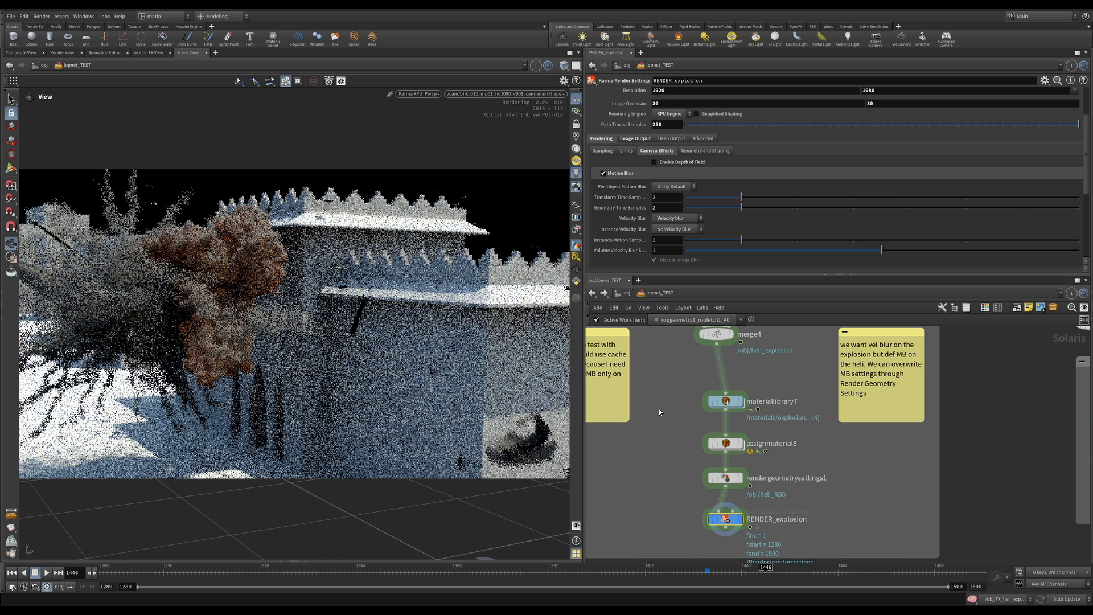
{"action": "mouse_move", "coordinate": [253, 308]}
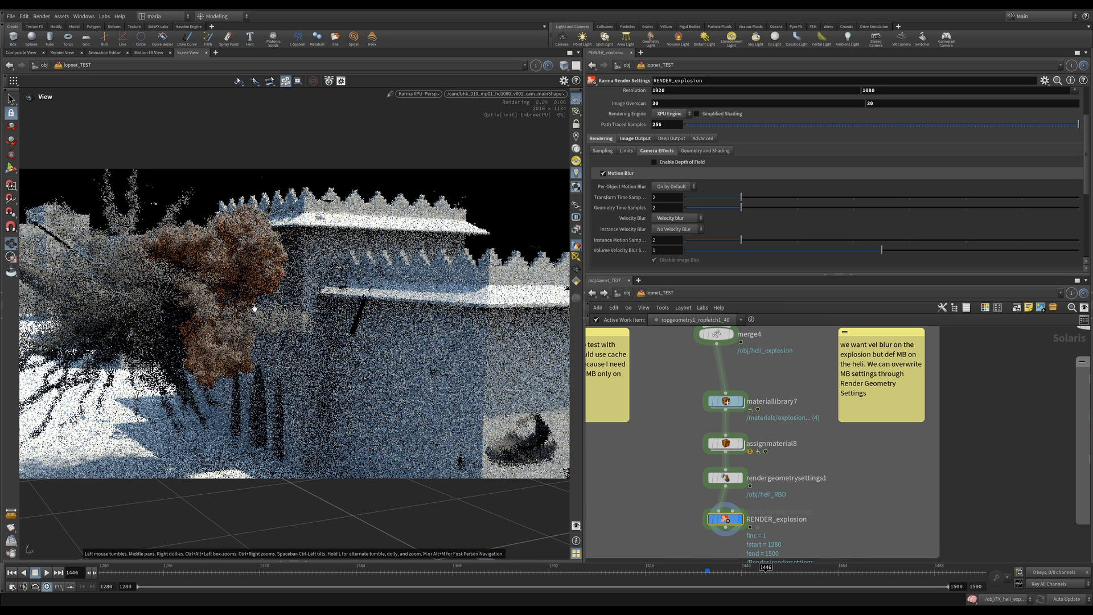